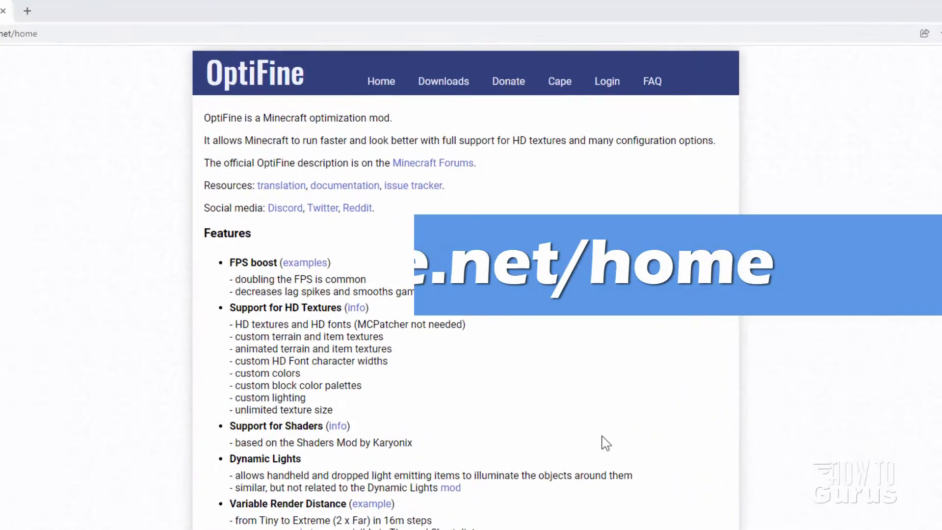
List every available OptiFine version on the optifine.net Downloads page.
scroll(down, 3)
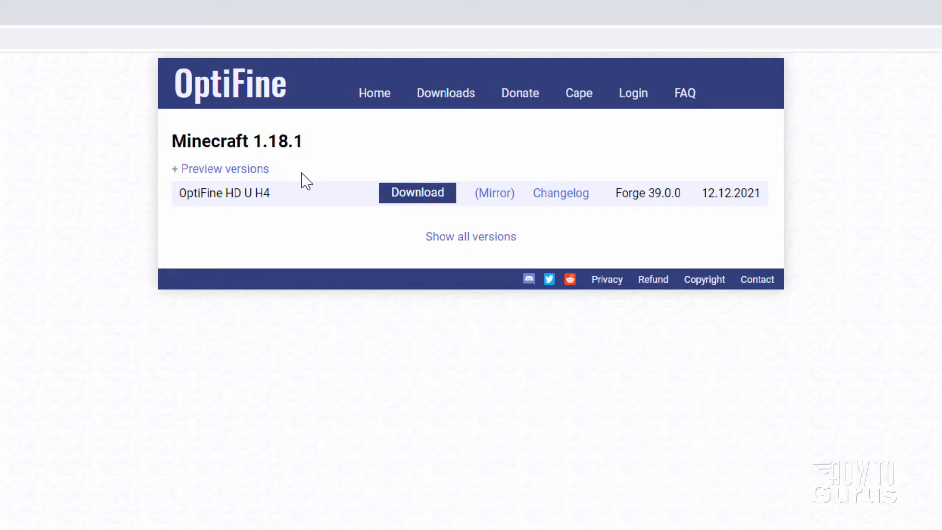
mouse_move(308, 162)
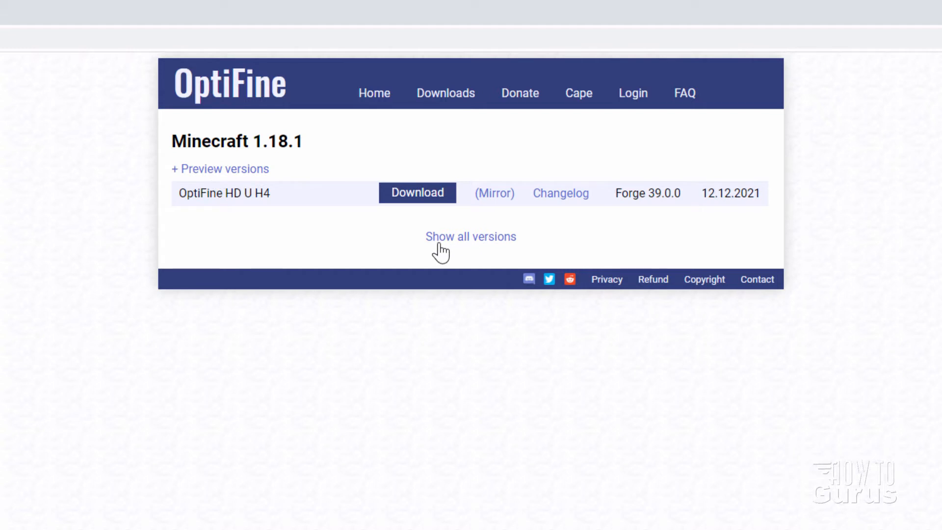
click(470, 237)
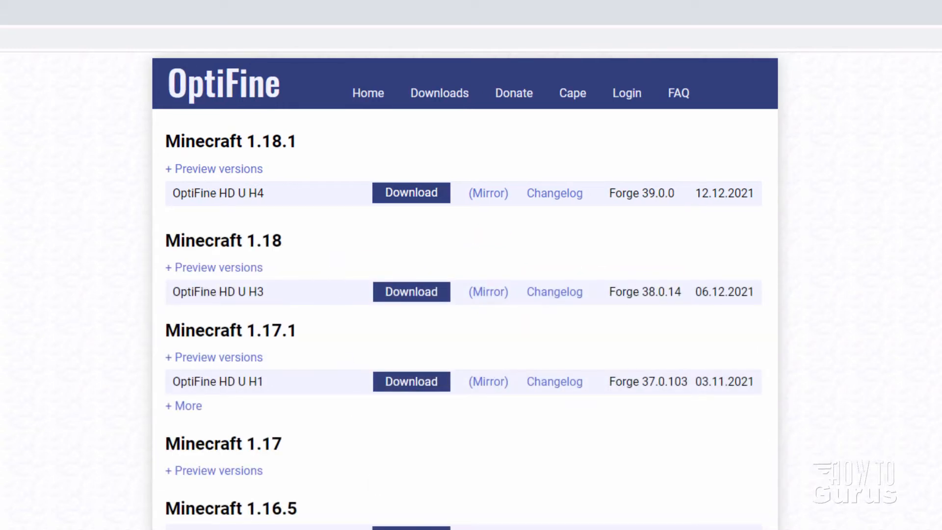
mouse_move(370, 248)
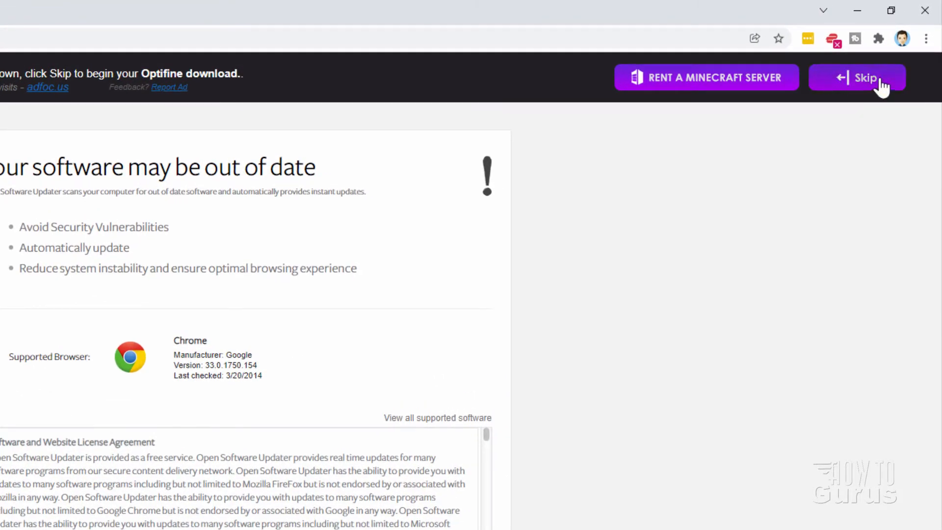
Skip the ad page and start downloading the OptiFine 1.18.1 HD U H4 jar.
click(858, 77)
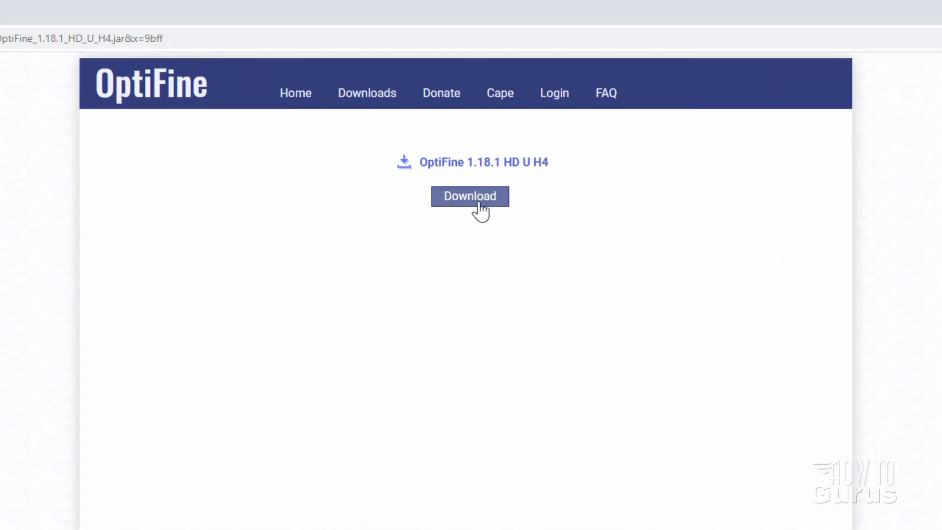
click(470, 197)
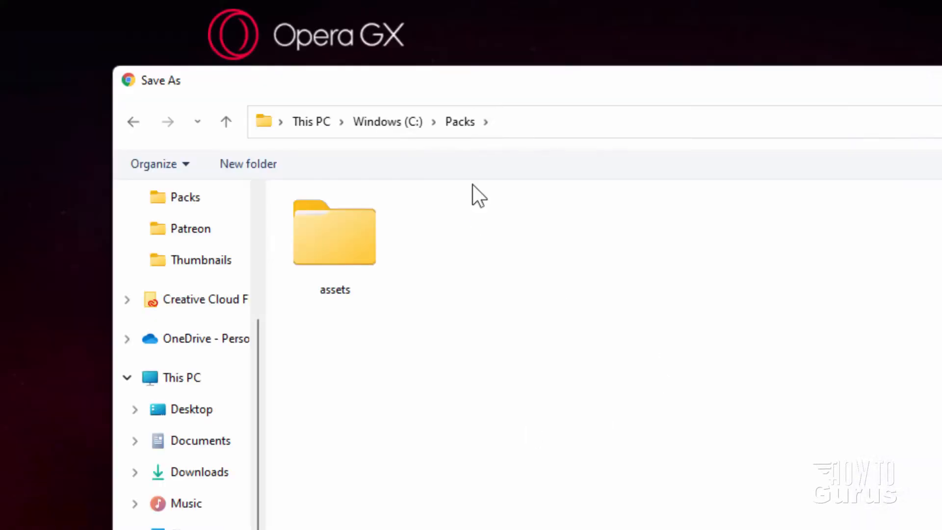
mouse_move(459, 121)
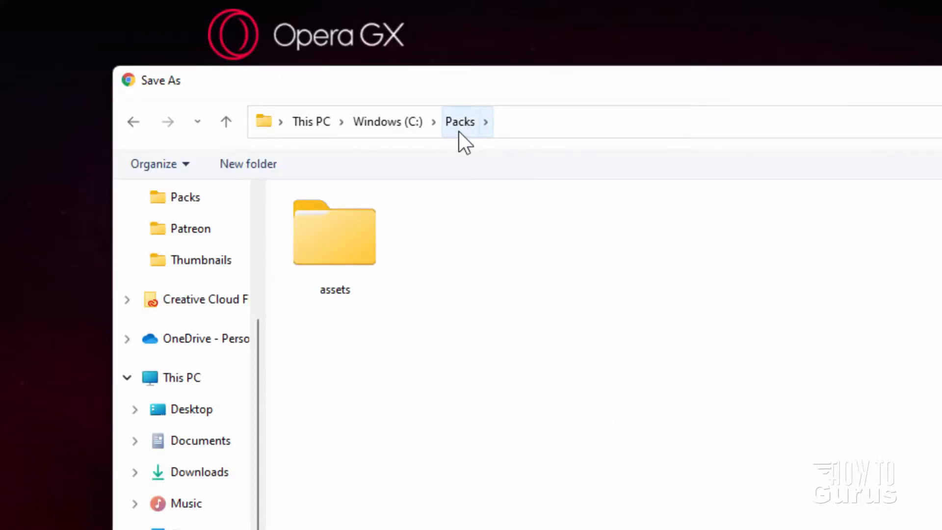
mouse_move(427, 444)
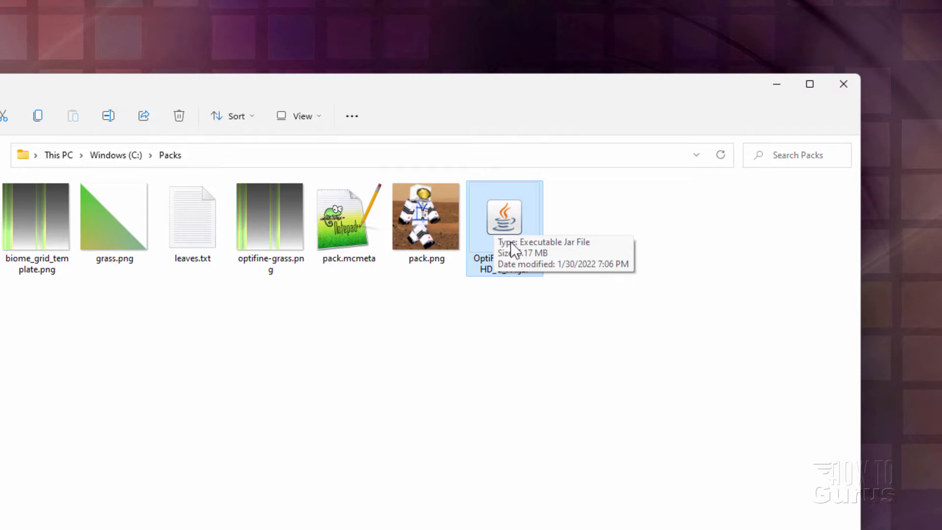
click(298, 116)
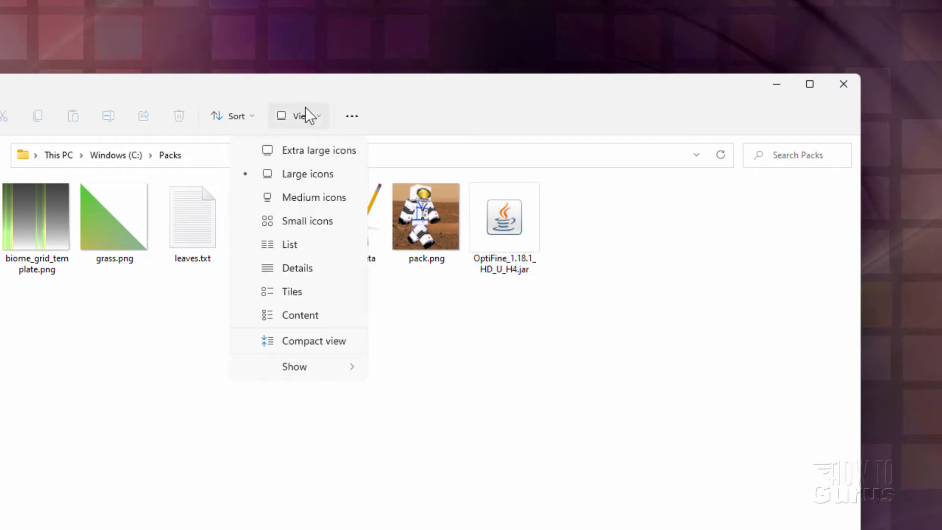
click(504, 217)
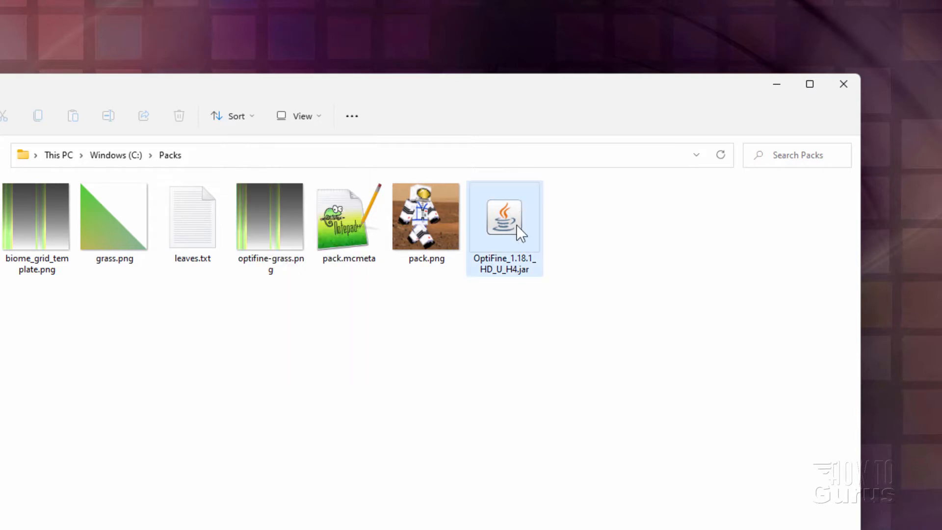
mouse_move(507, 231)
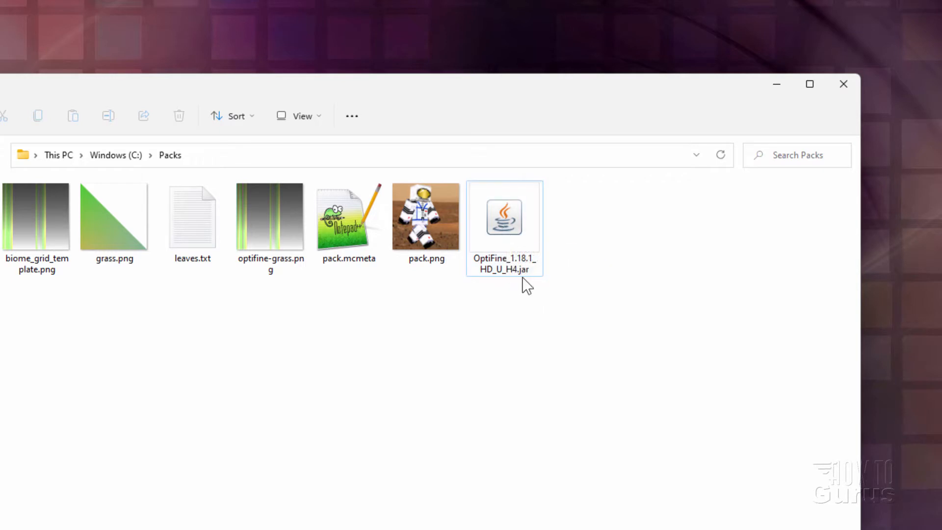
click(504, 216)
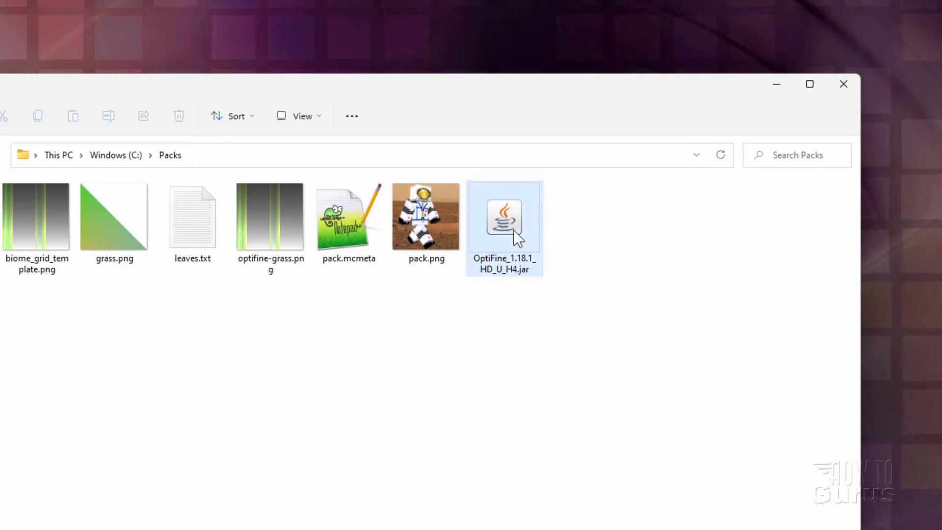
right_click(505, 216)
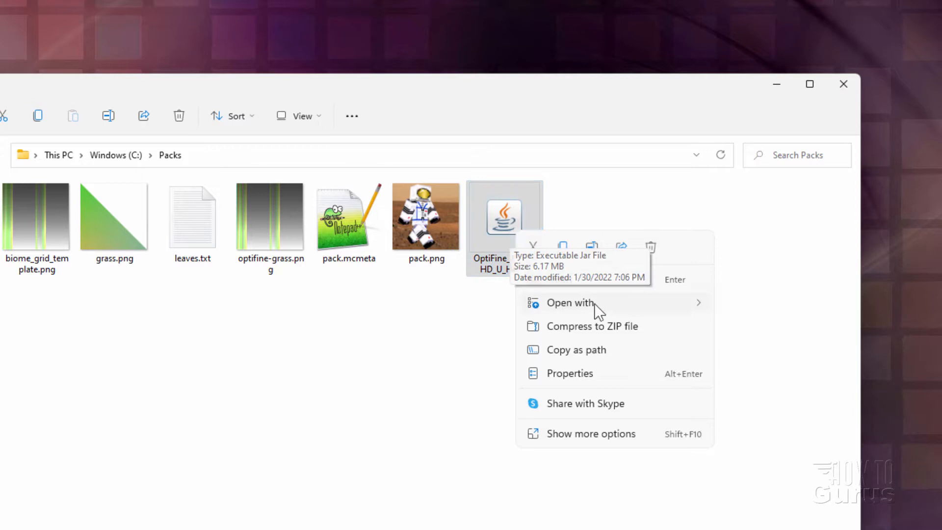
click(569, 303)
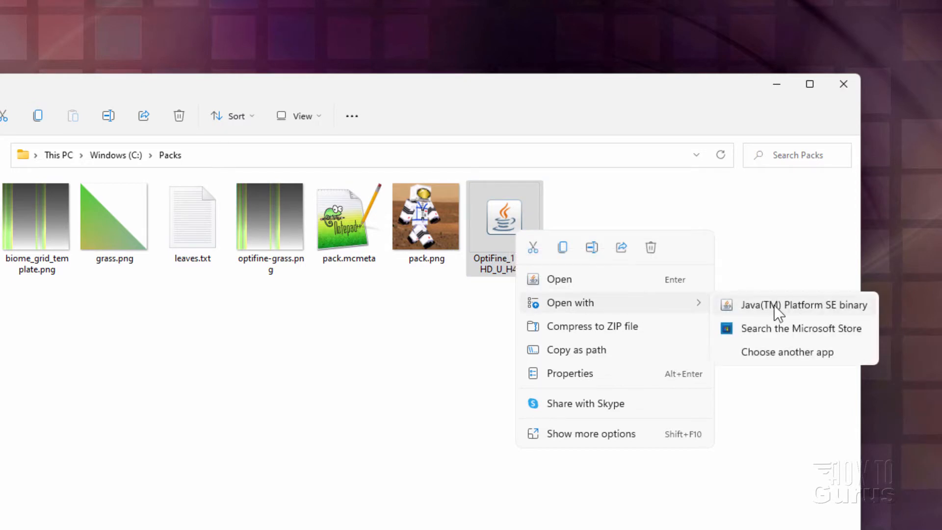
mouse_move(796, 359)
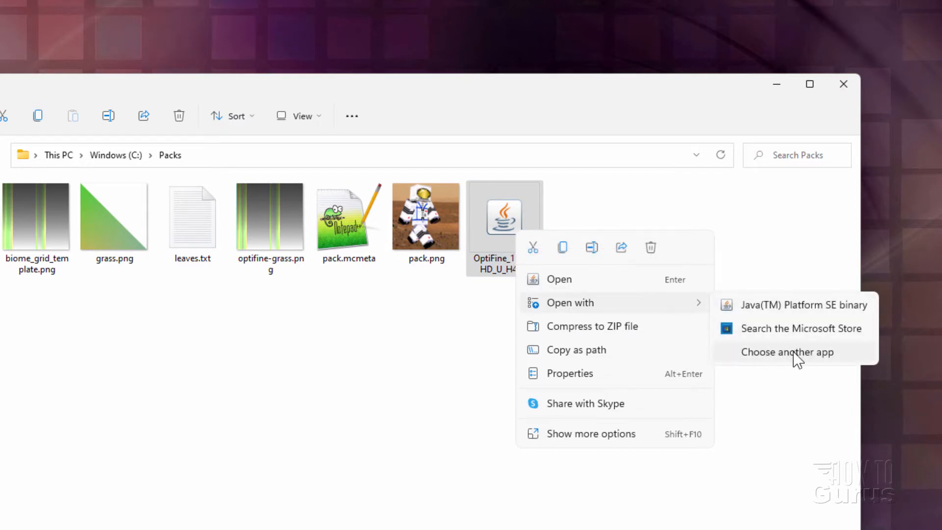
click(787, 351)
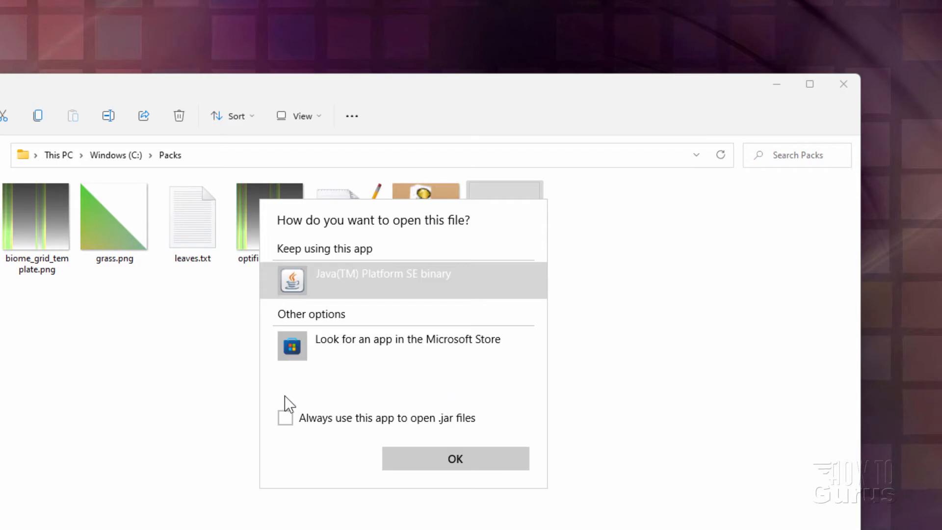
mouse_move(311, 398)
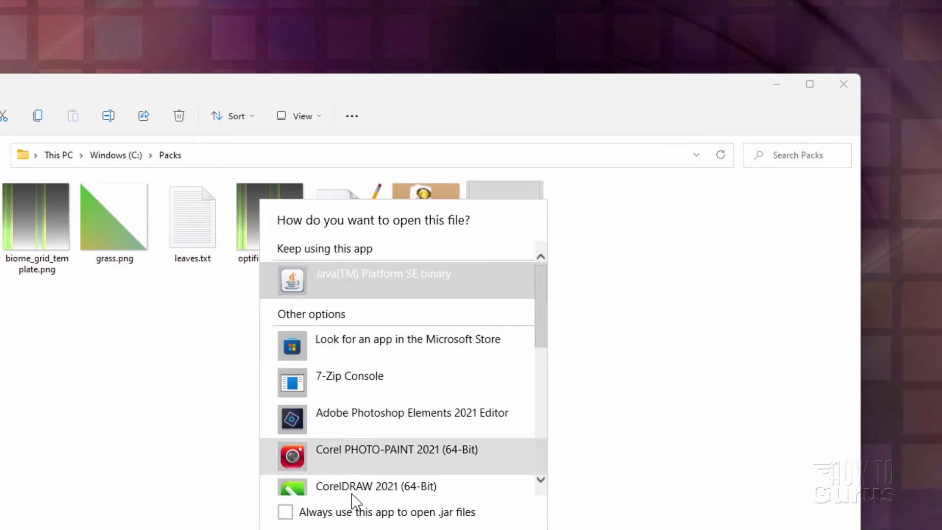
scroll(down, 3)
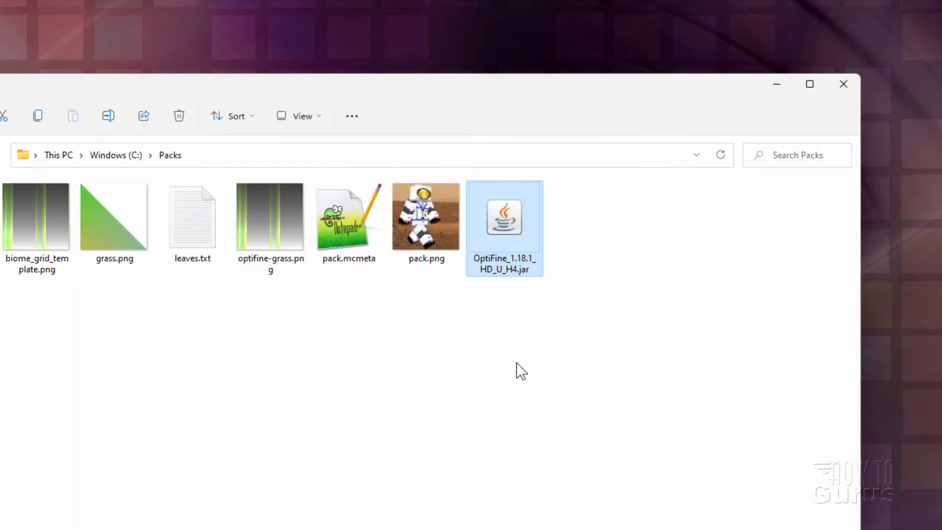
mouse_move(346, 528)
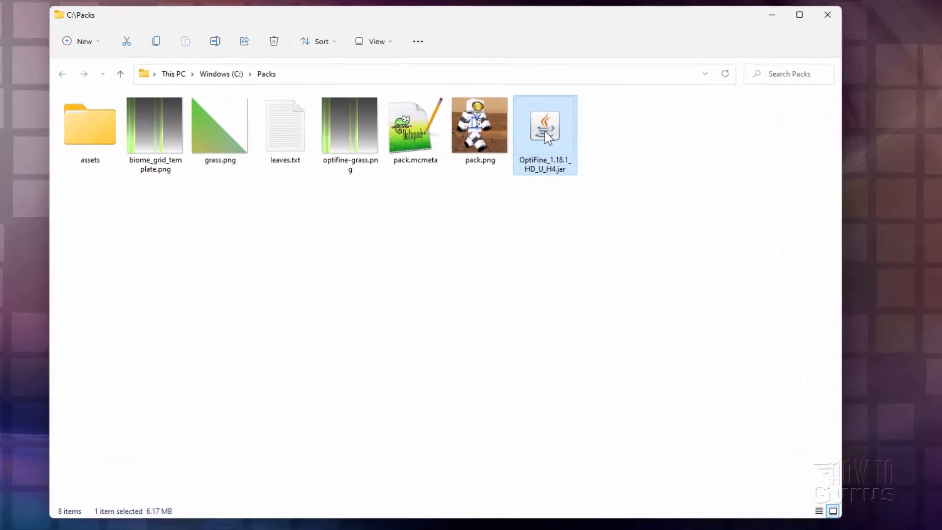
Run the OptiFine HD U H4 jar and install it into the Minecraft launcher.
double_click(544, 125)
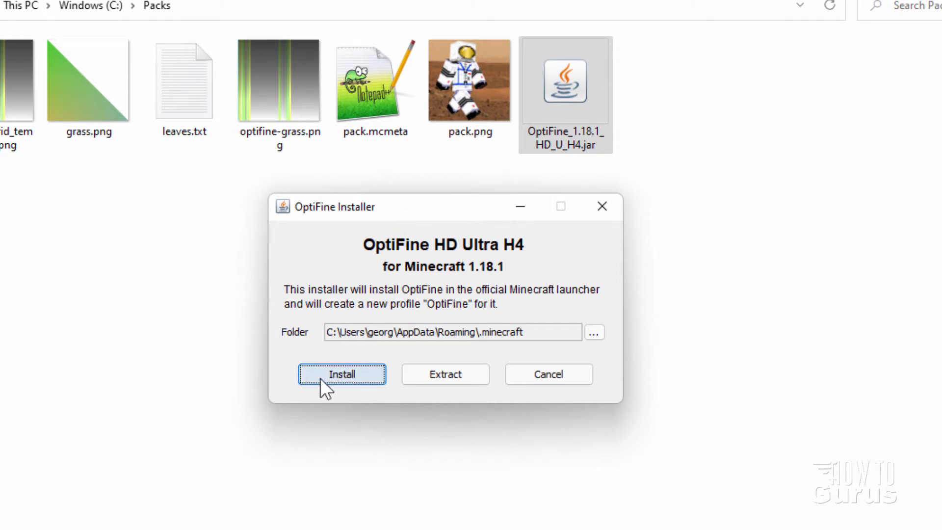
mouse_move(336, 388)
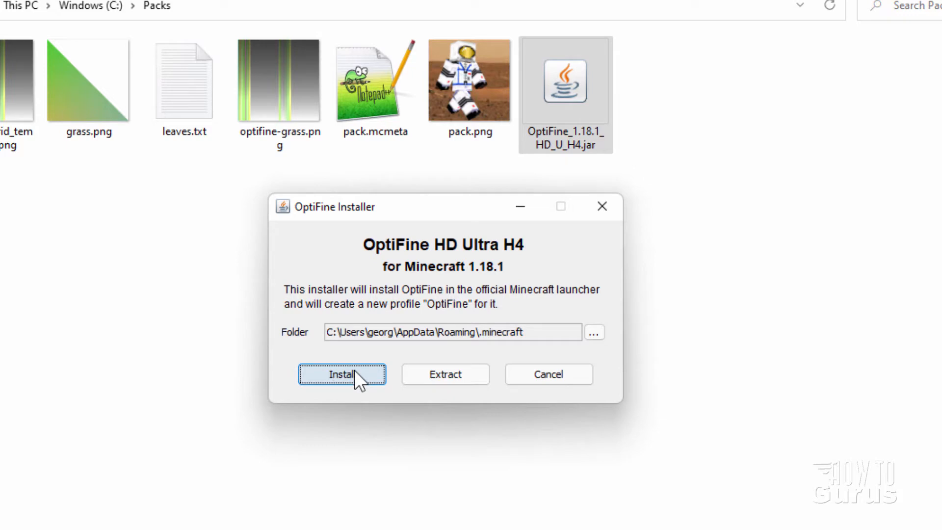
click(341, 374)
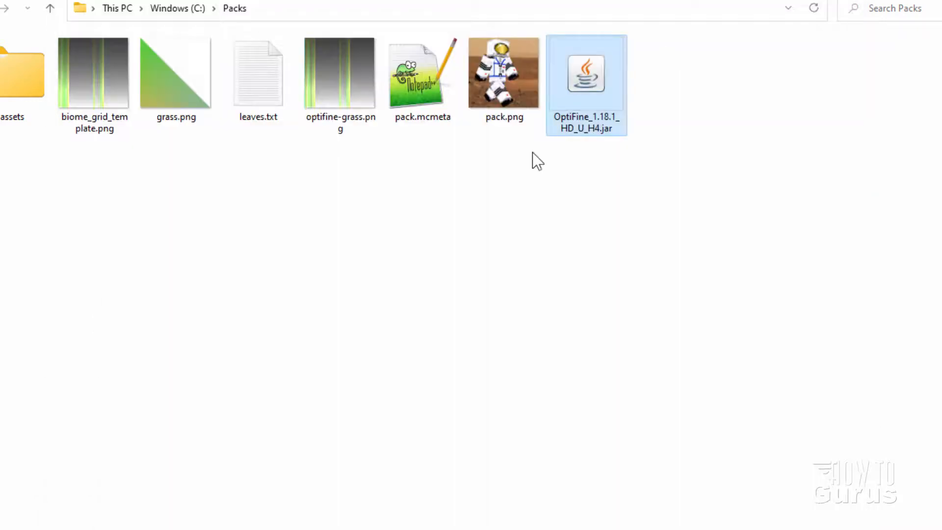
click(264, 316)
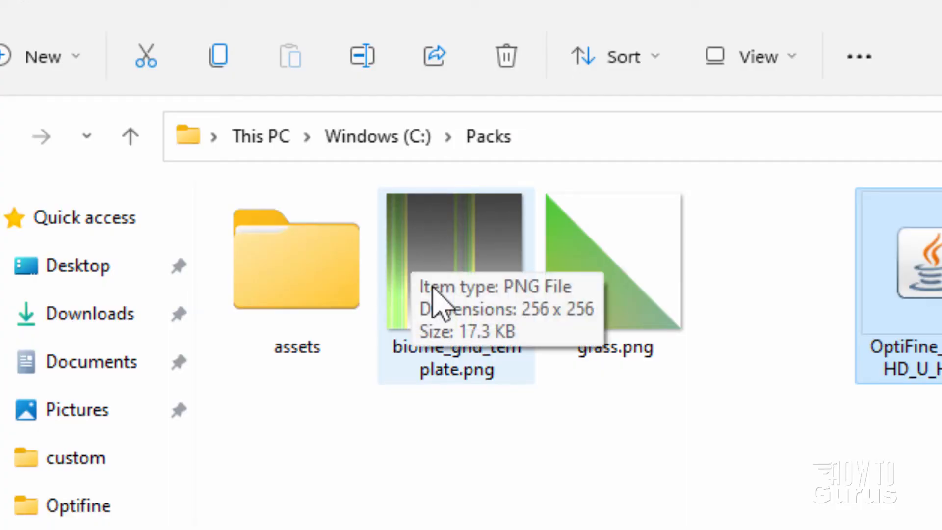
mouse_move(450, 264)
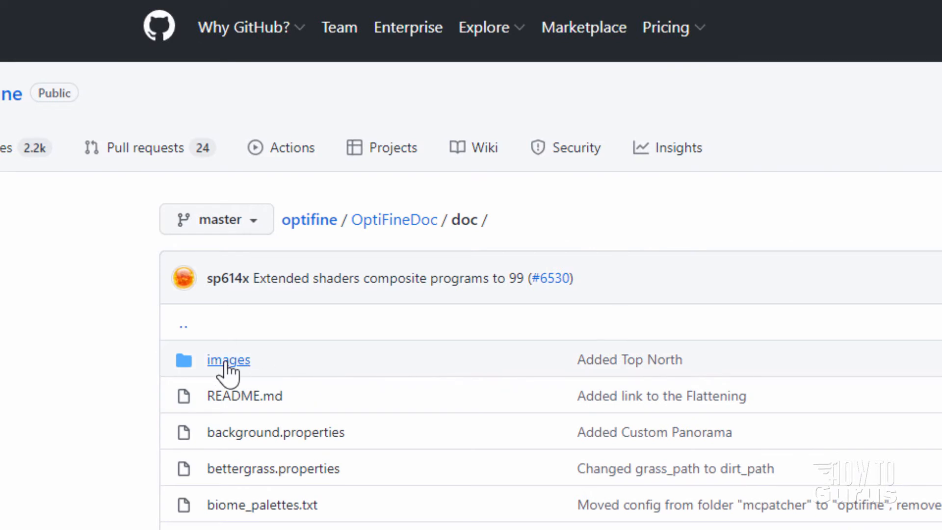
Browse the OptiFineDoc images folder to biome_grid_template.png on GitHub.
click(229, 360)
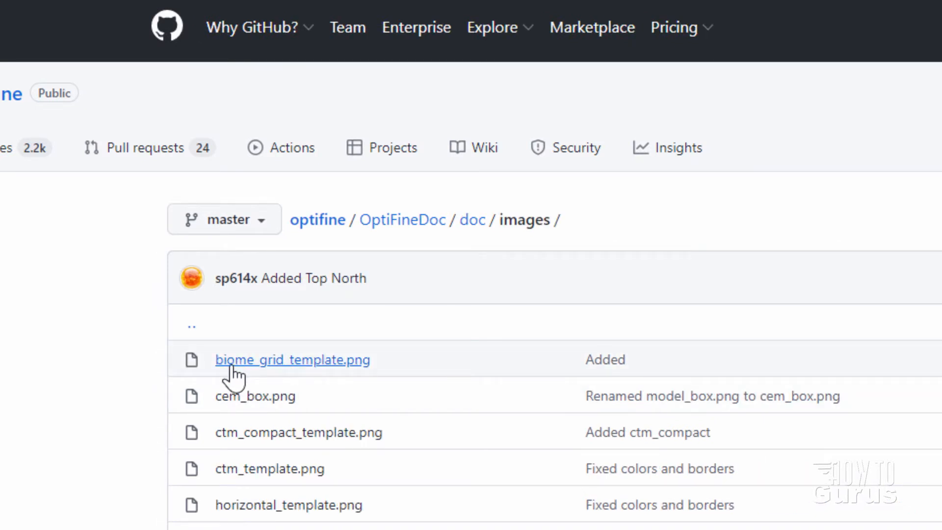
mouse_move(317, 368)
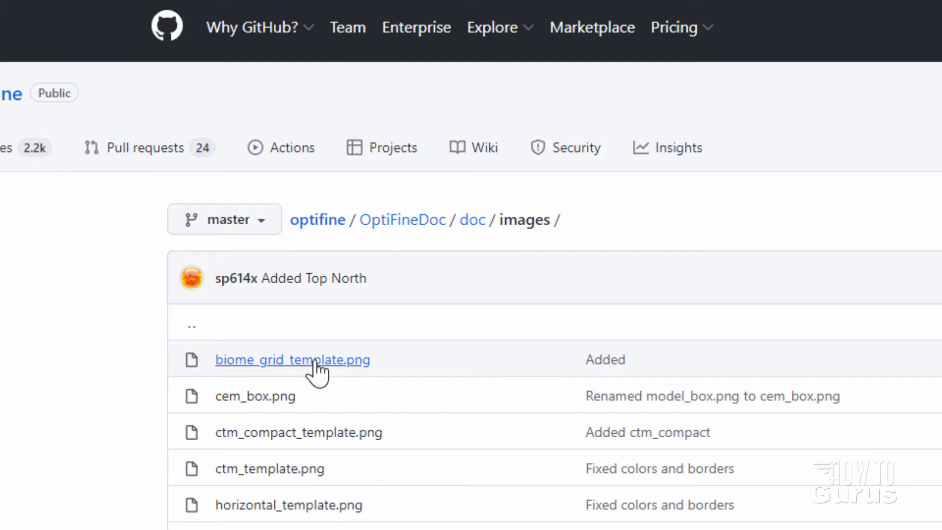
click(292, 359)
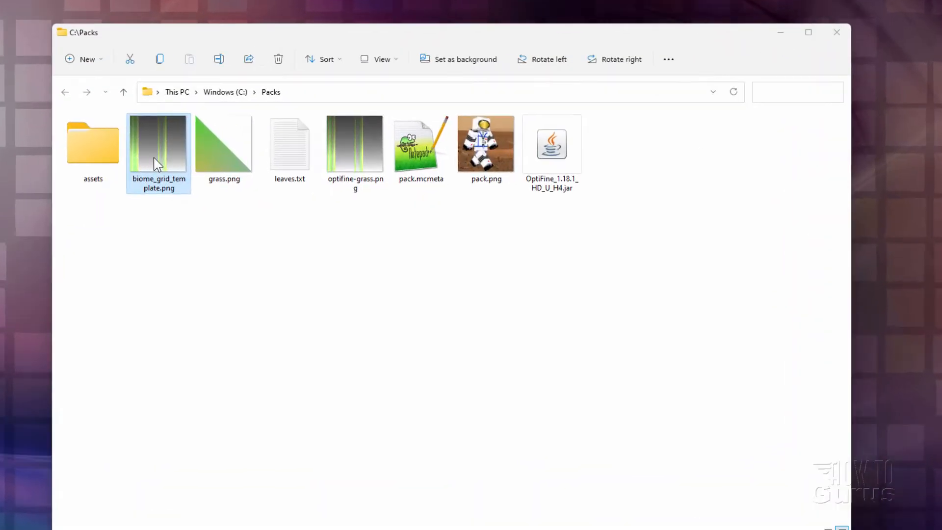
View biome_grid_template.png from the Packs folder in Photos.
double_click(159, 143)
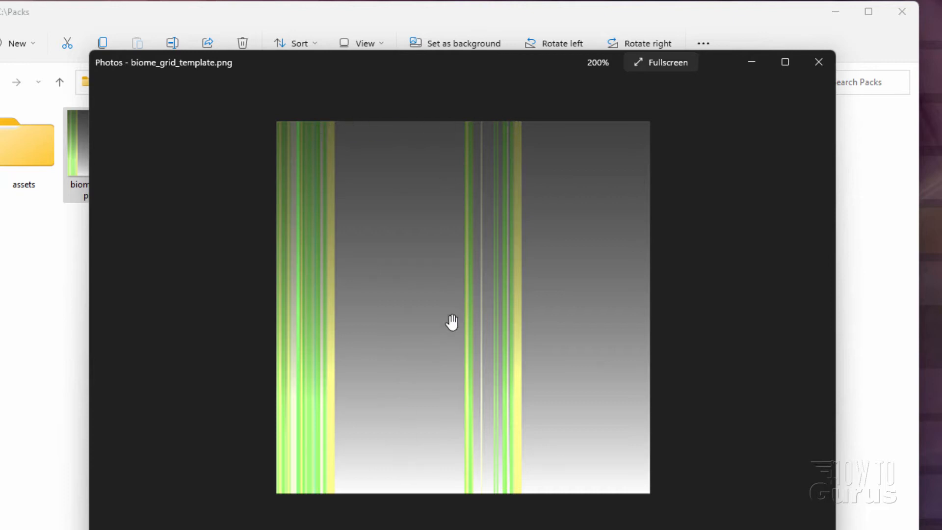
mouse_move(281, 118)
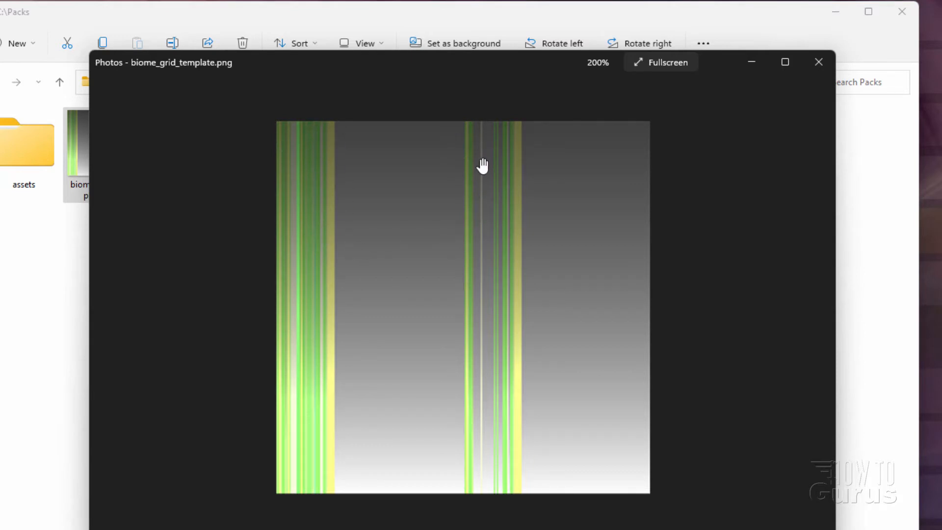
mouse_move(510, 271)
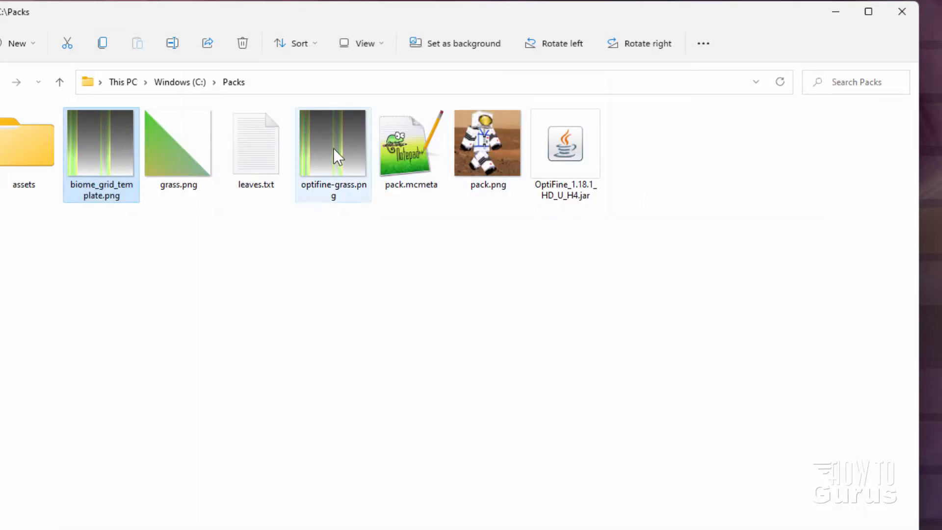
View optifine-grass.png with its green colour bands in Photos, then close it.
double_click(333, 142)
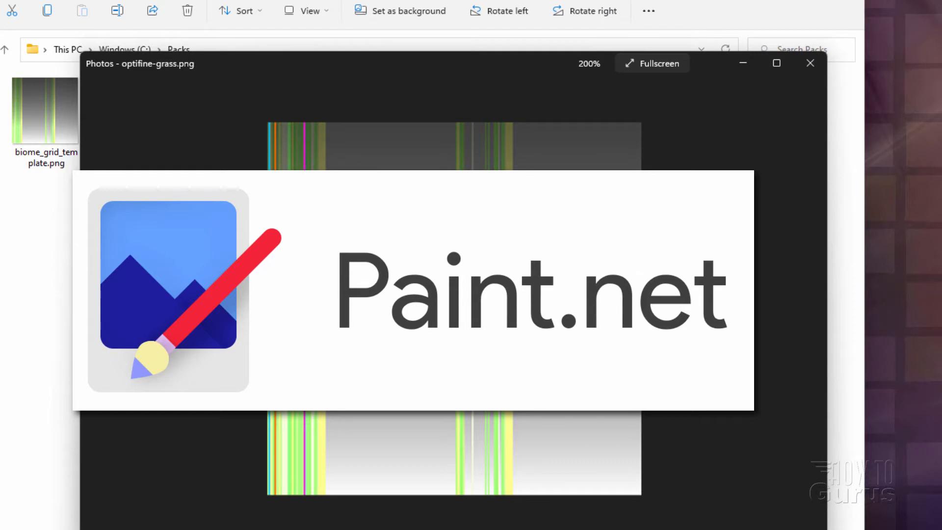
mouse_move(326, 116)
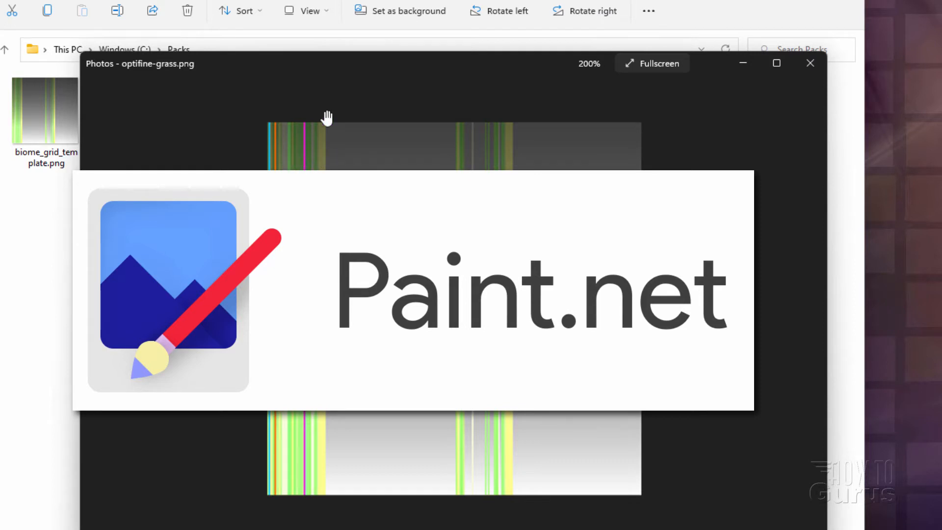
click(810, 63)
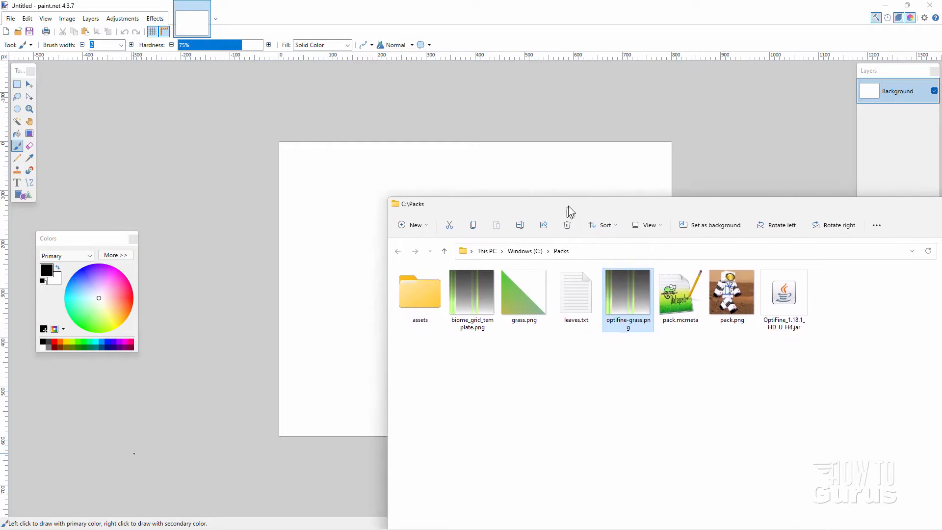
Load biome_grid_template.png in paint.net and zoom in on its green and yellow pixel columns.
click(473, 293)
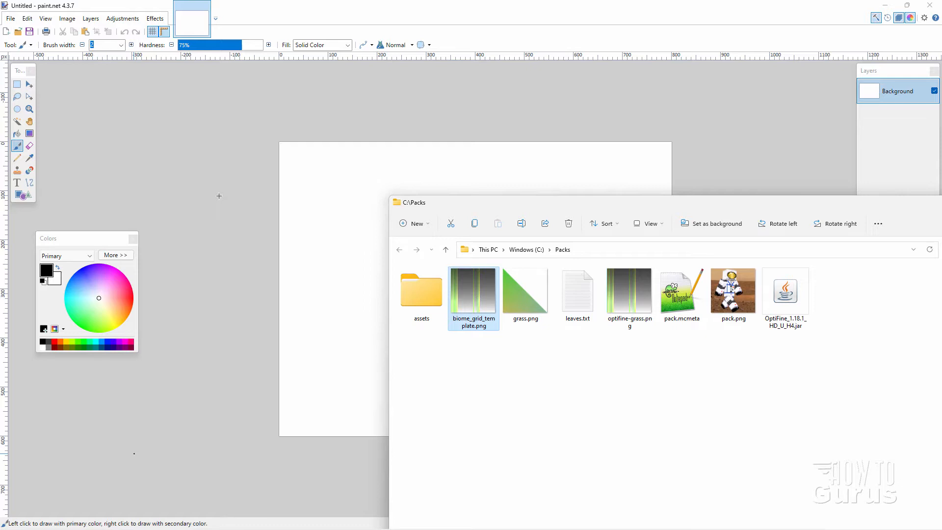
double_click(473, 290)
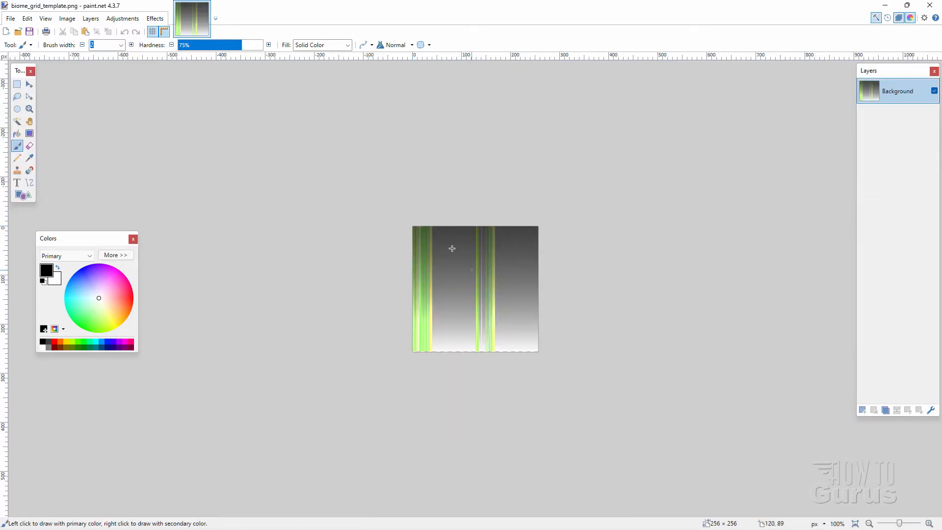
click(29, 109)
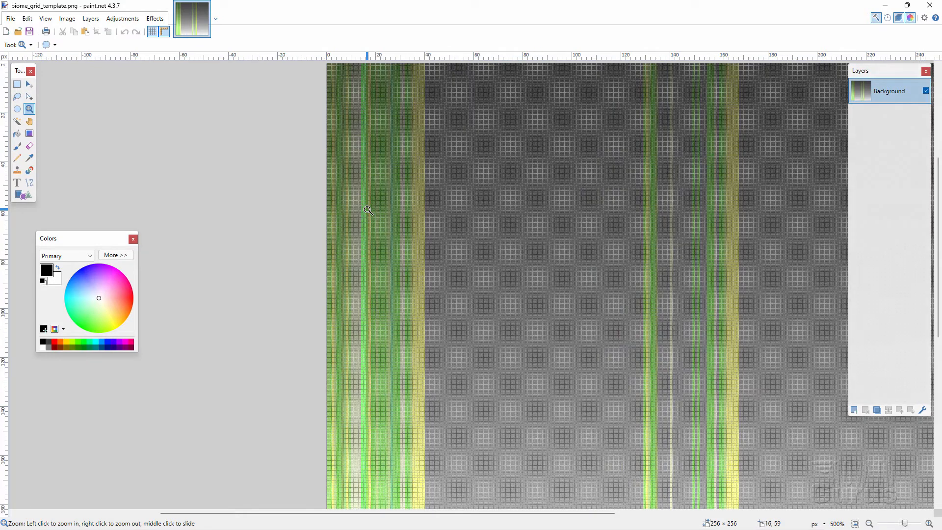
click(363, 220)
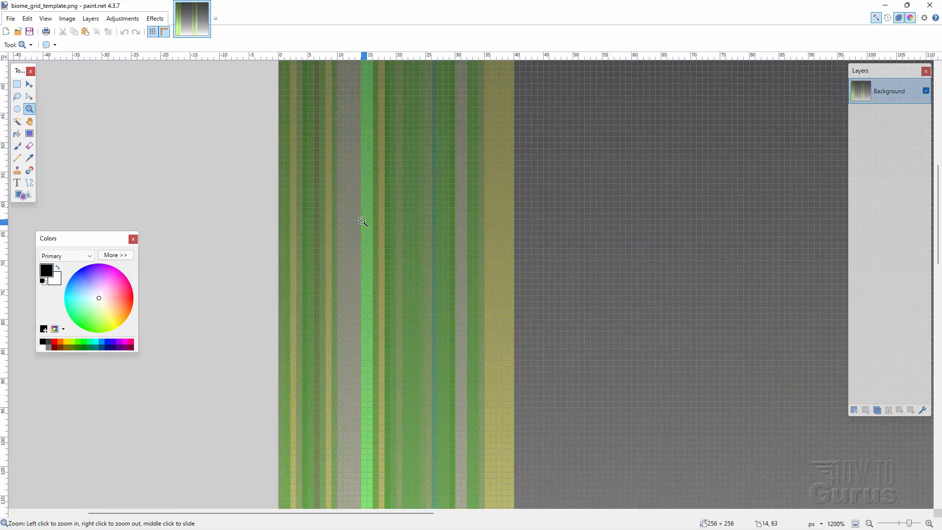
click(362, 221)
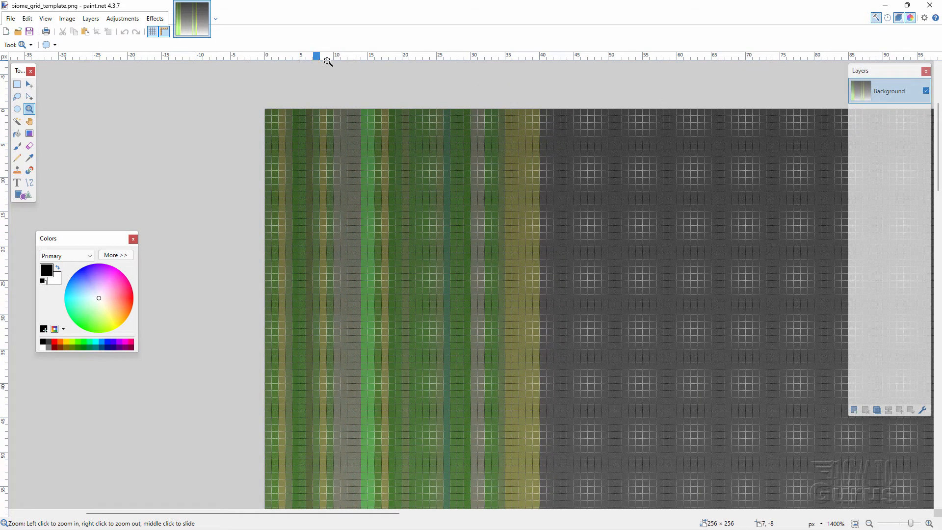
click(68, 28)
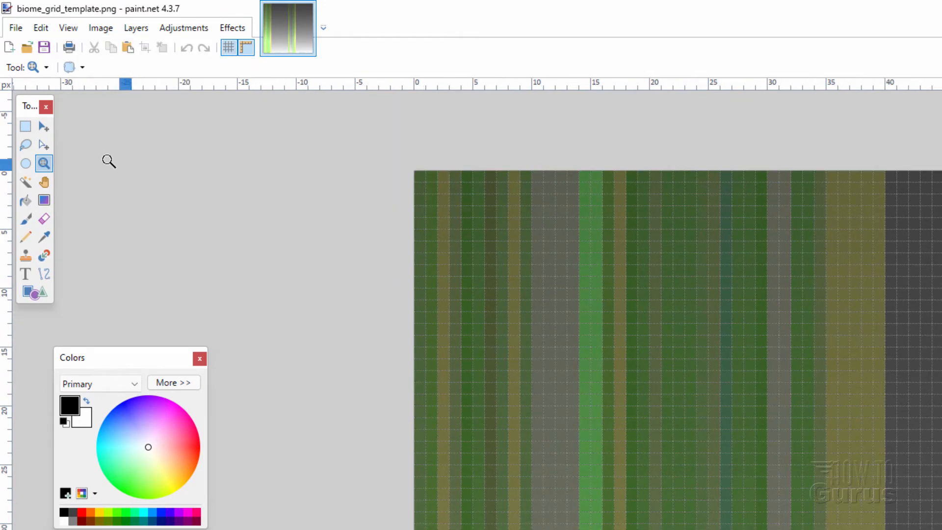
click(43, 126)
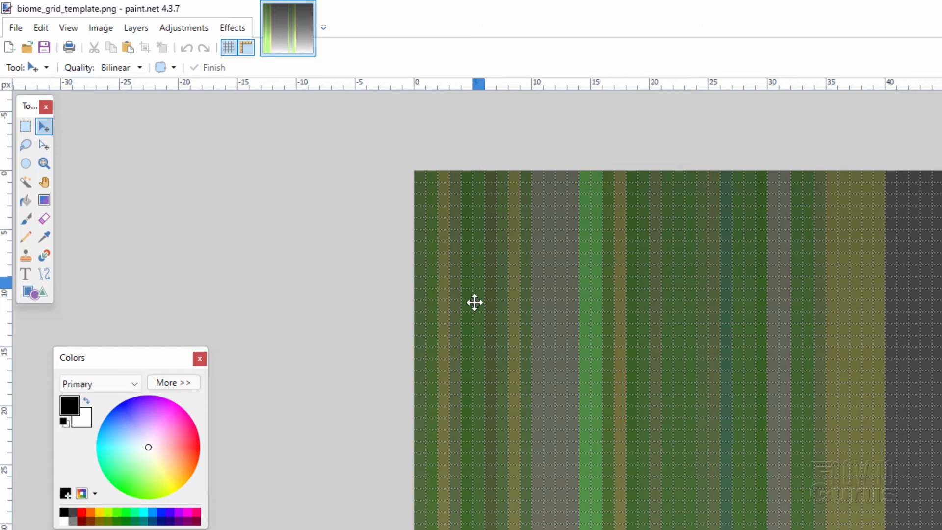
mouse_move(483, 169)
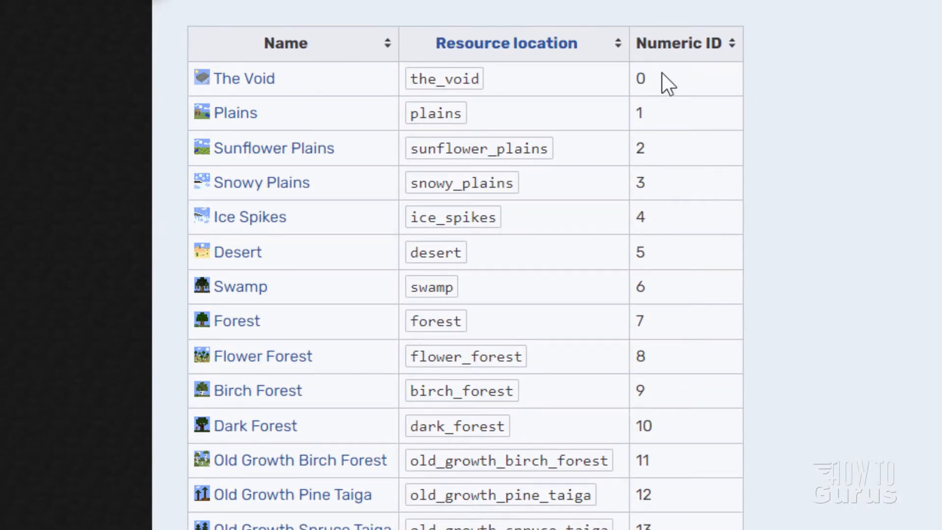
mouse_move(648, 124)
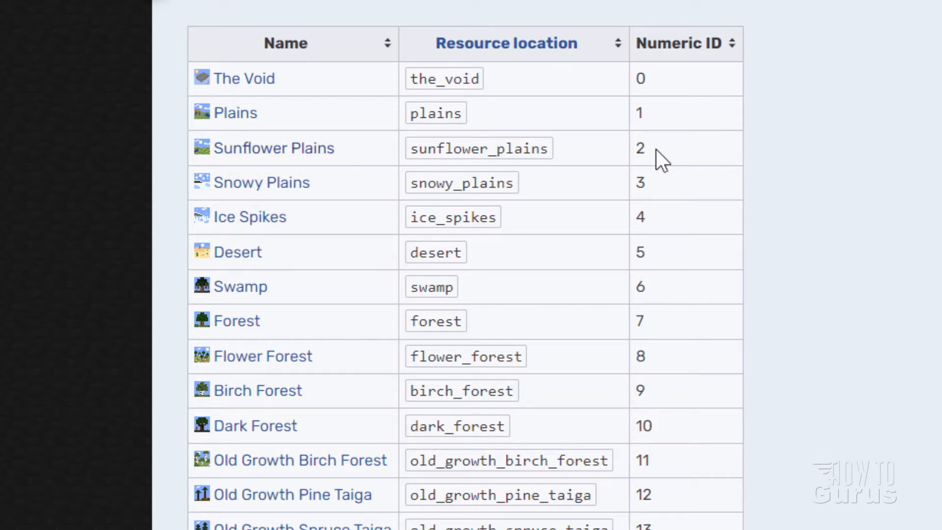
mouse_move(322, 246)
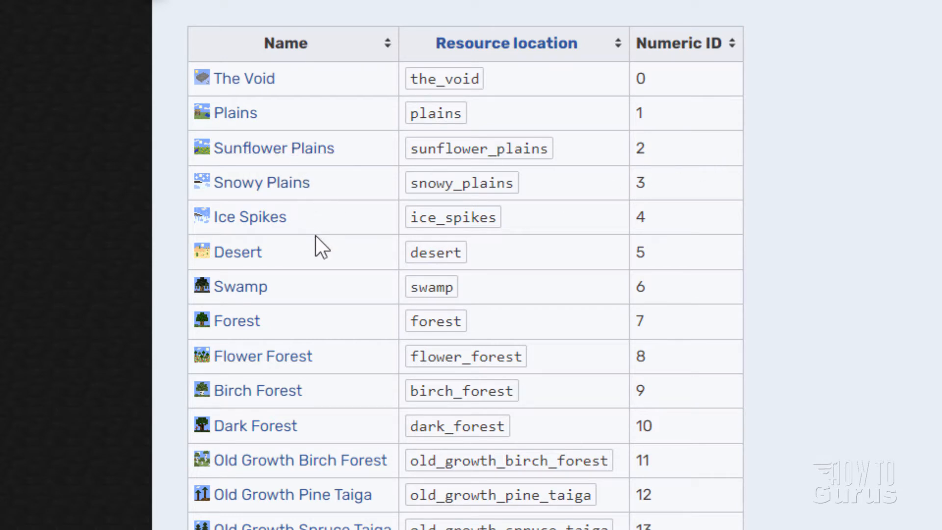
mouse_move(309, 274)
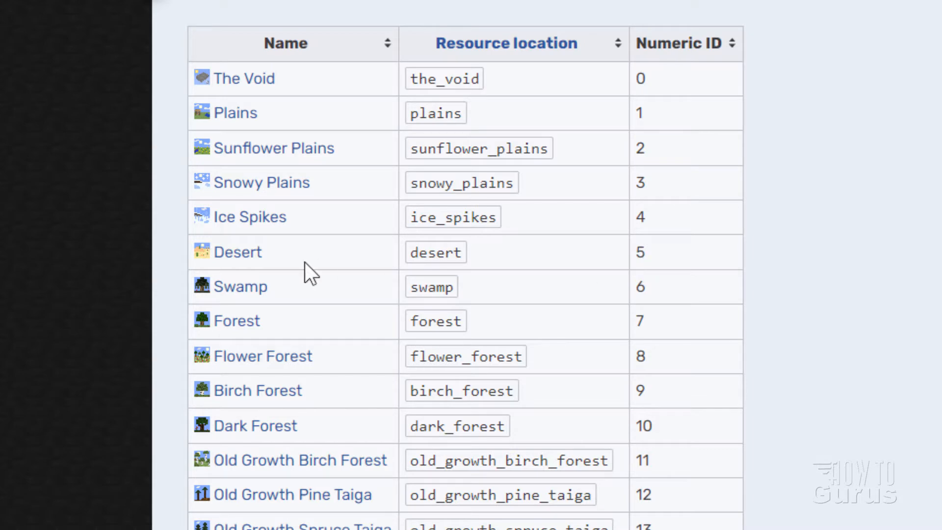
Scroll the Minecraft Wiki biome table down to Bamboo Jungle, numeric ID 24.
scroll(down, 3)
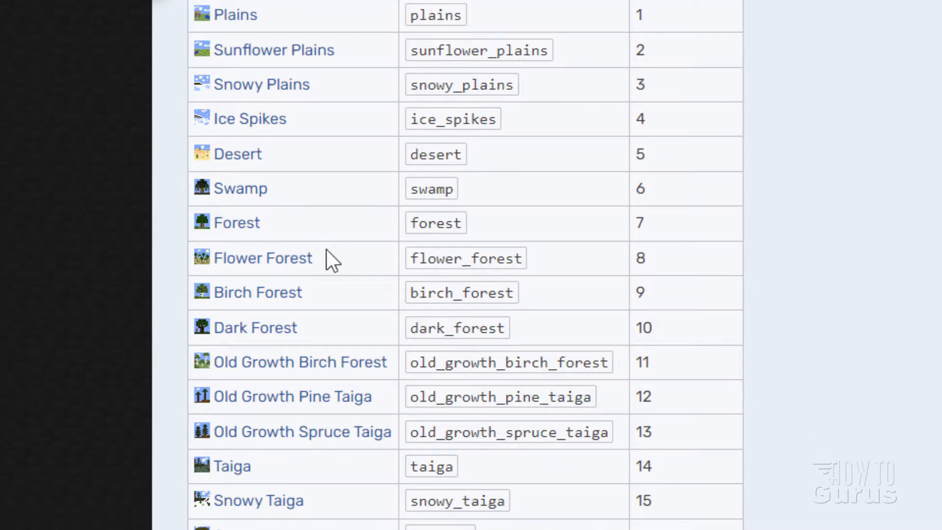
scroll(down, 3)
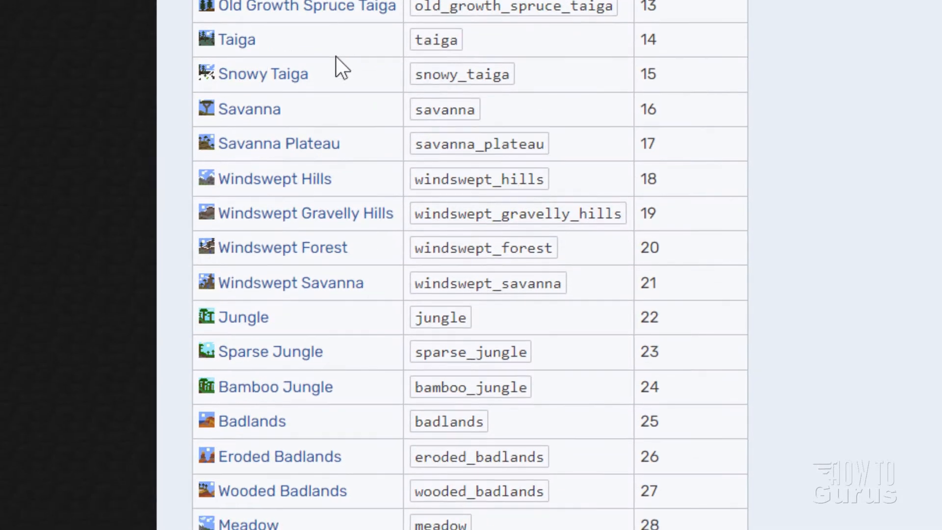
scroll(down, 3)
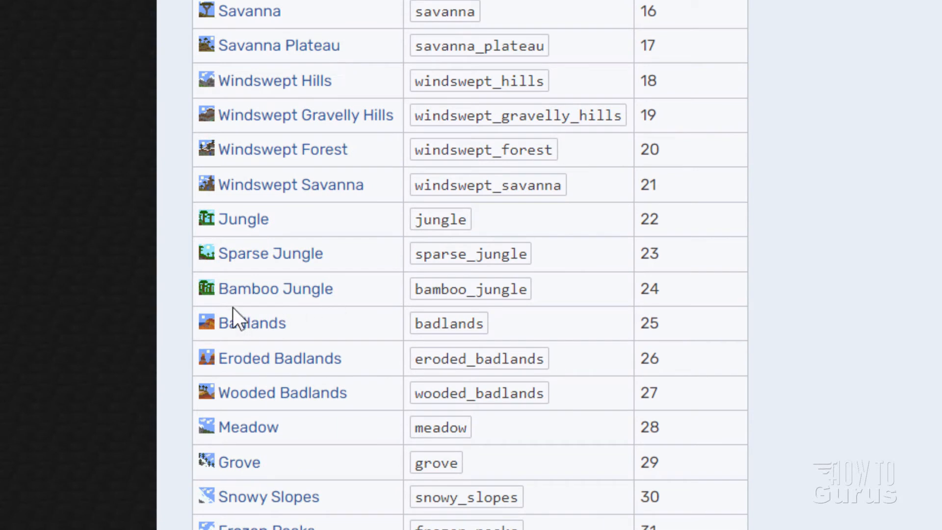
mouse_move(275, 288)
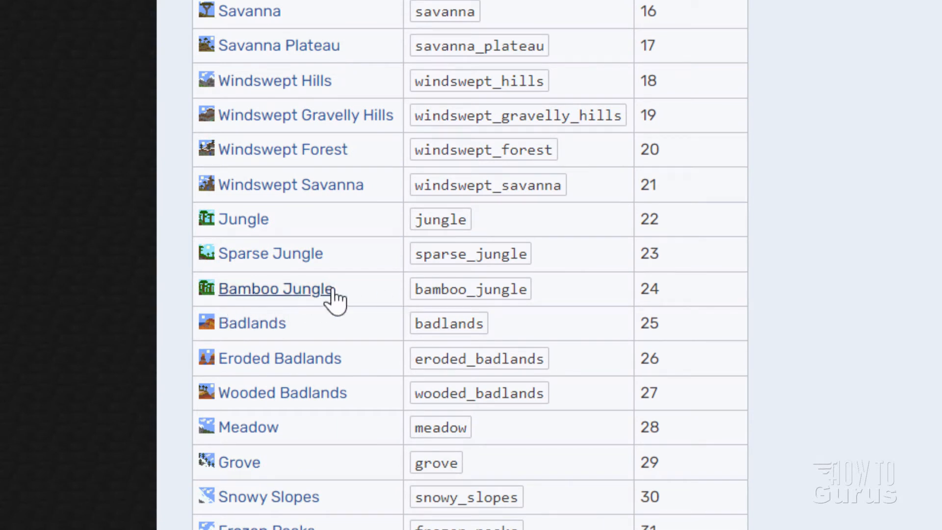
mouse_move(340, 350)
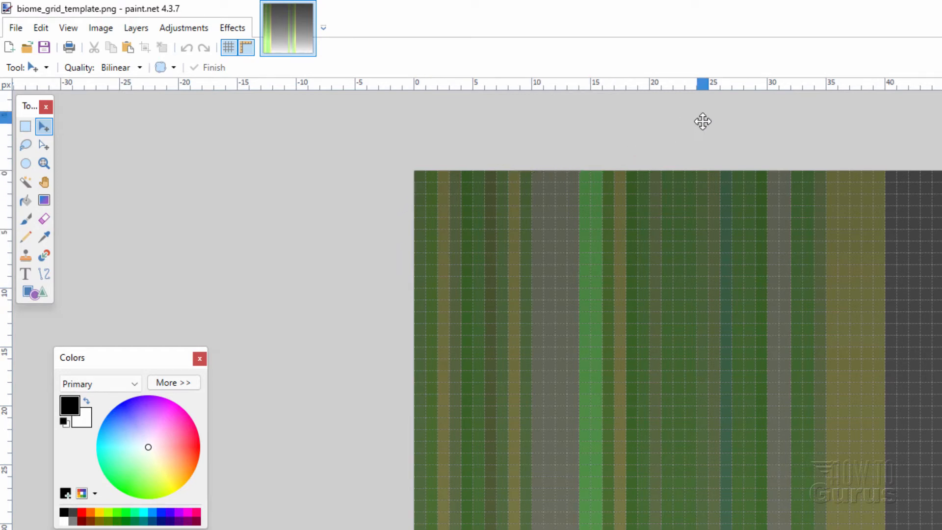
mouse_move(712, 135)
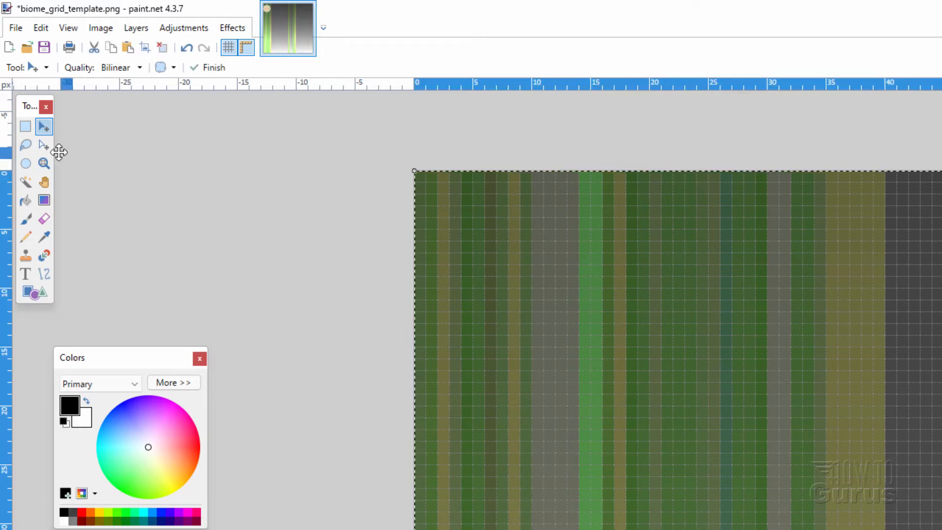
Select the one-pixel column at x 24 for Bamboo Jungle and make red the primary colour.
click(26, 126)
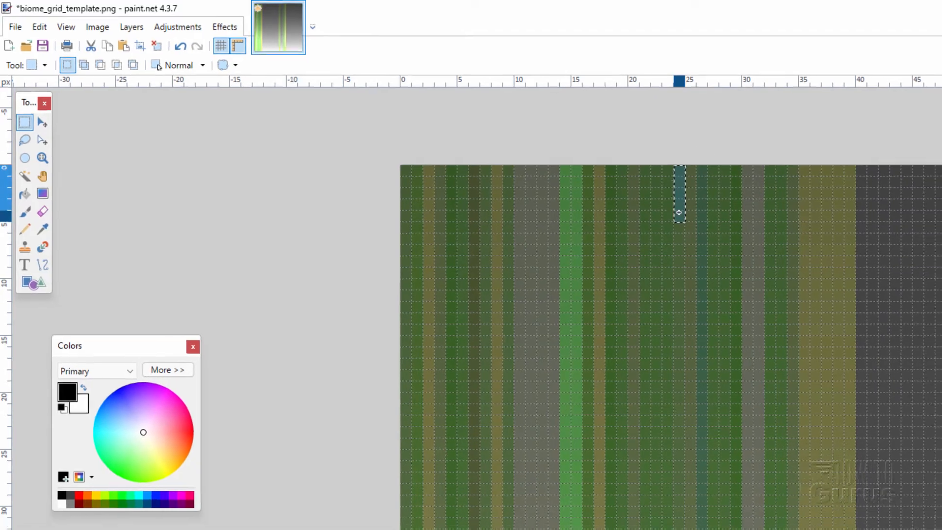
click(910, 9)
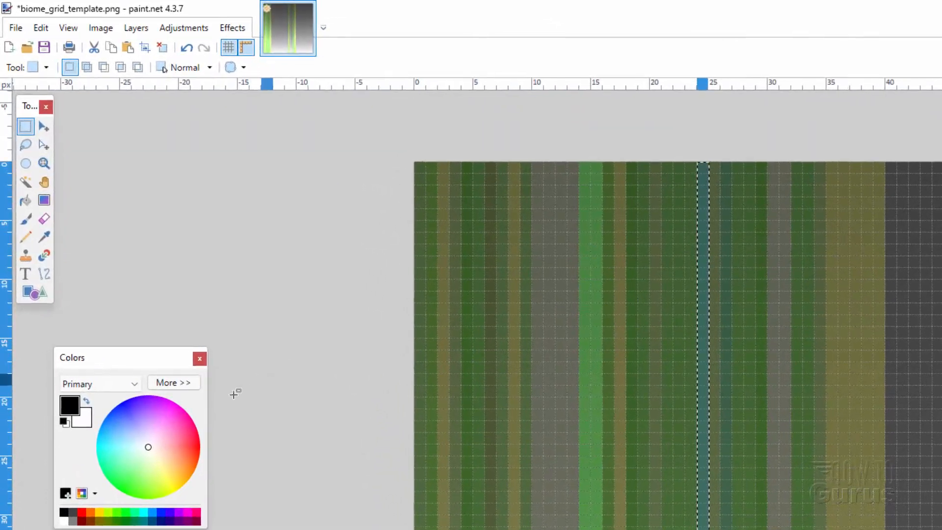
click(201, 463)
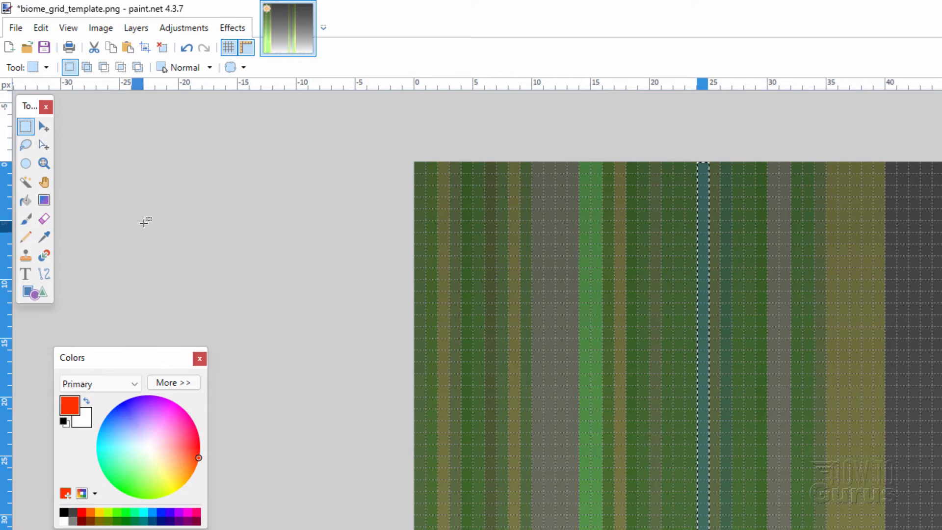
Flood-fill the selected biome ID 24 column solid red with the Paint Bucket.
click(26, 201)
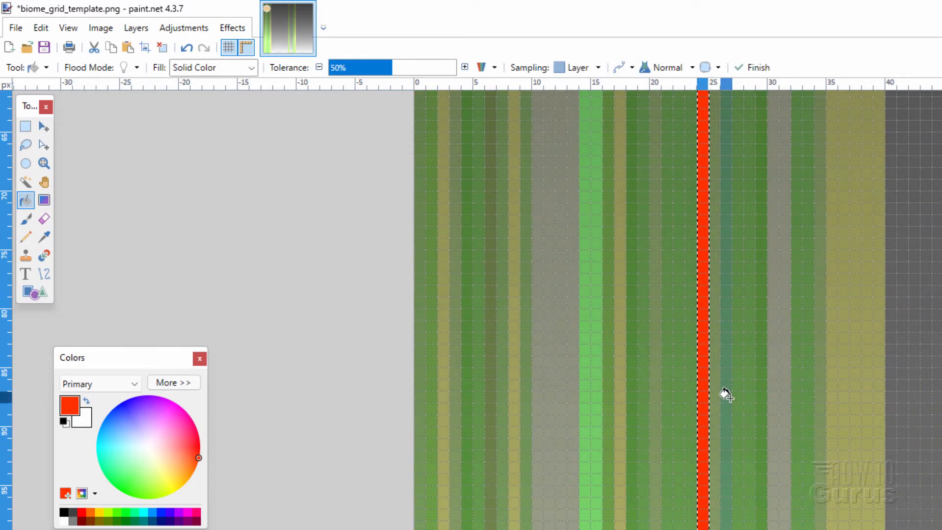
scroll(down, 3)
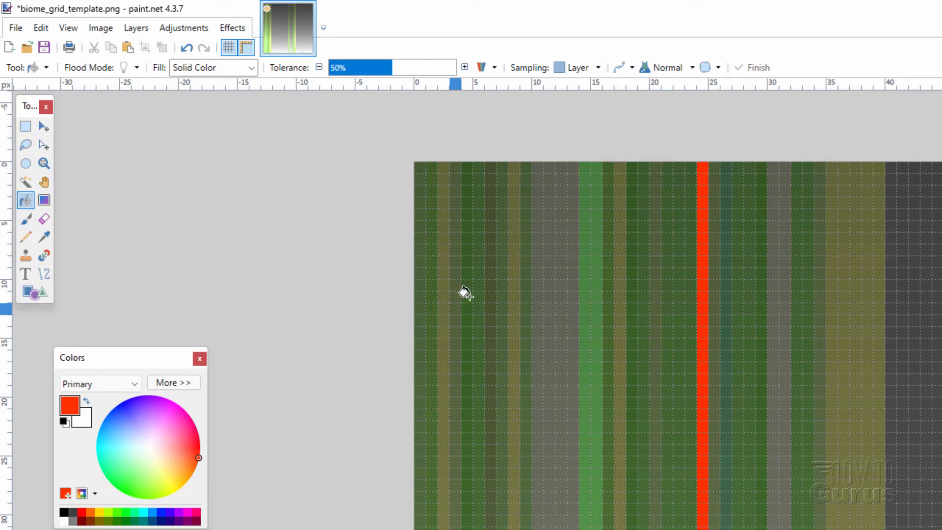
Save the recoloured image as biome_grid_trees.png in C:\Packs via Save As.
click(16, 28)
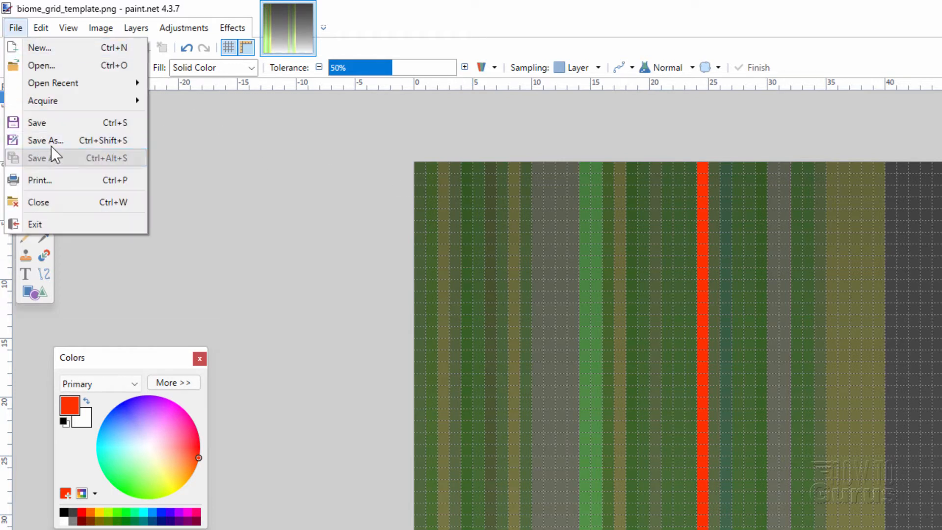
click(45, 140)
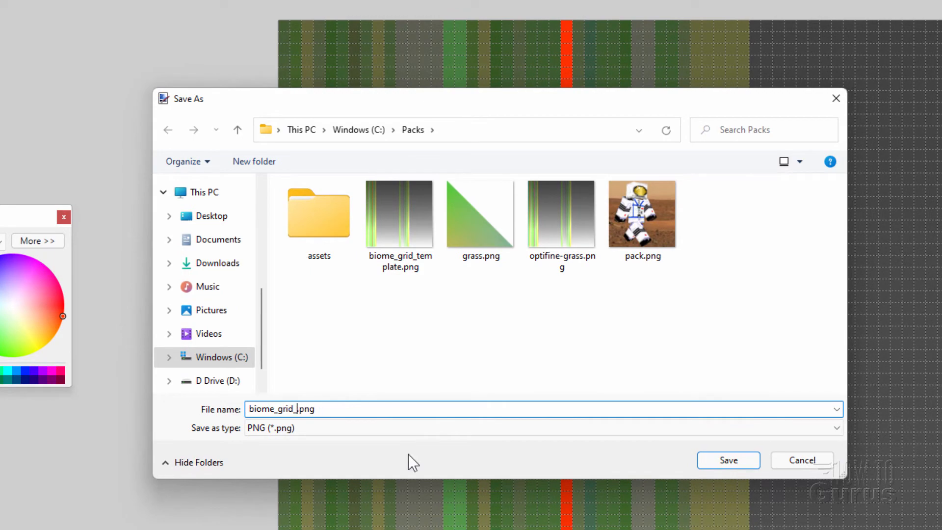
text(trees)
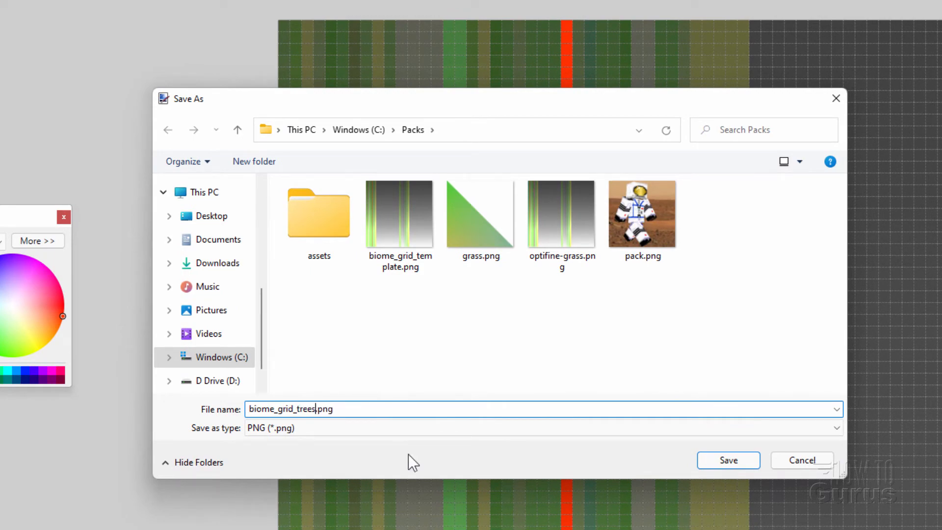
click(727, 459)
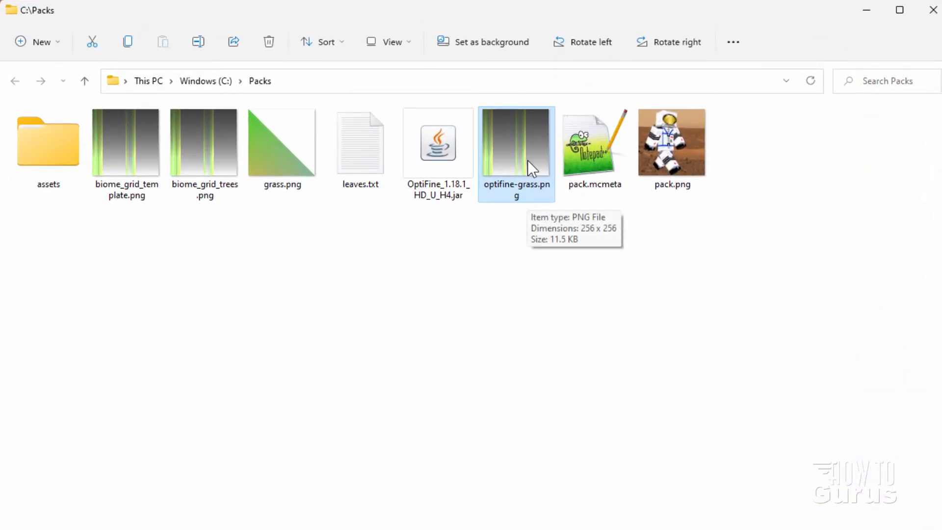
click(671, 143)
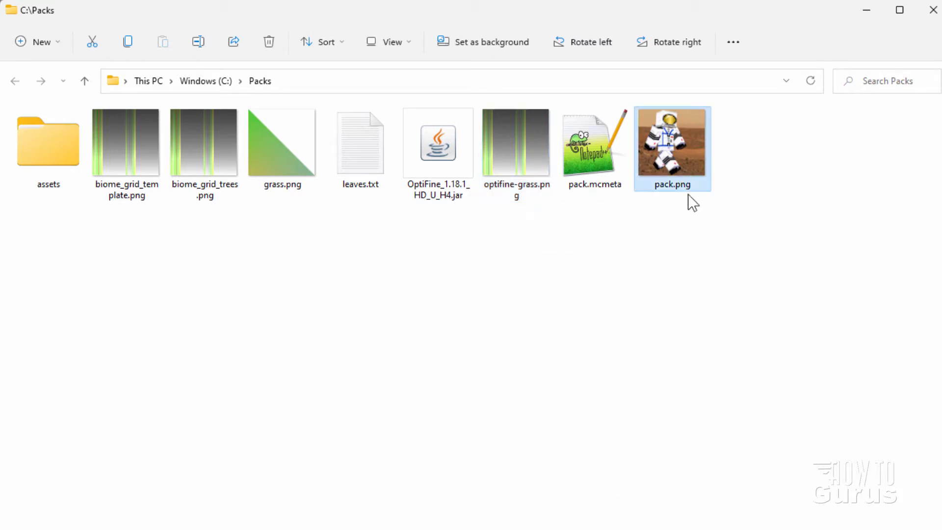
mouse_move(662, 175)
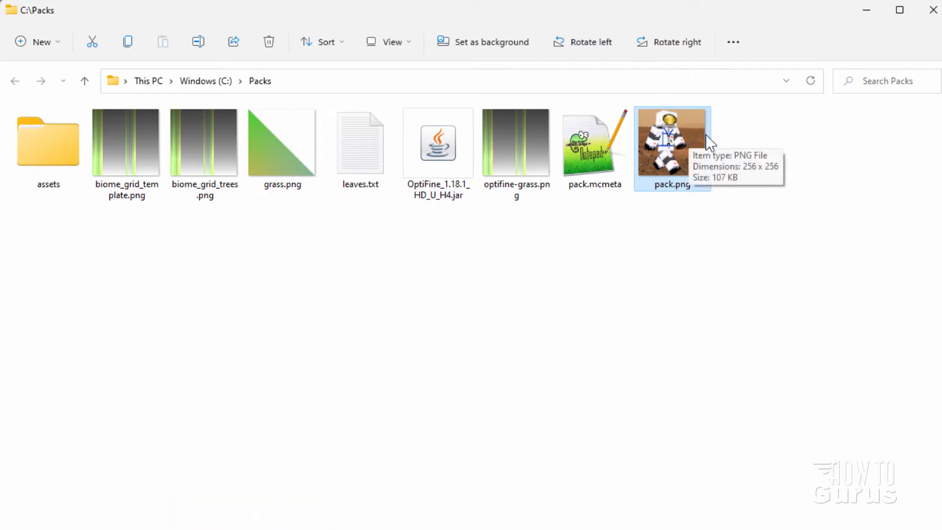
click(595, 142)
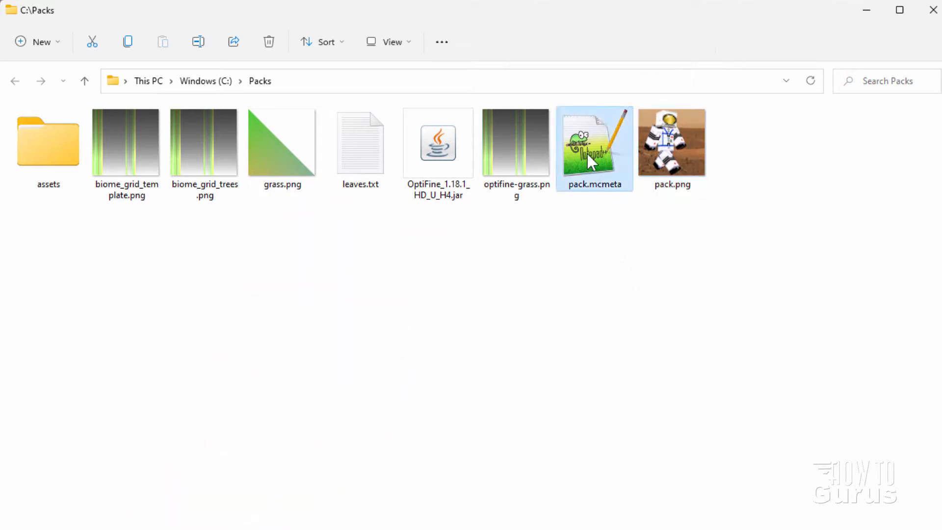
double_click(595, 142)
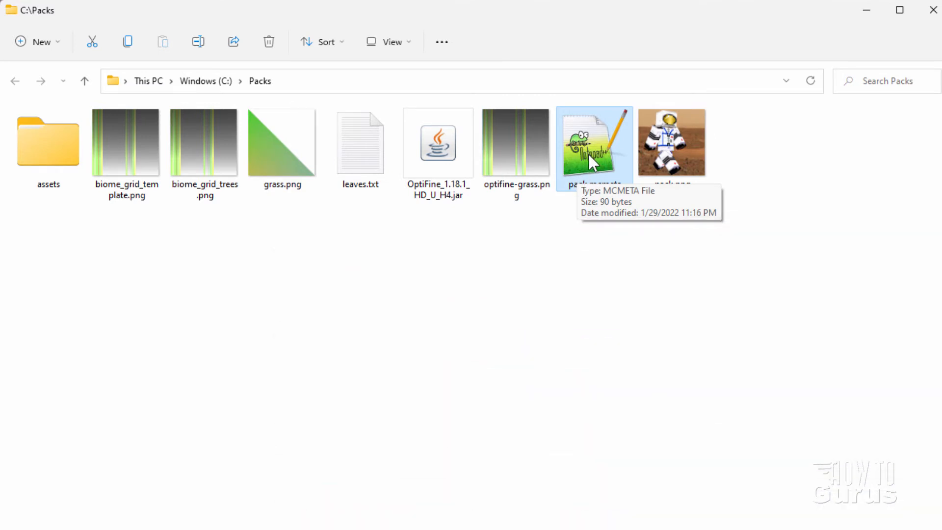
double_click(594, 142)
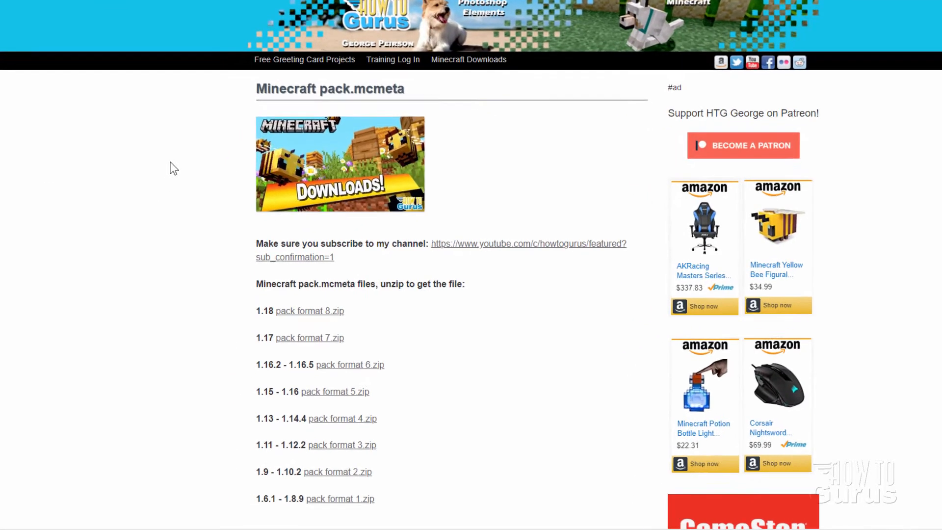
scroll(down, 3)
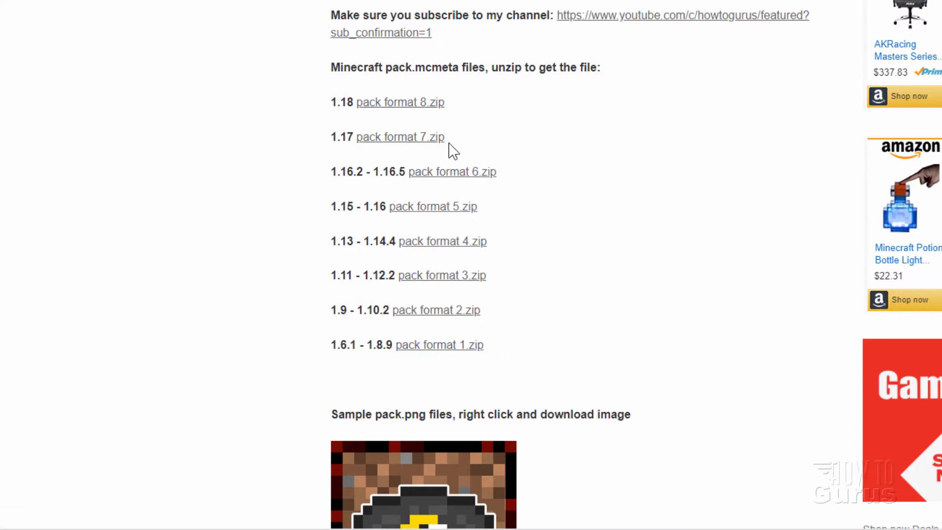
mouse_move(543, 149)
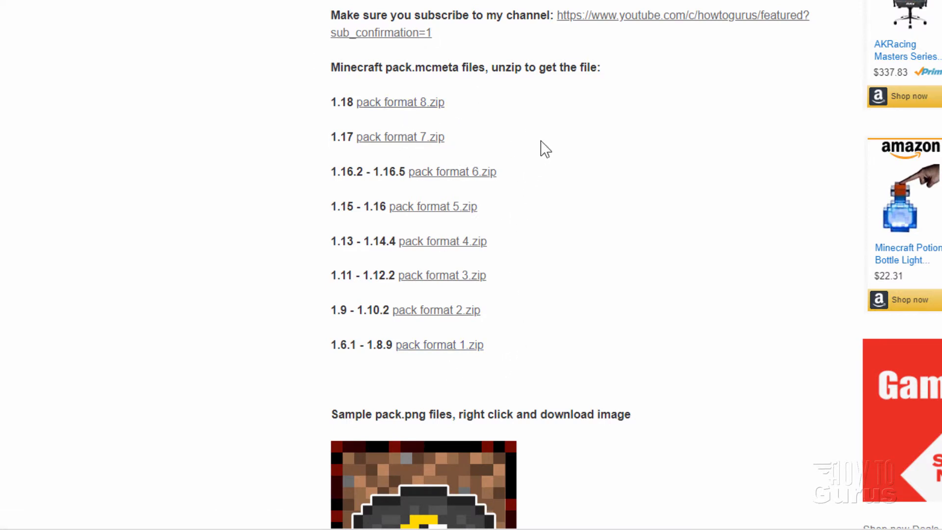
scroll(down, 3)
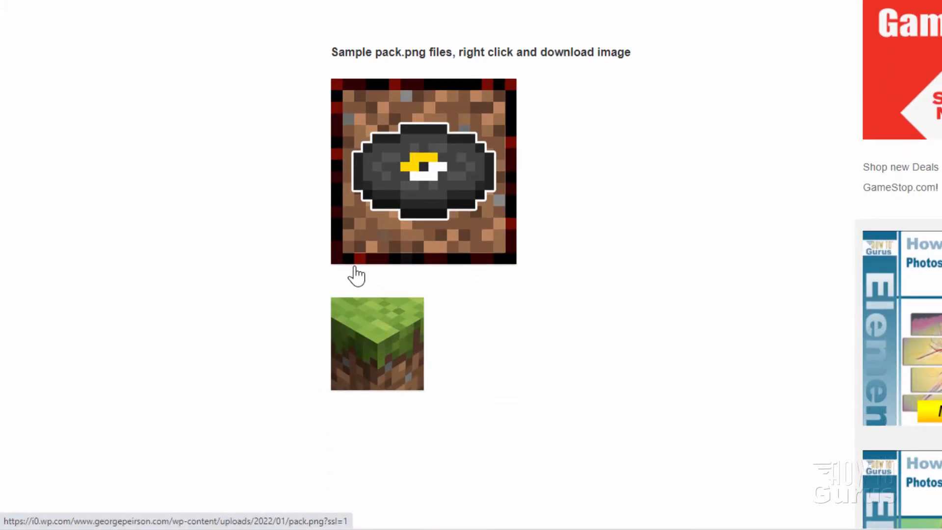
mouse_move(347, 255)
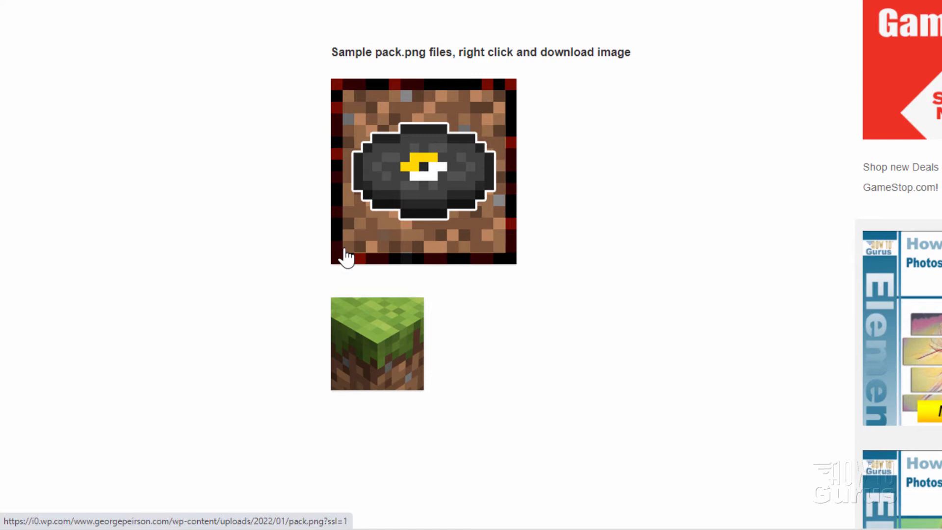
mouse_move(481, 107)
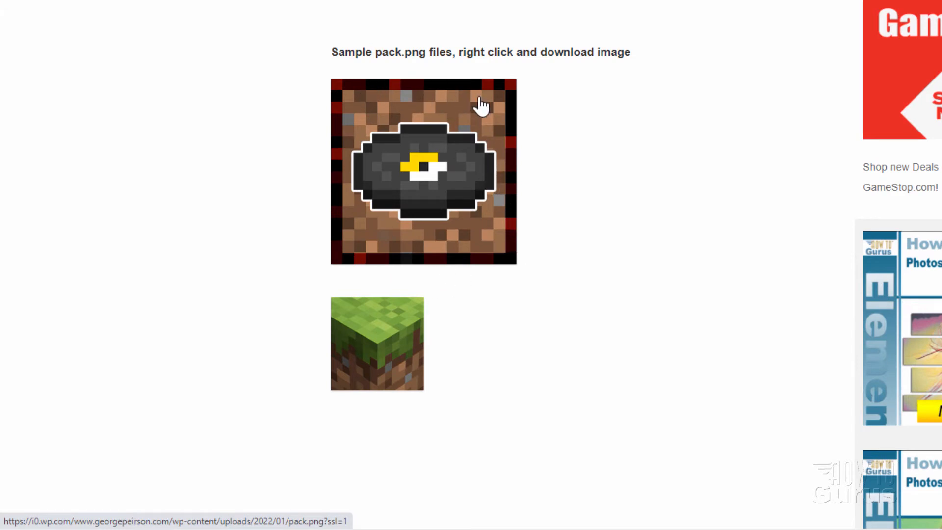
mouse_move(348, 171)
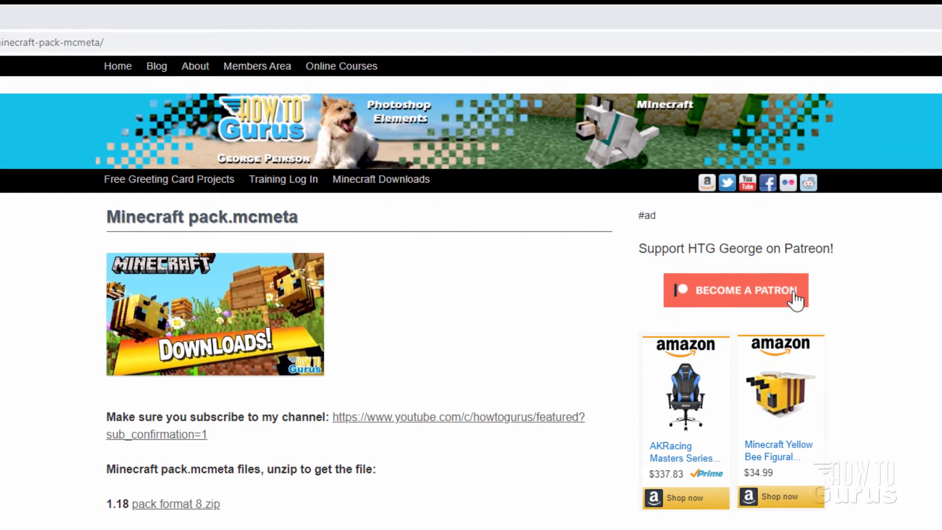
mouse_move(622, 305)
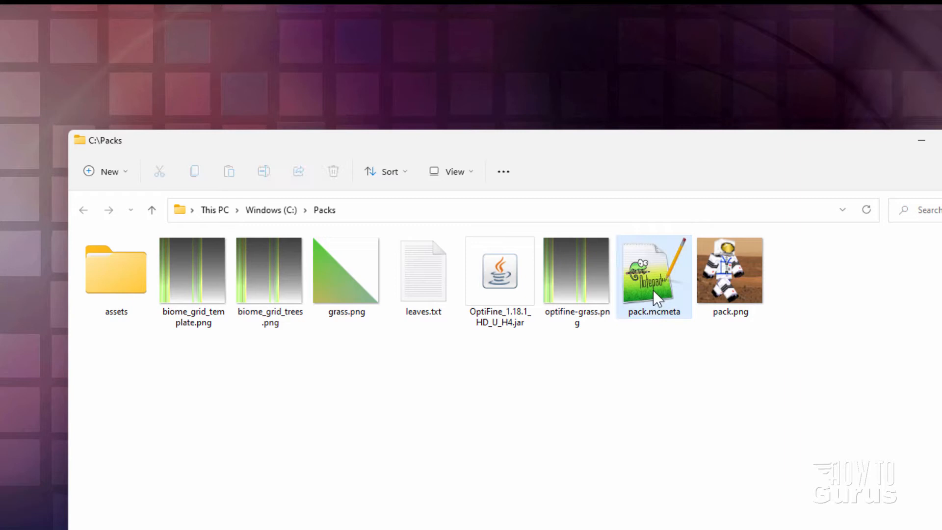
Open pack.mcmeta in Notepad++ and change its description to Optifine Tree.
double_click(653, 270)
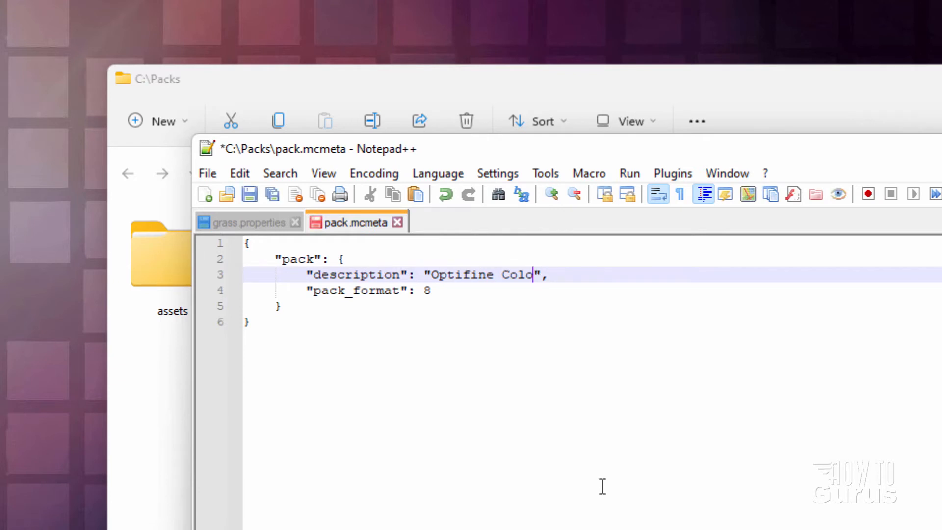
key(BackSpace)
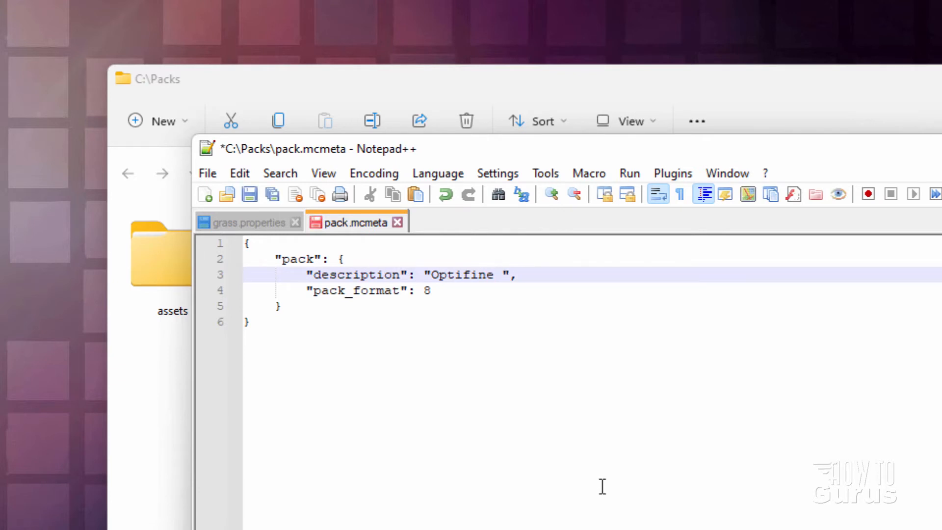
text(Tree)
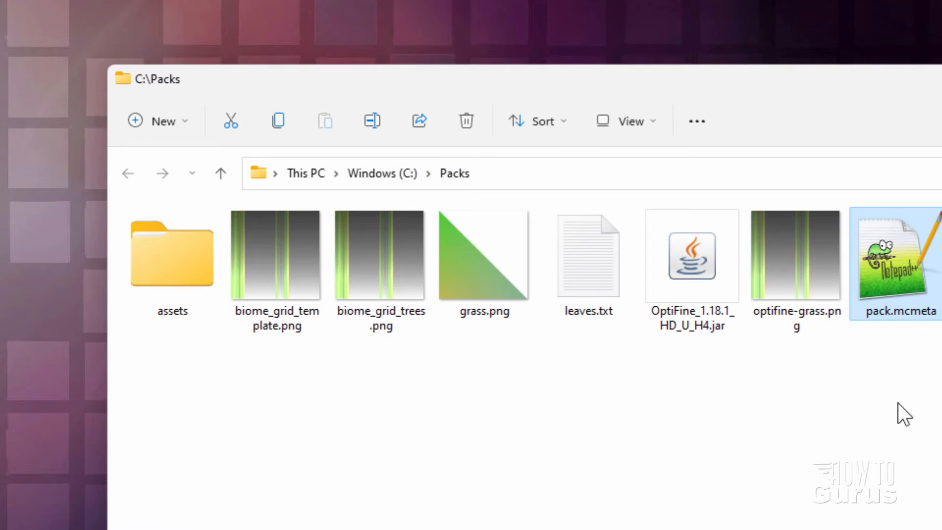
mouse_move(350, 403)
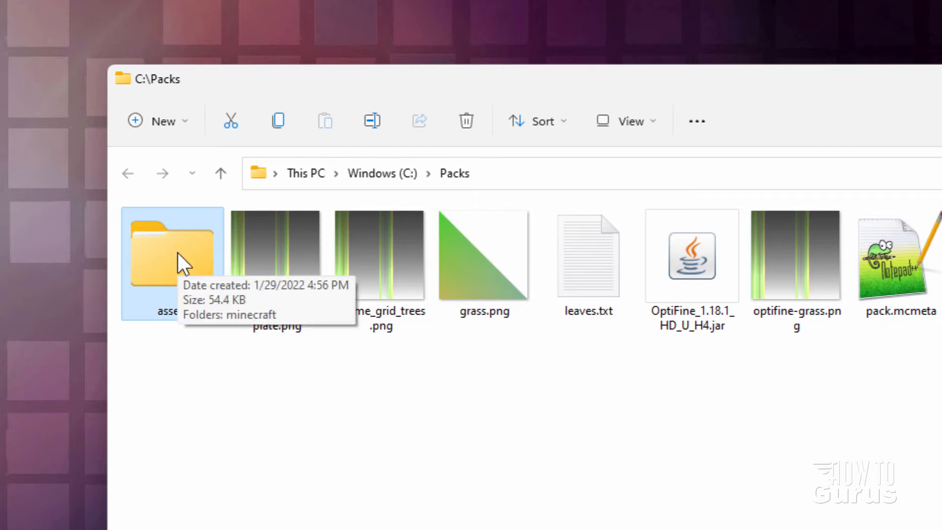
Navigate Packs\assets\minecraft\optifine and select the colormap folder.
double_click(171, 253)
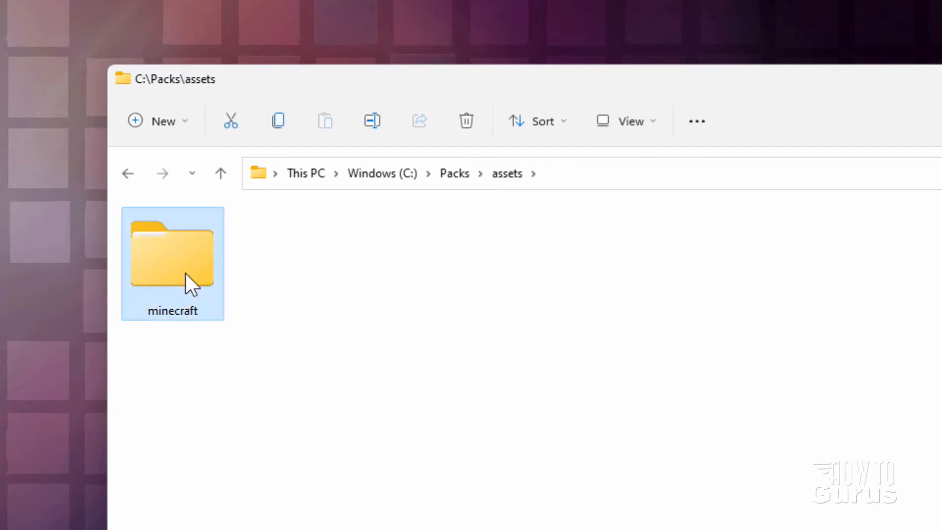
double_click(172, 252)
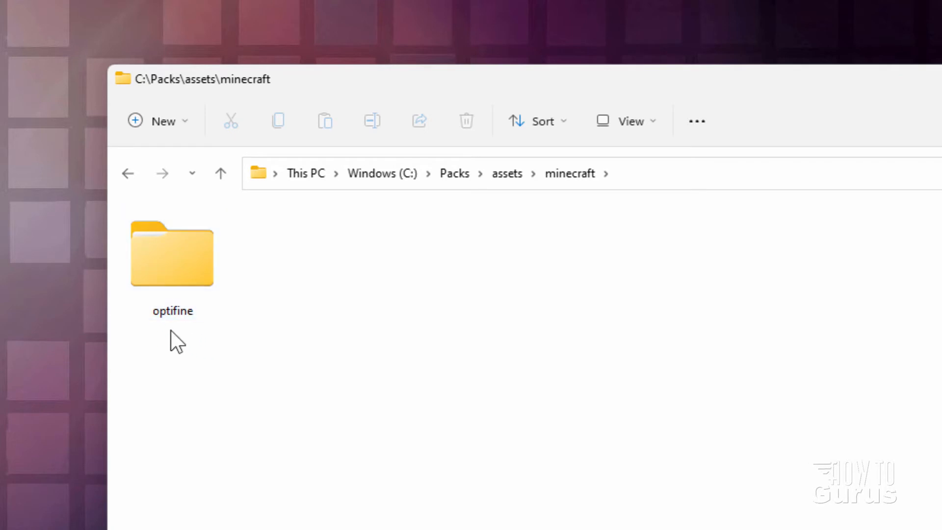
double_click(171, 252)
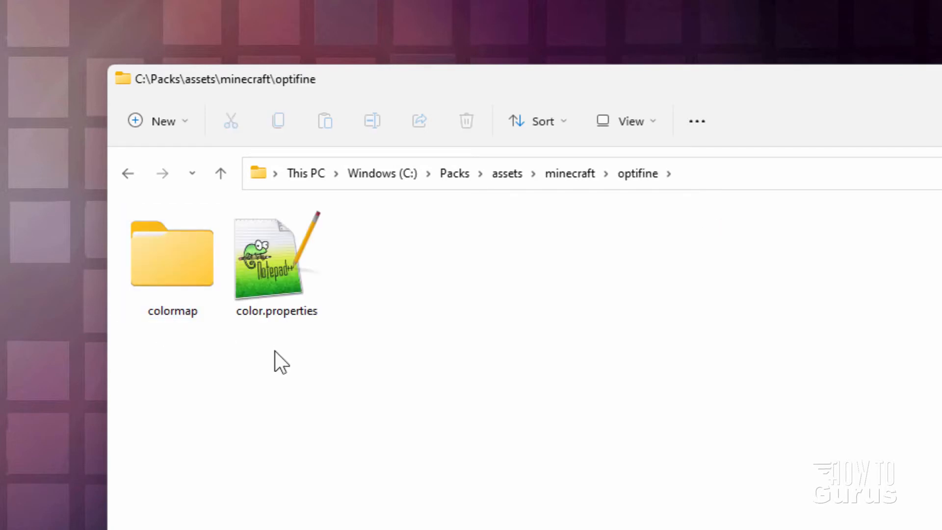
click(172, 258)
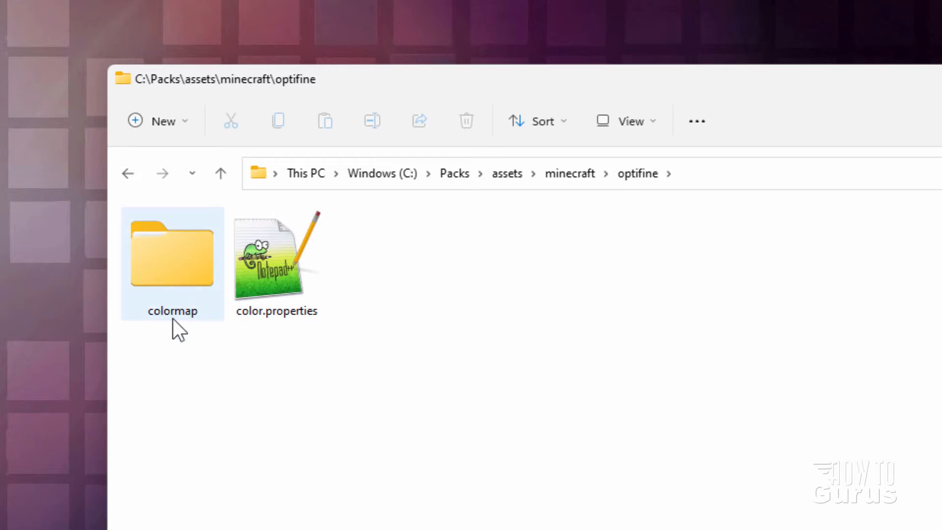
click(277, 261)
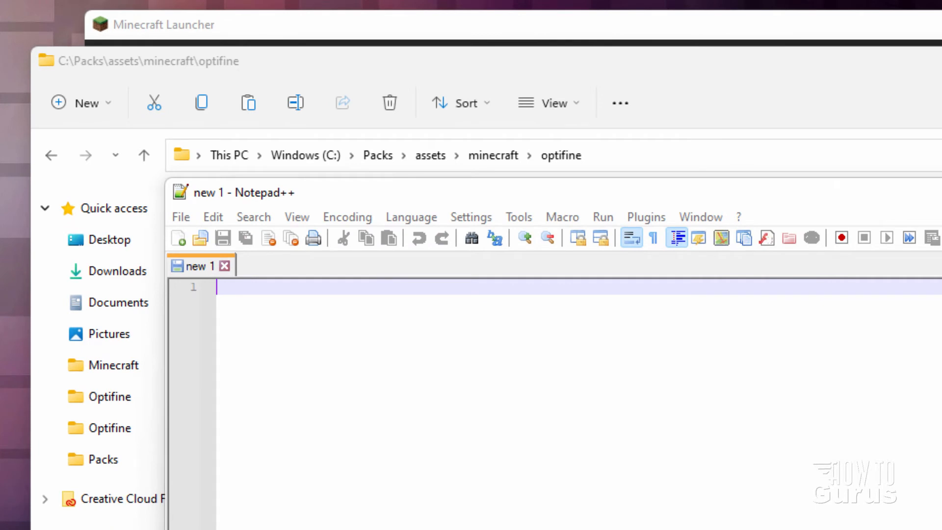
Write palette.format=grid in a new Notepad++ document.
text(palette)
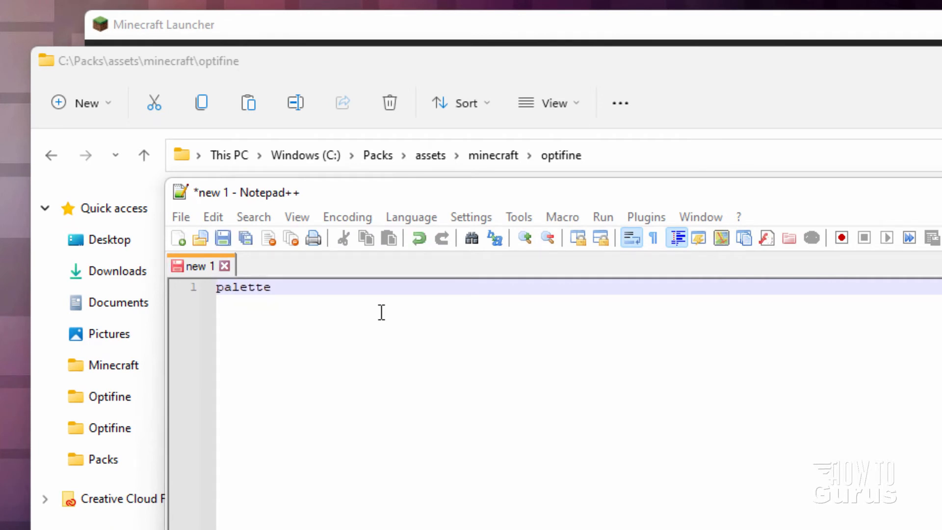
text(.forma)
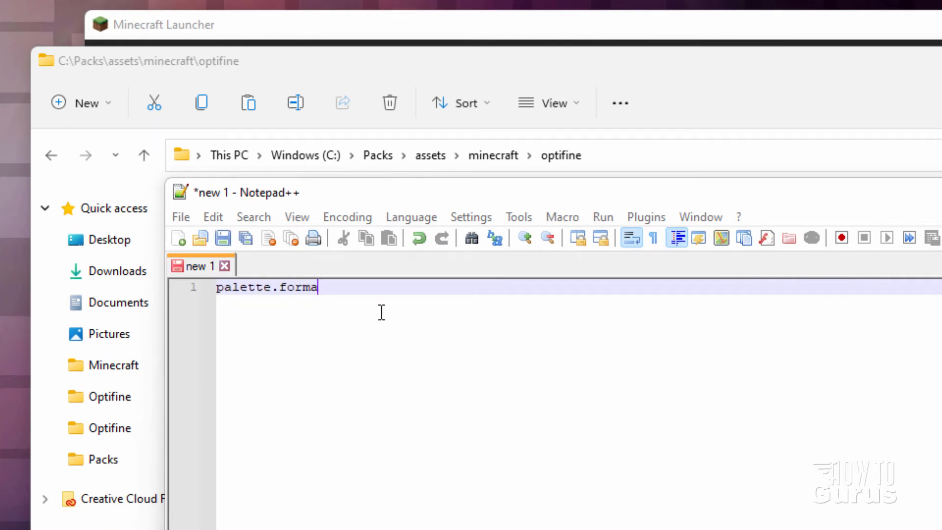
text(t=grid)
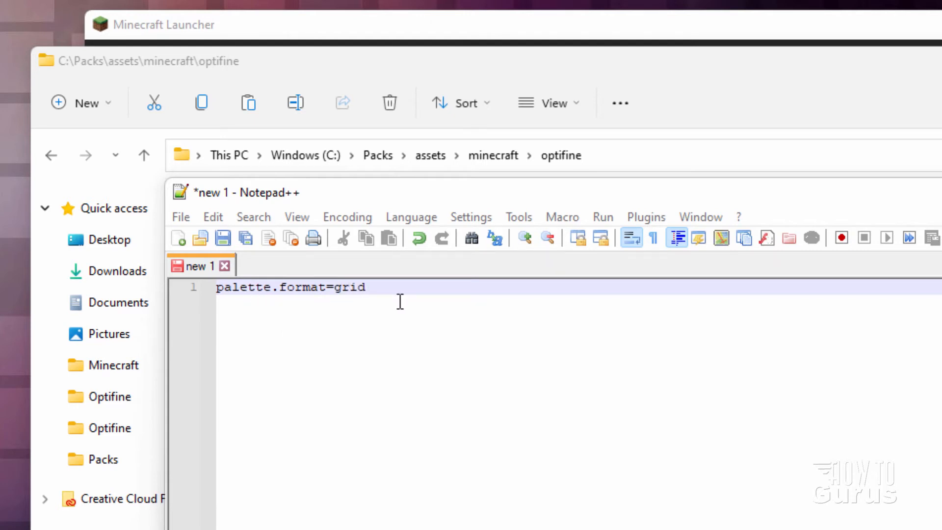
Save the document as color.properties in the optifine folder and close Notepad++.
click(347, 217)
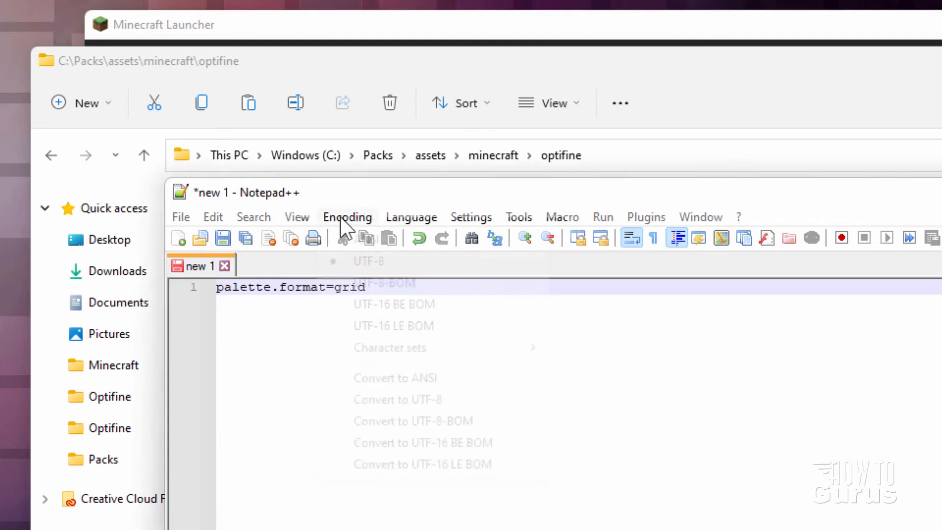
click(347, 216)
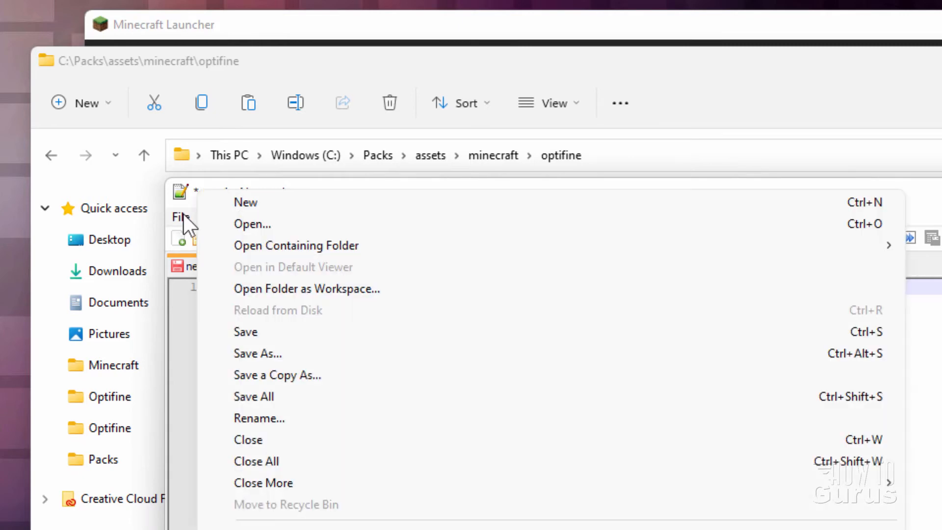
click(257, 352)
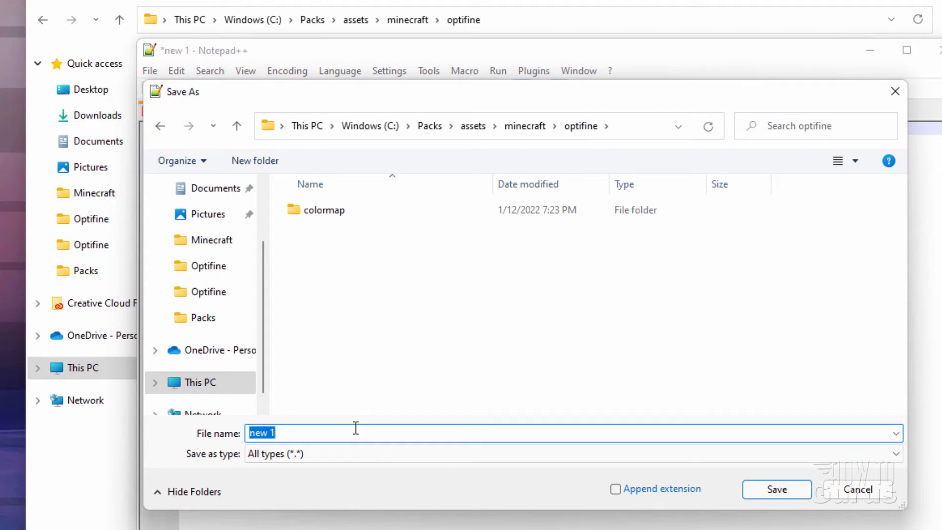
text(color.pro)
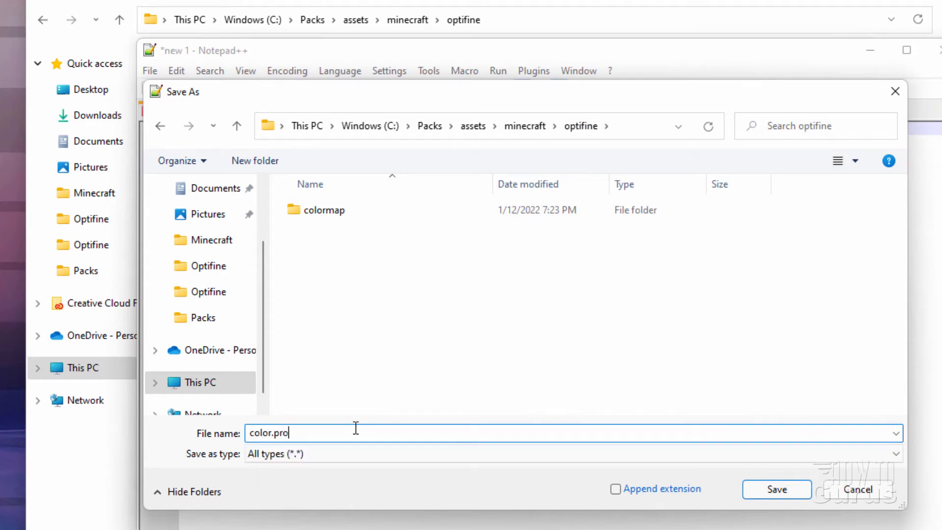
click(775, 489)
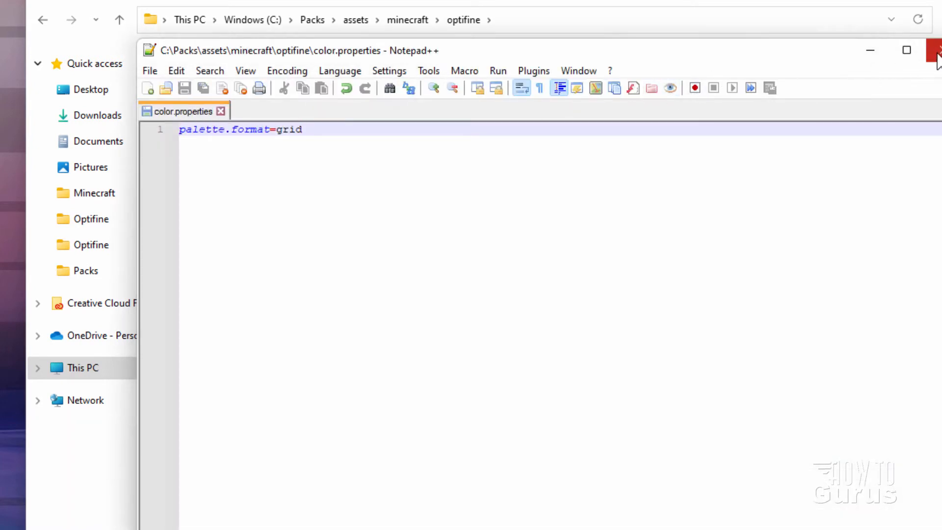
click(934, 50)
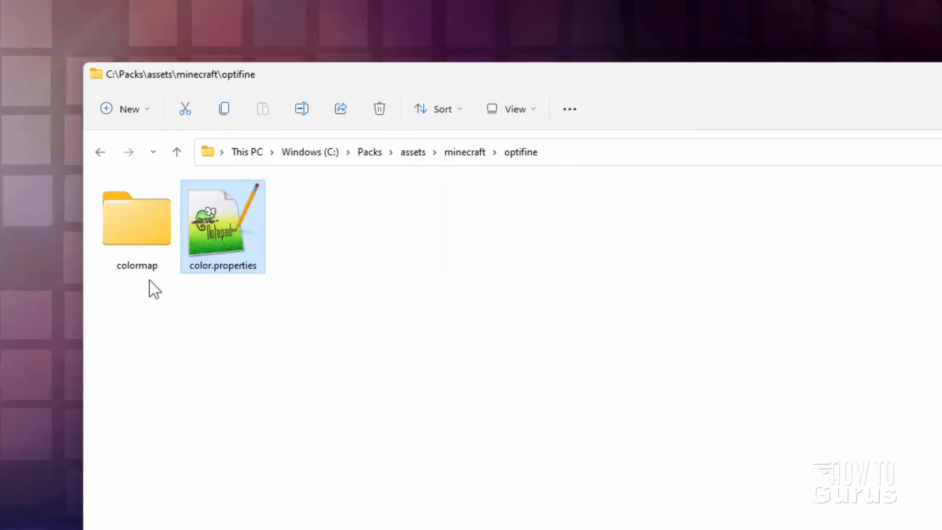
Browse the colormap folder, noting water.png, the custom folder and birch.png.
double_click(136, 218)
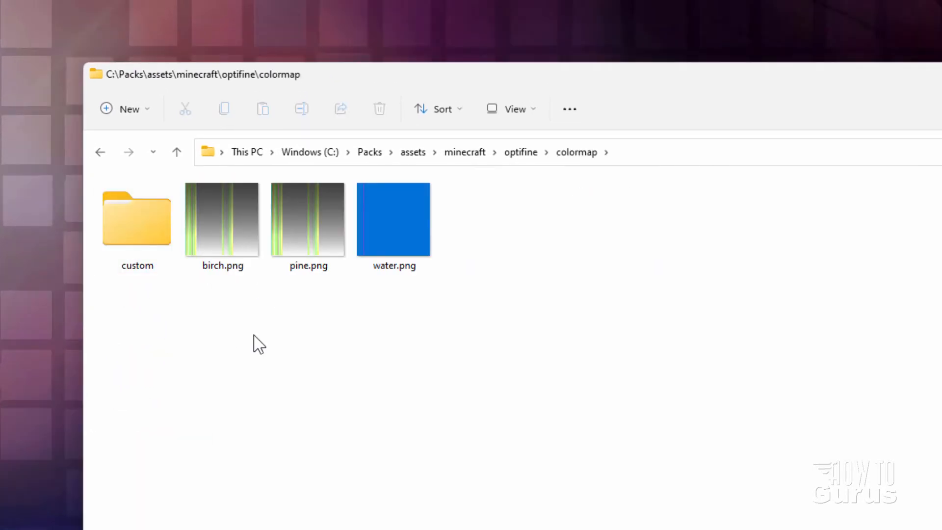
click(394, 219)
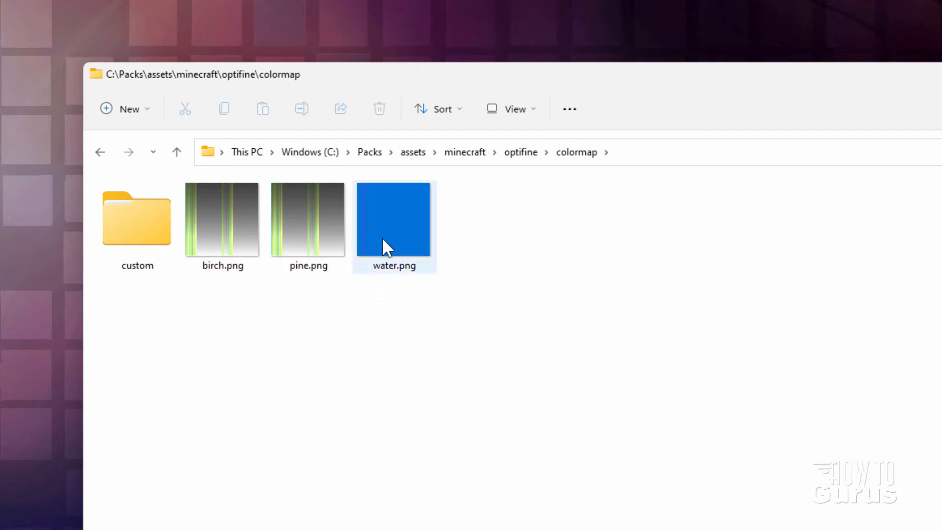
mouse_move(407, 215)
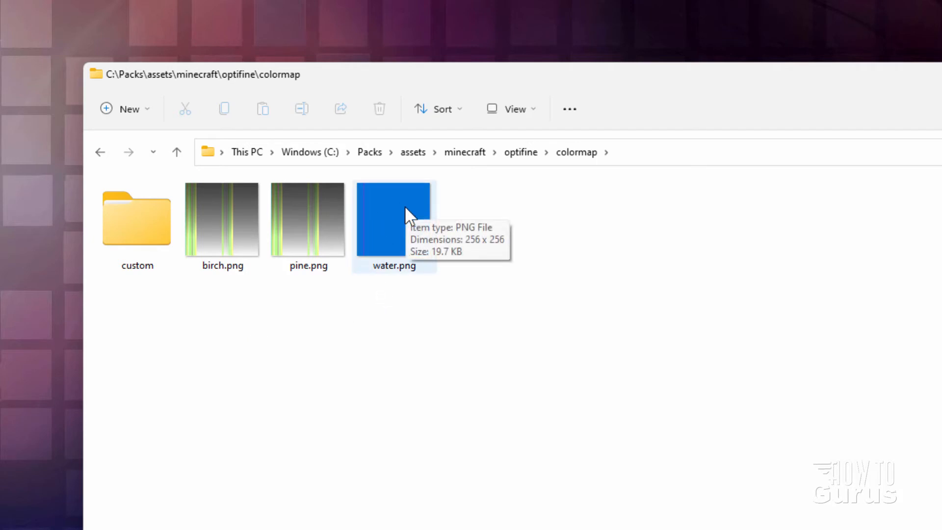
mouse_move(392, 193)
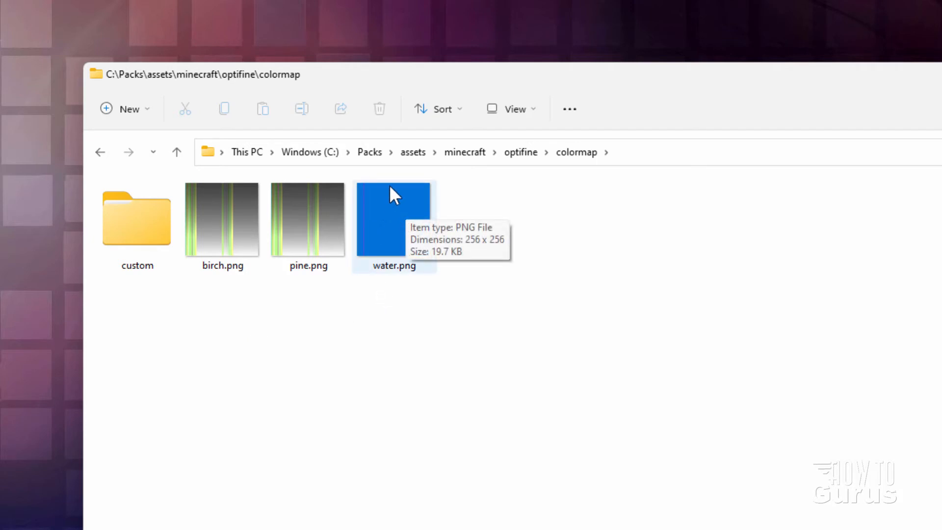
mouse_move(366, 193)
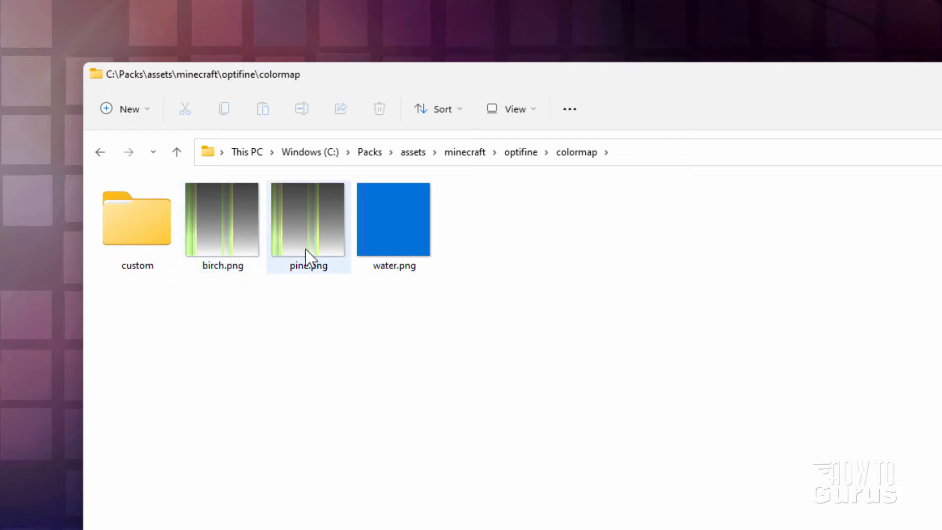
click(137, 219)
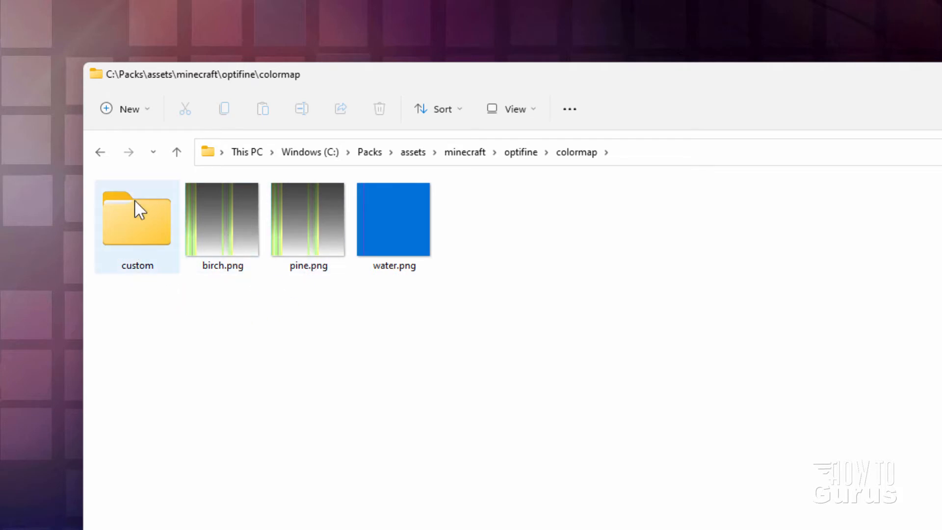
click(222, 219)
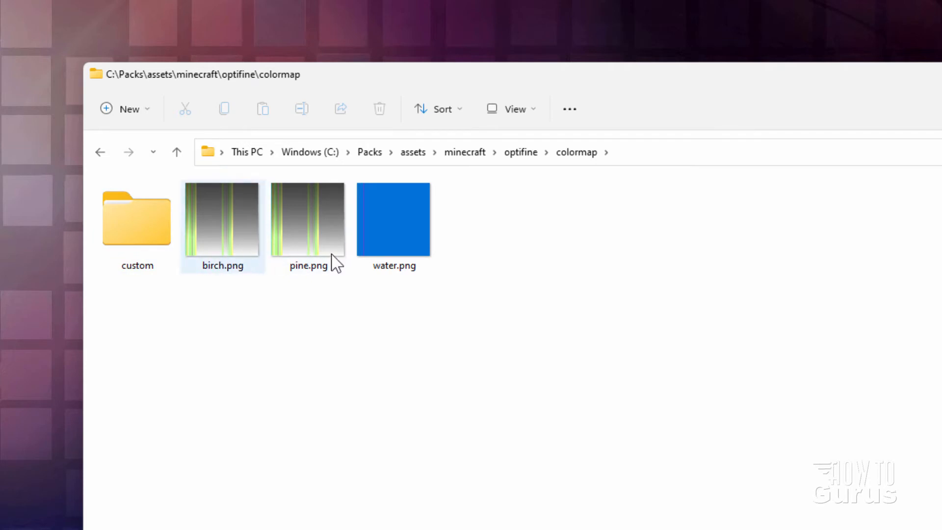
Go up to Packs, then return through optifine to colormap and select the custom folder.
click(370, 152)
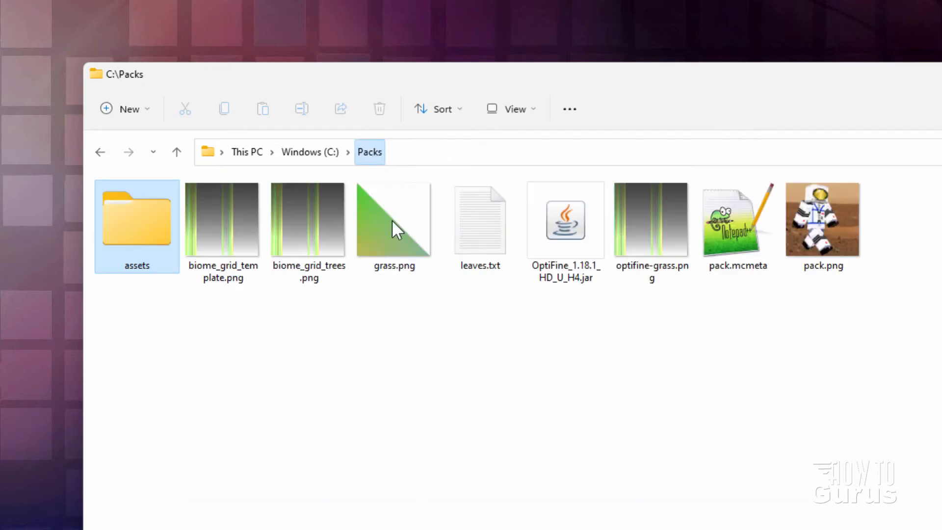
click(651, 221)
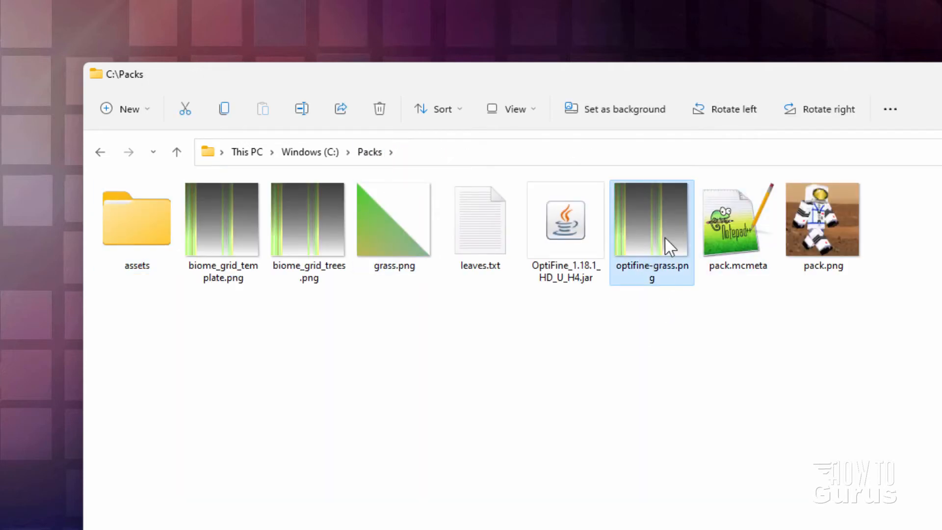
mouse_move(657, 221)
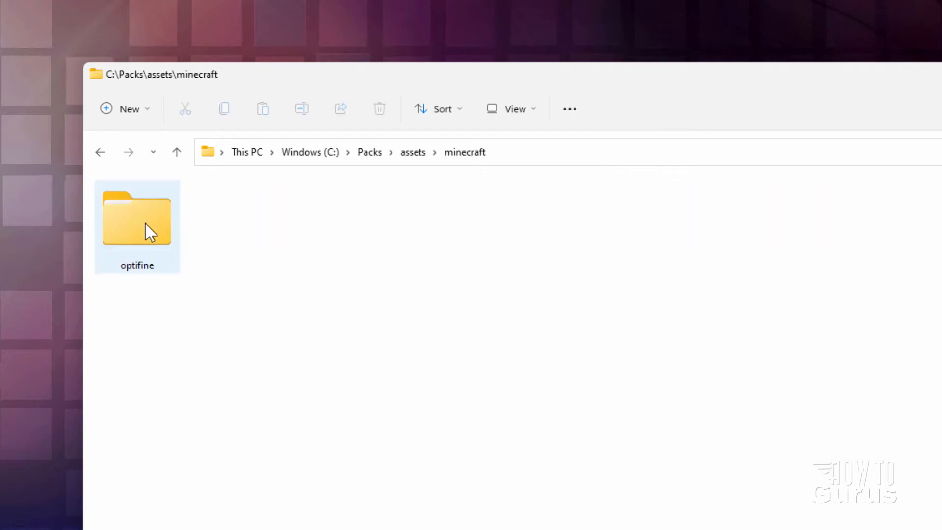
double_click(137, 218)
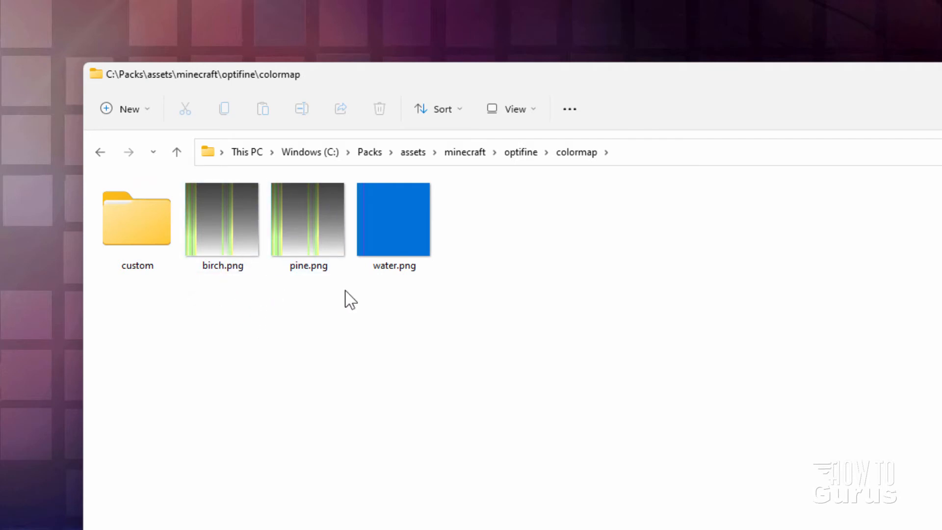
mouse_move(349, 303)
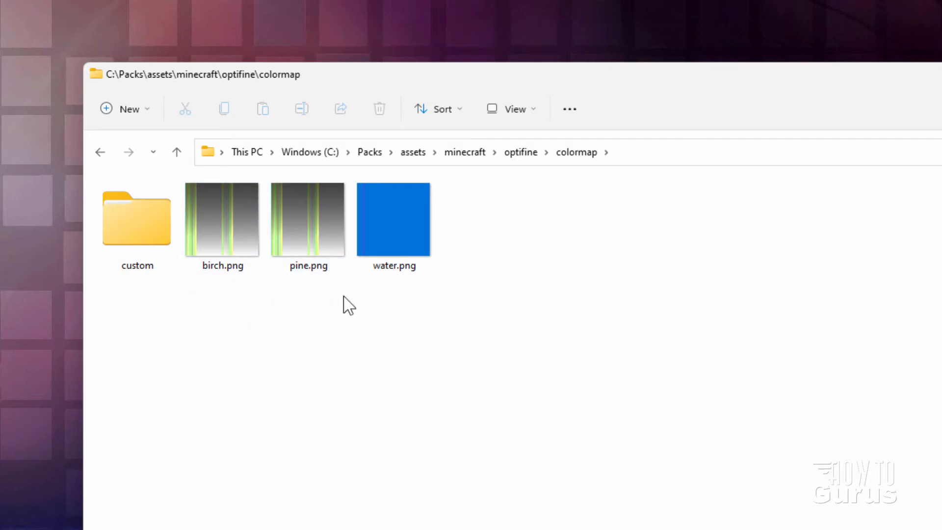
click(307, 219)
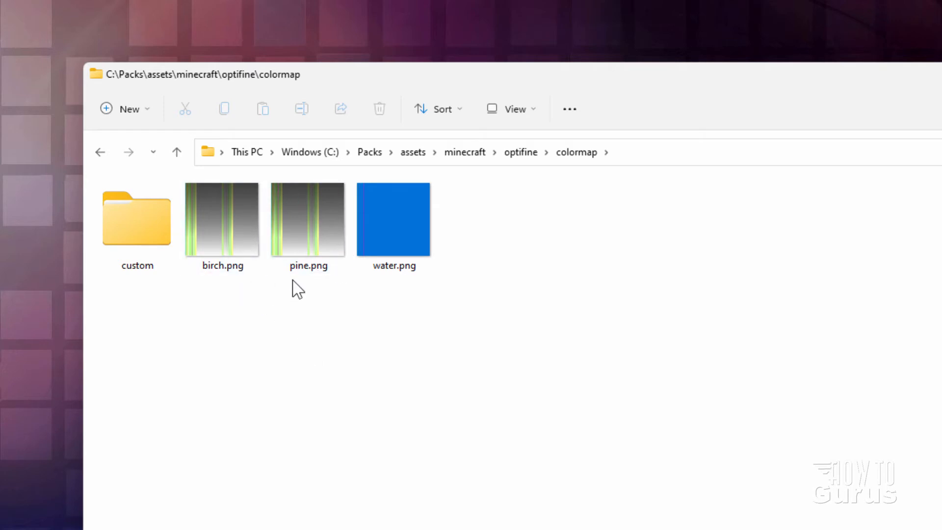
mouse_move(311, 402)
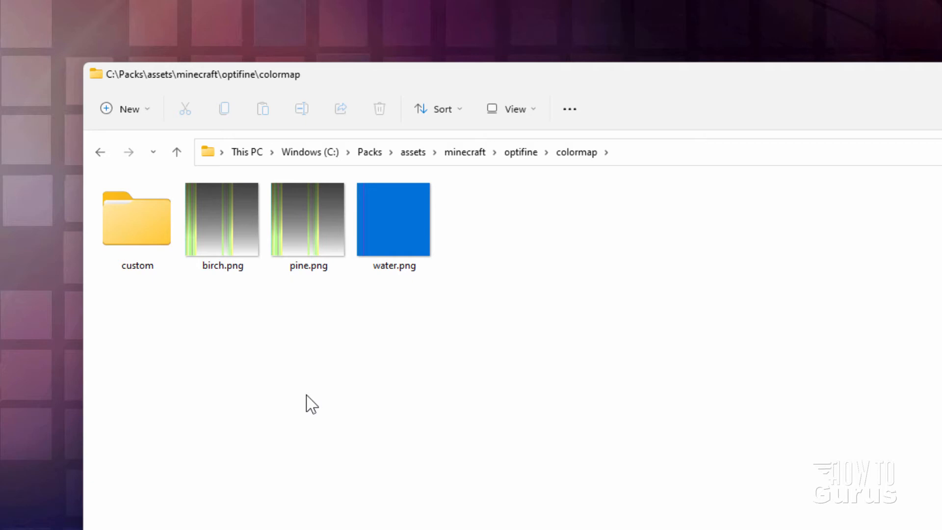
click(136, 219)
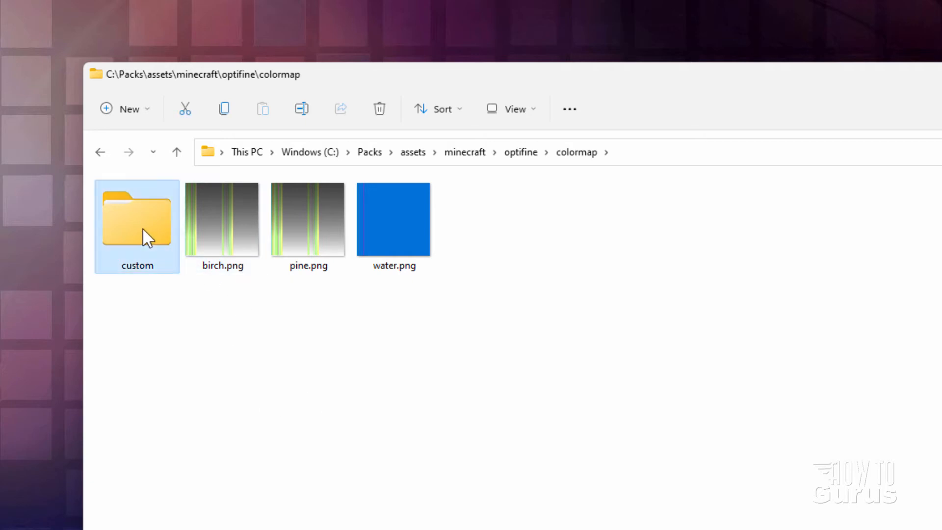
Open the custom folder and select grass.properties beside optifine-grass.png.
double_click(136, 219)
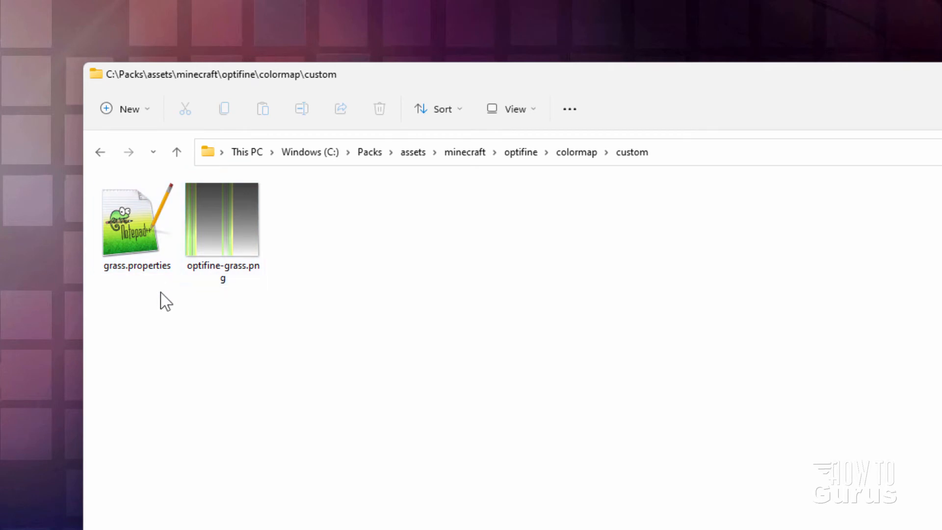
mouse_move(225, 258)
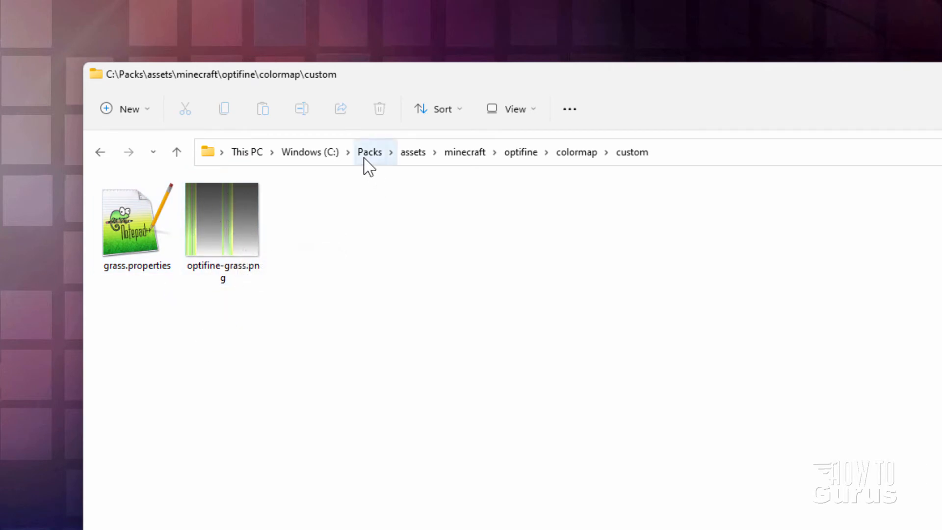
click(137, 219)
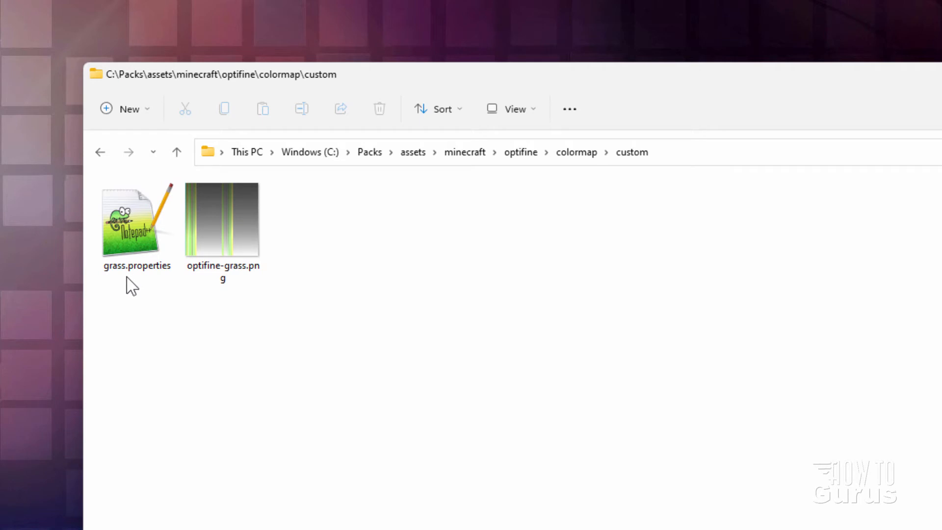
click(137, 219)
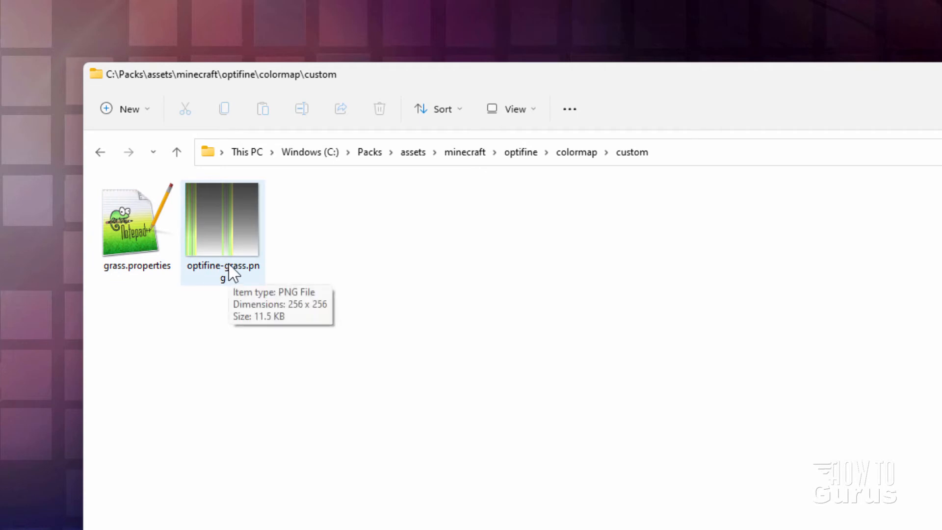
click(136, 219)
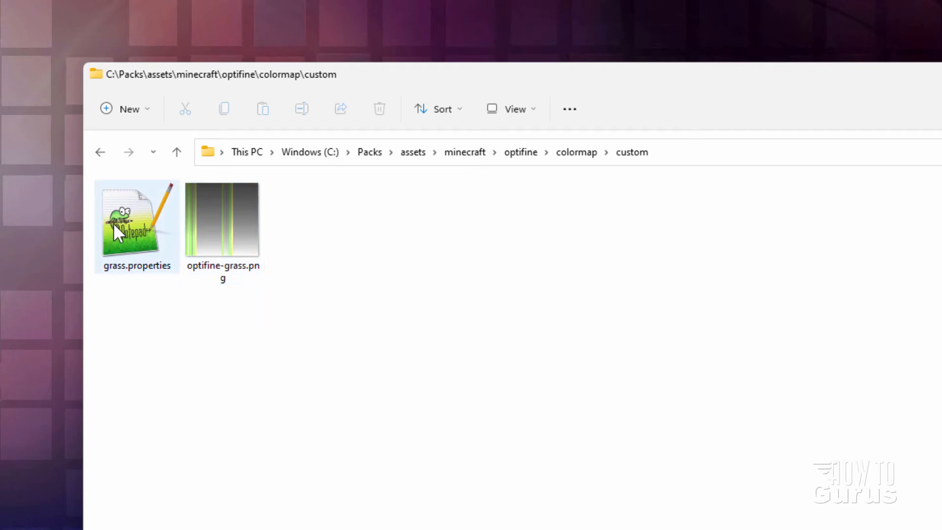
Open grass.properties in Notepad++ and review its blocks list, picking out grass_block.
double_click(136, 217)
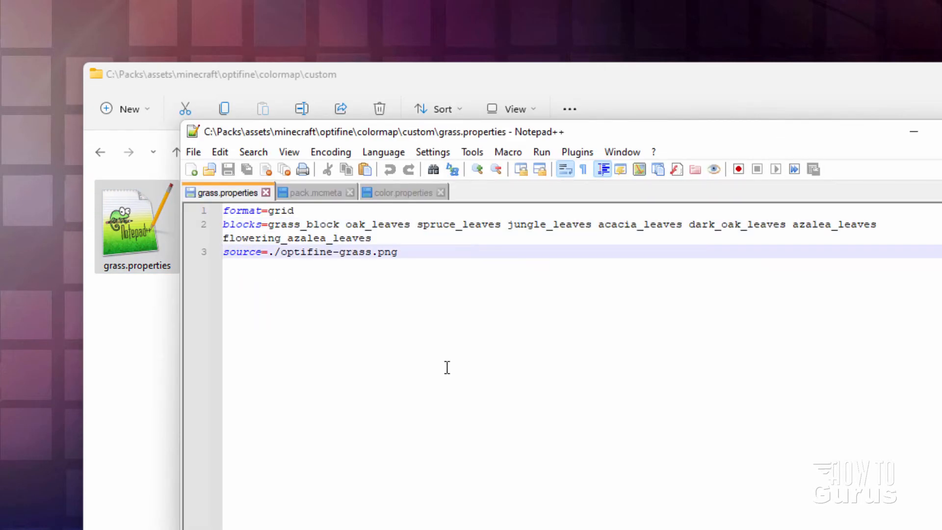
mouse_move(456, 142)
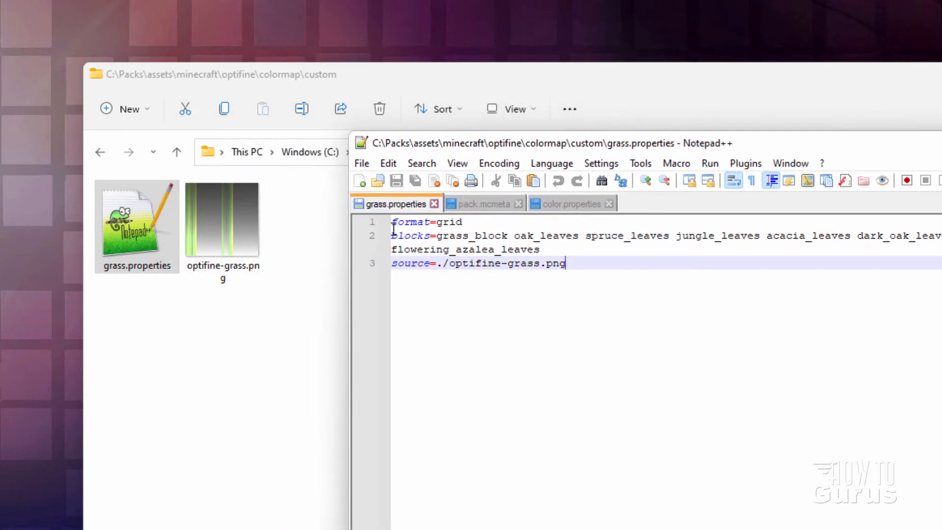
click(462, 222)
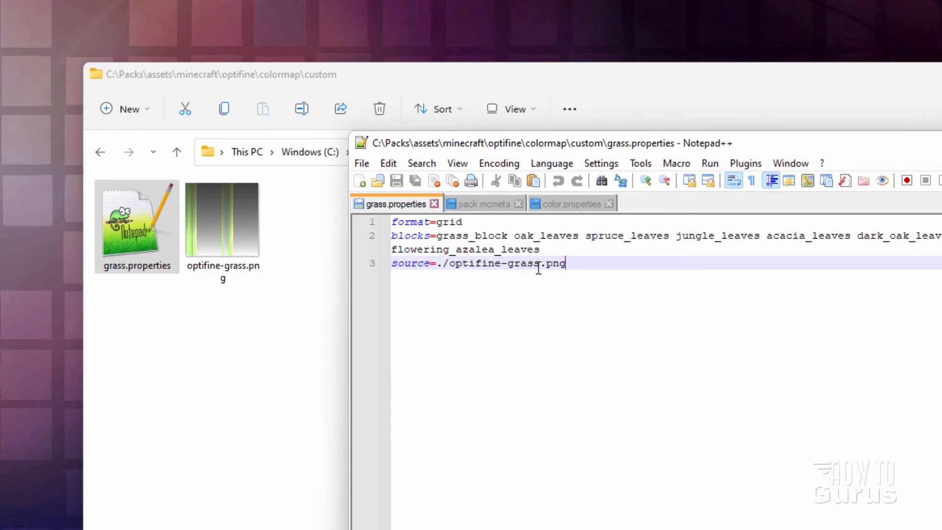
mouse_move(305, 309)
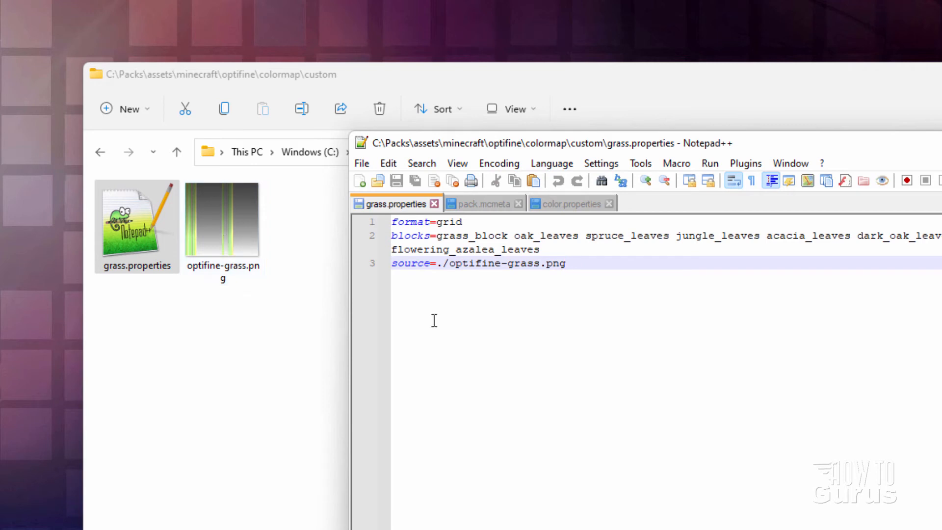
click(433, 236)
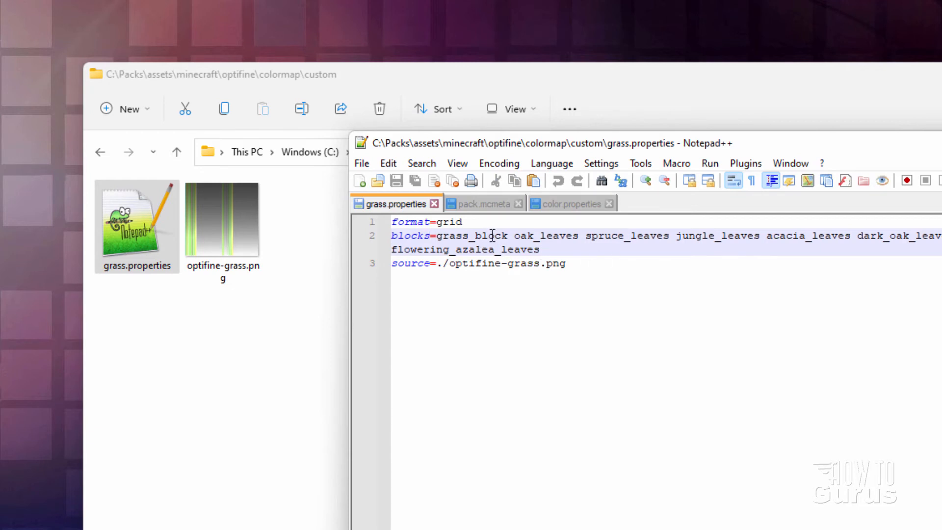
double_click(472, 235)
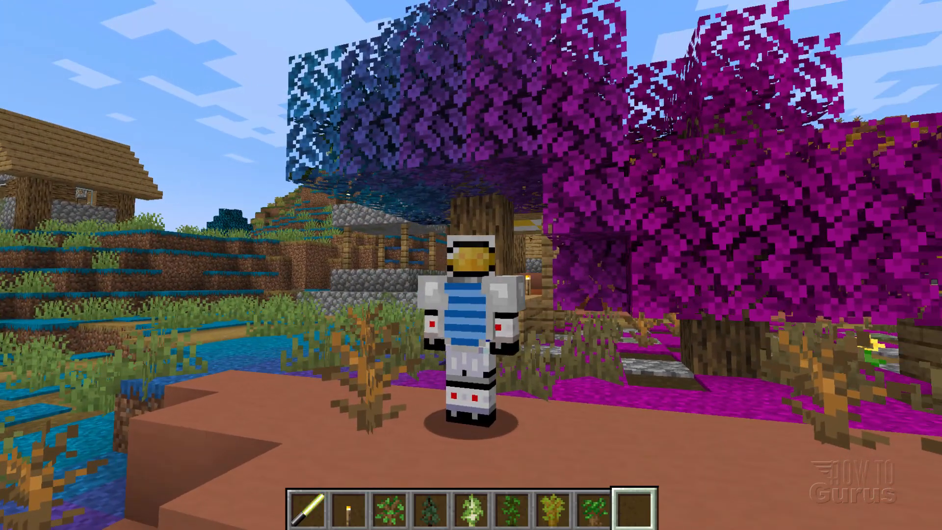
Hold the Jungle Sapling and bring up the creative inventory's Decoration Blocks.
key(6)
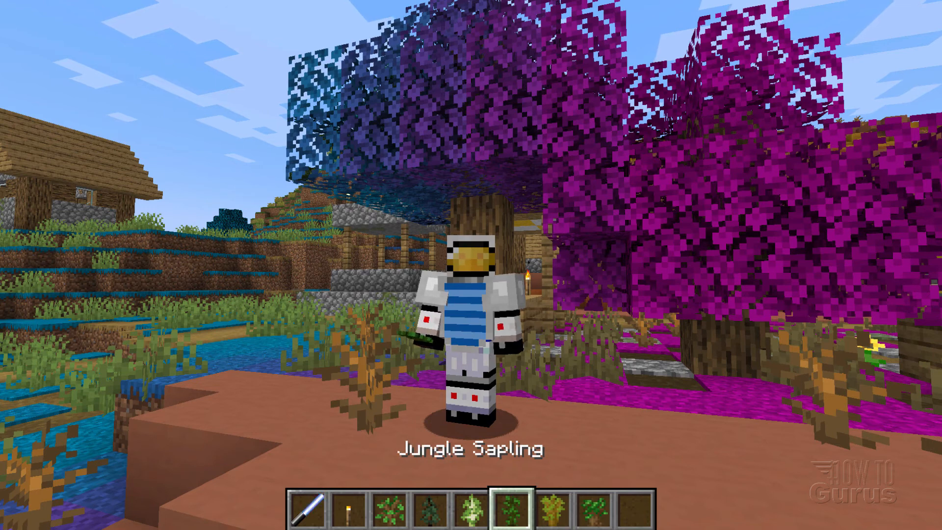
key(3)
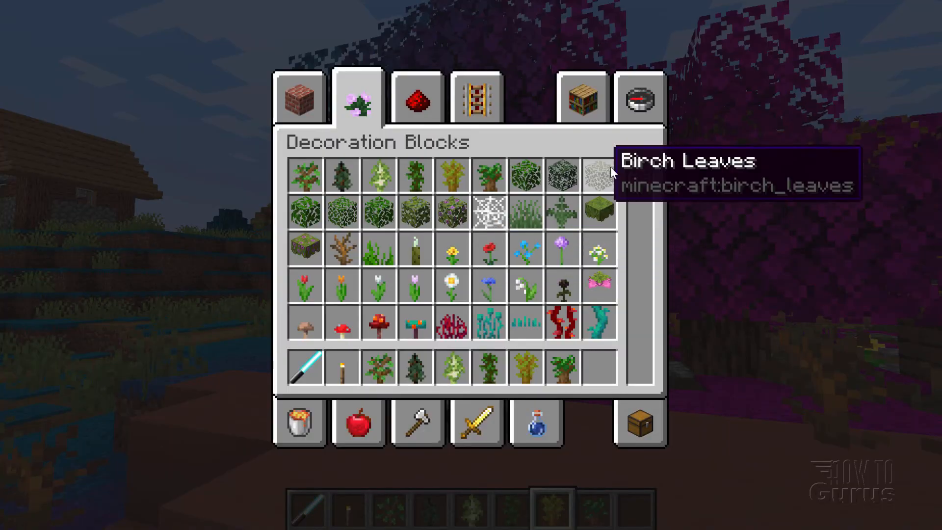
mouse_move(648, 333)
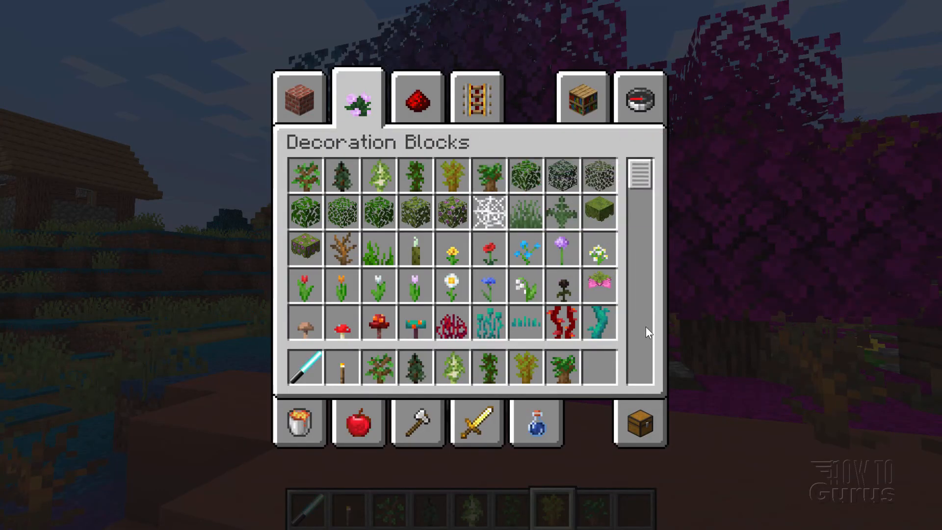
mouse_move(599, 246)
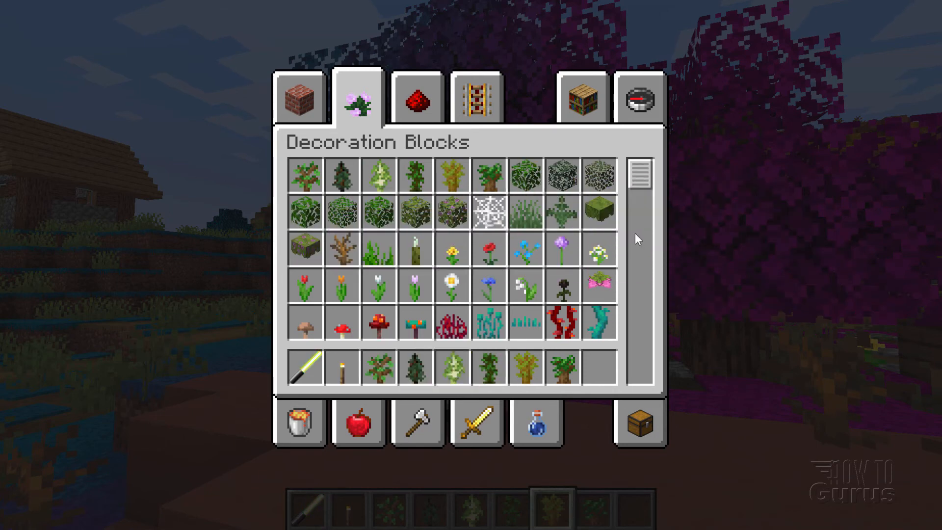
mouse_move(561, 175)
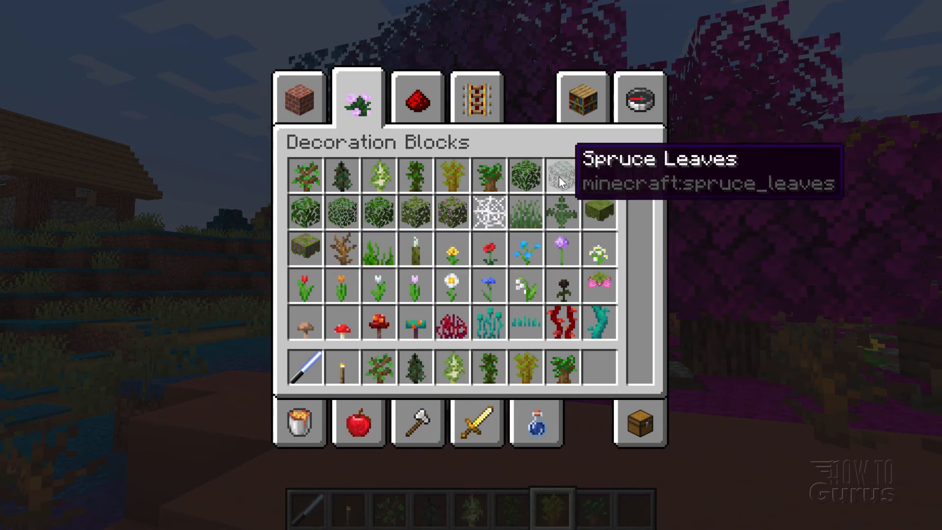
mouse_move(526, 174)
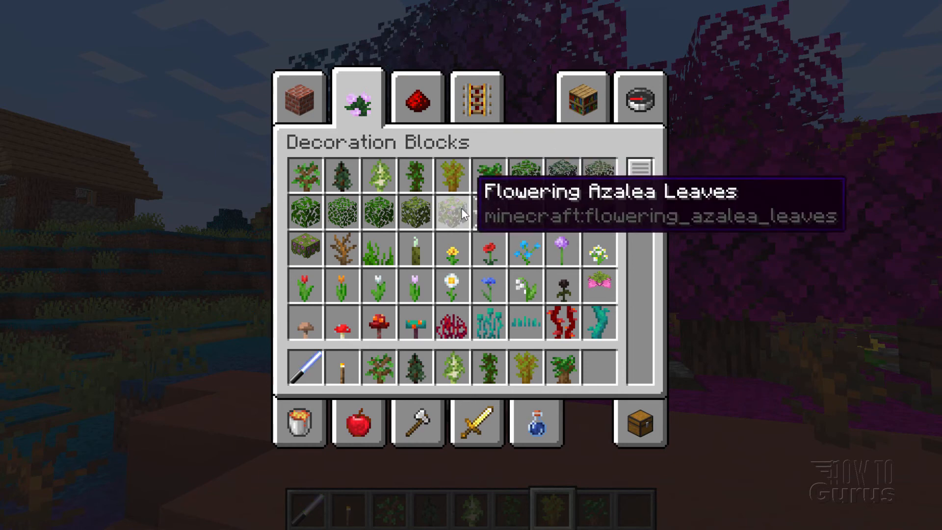
mouse_move(379, 210)
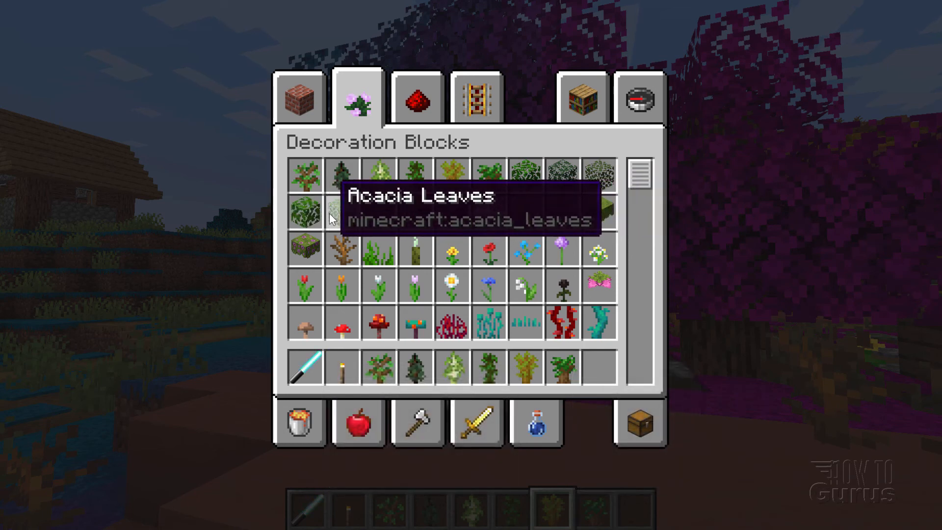
mouse_move(413, 218)
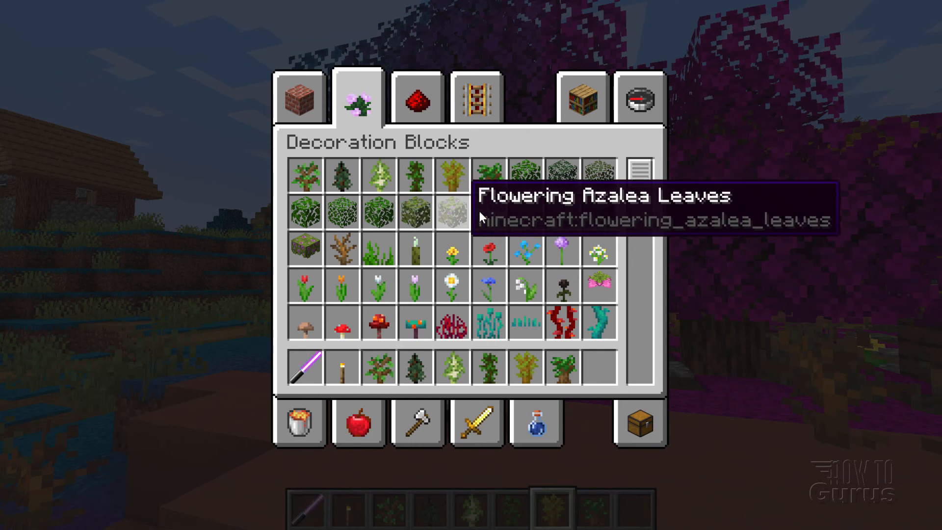
mouse_move(524, 175)
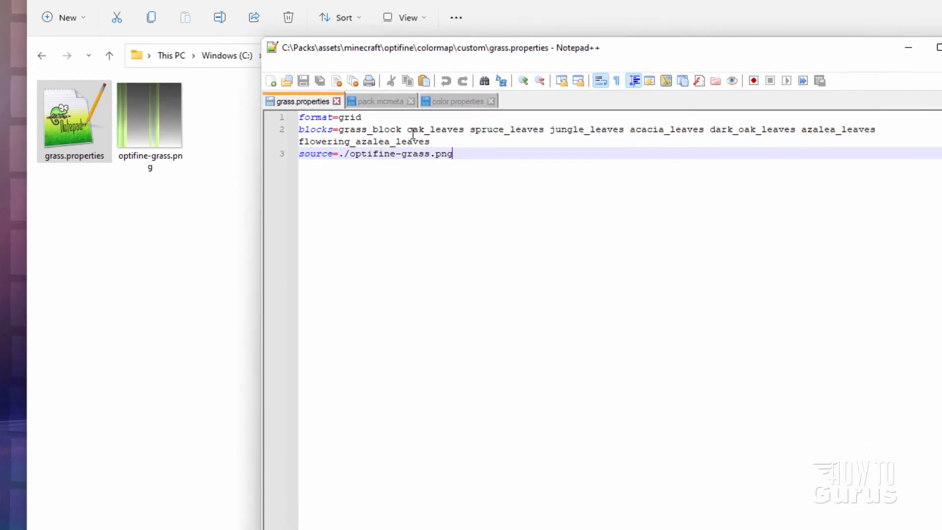
double_click(435, 129)
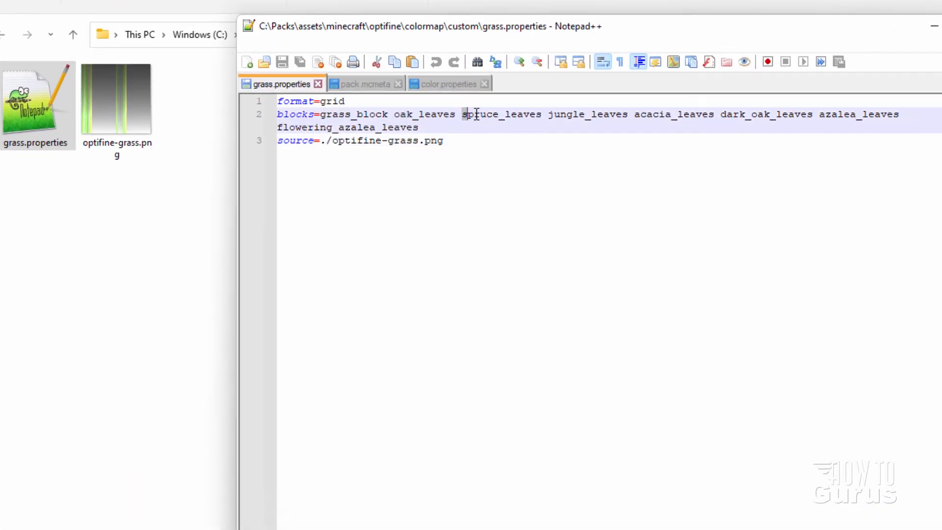
double_click(588, 114)
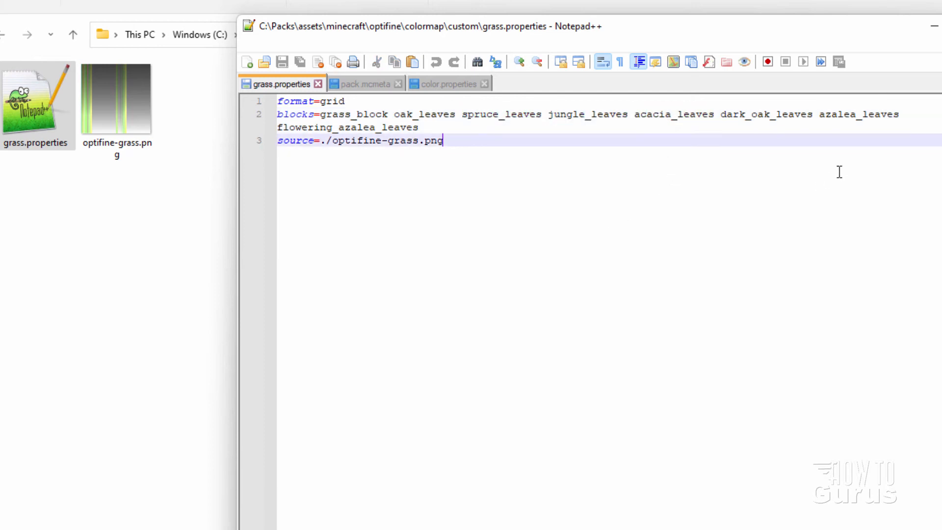
mouse_move(637, 131)
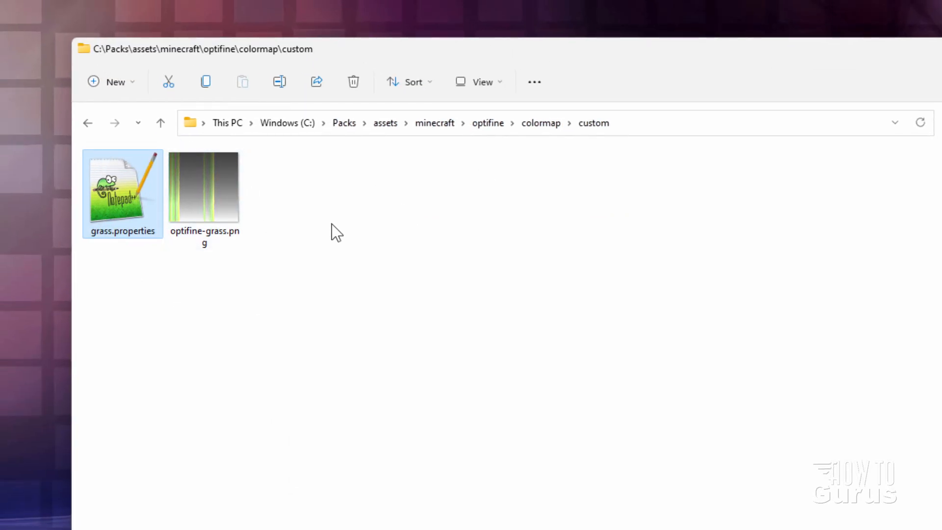
Step up to colormap, revisit custom, then jump back to the top-level Packs folder.
click(160, 123)
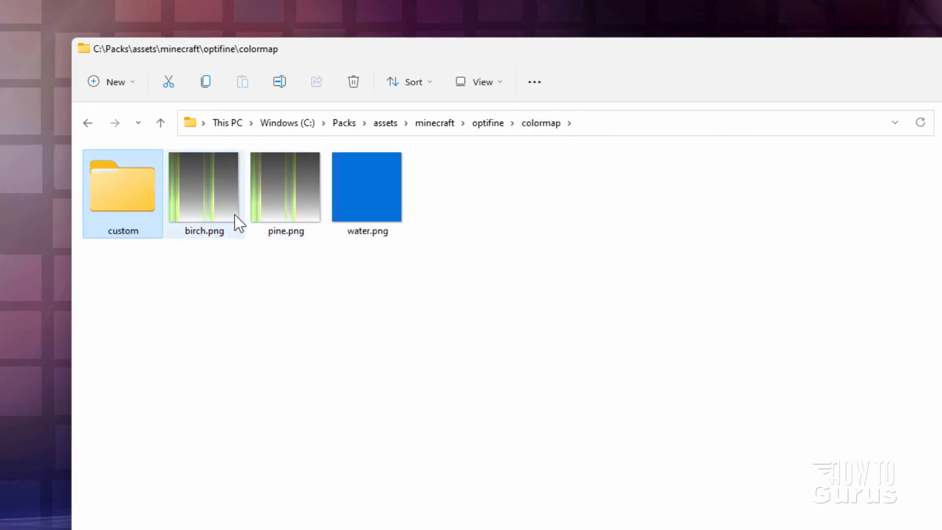
double_click(122, 187)
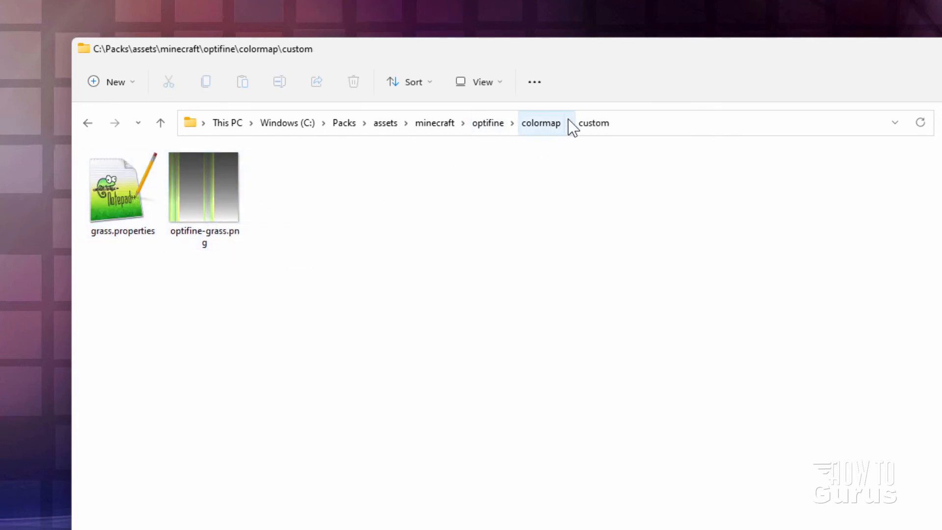
click(344, 123)
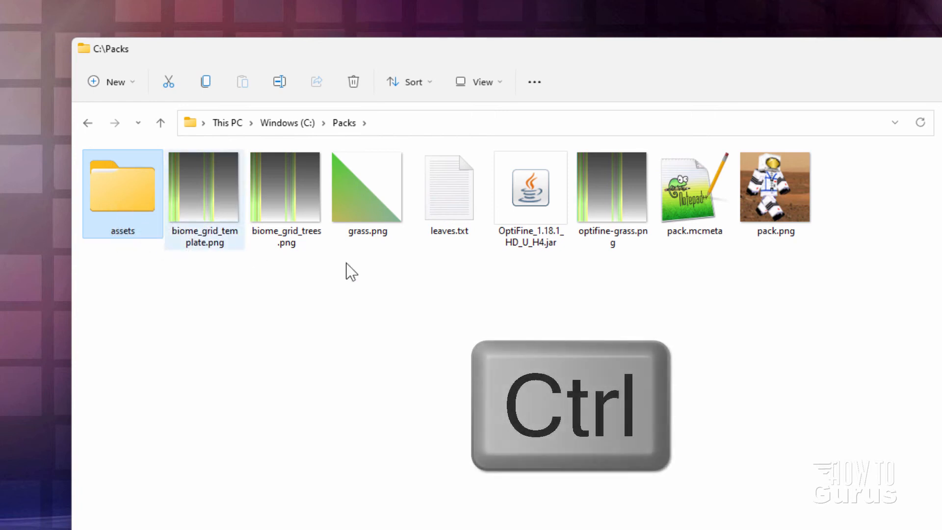
Compress assets, pack.mcmeta and pack.png into a new archive named Custom Trees.zip.
click(775, 186)
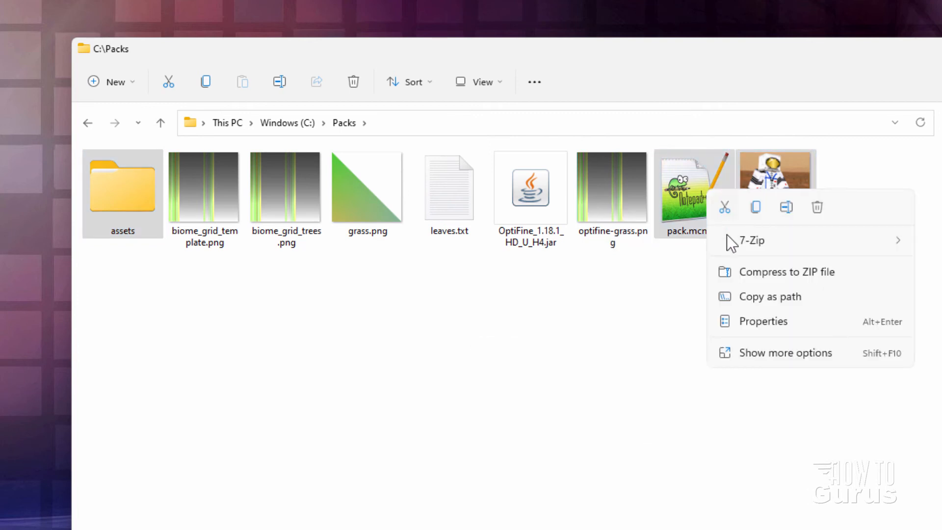
click(786, 272)
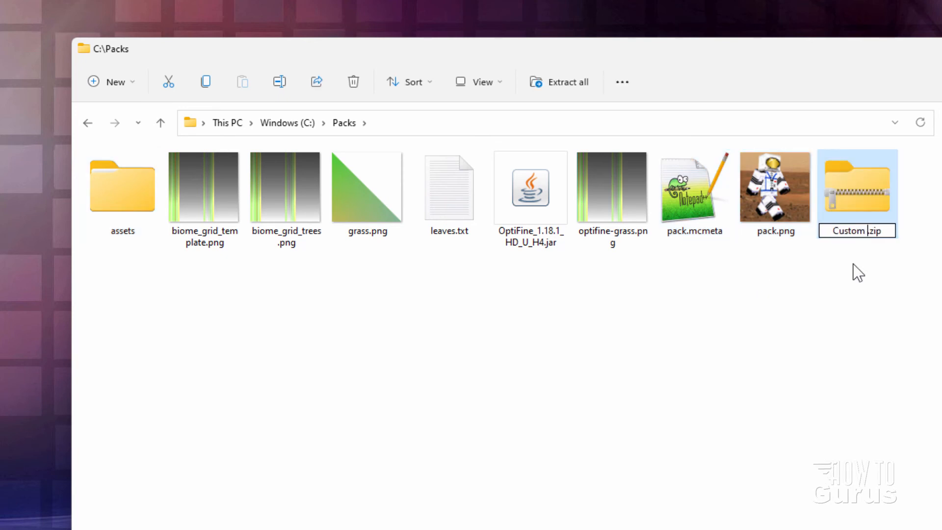
text(Trees)
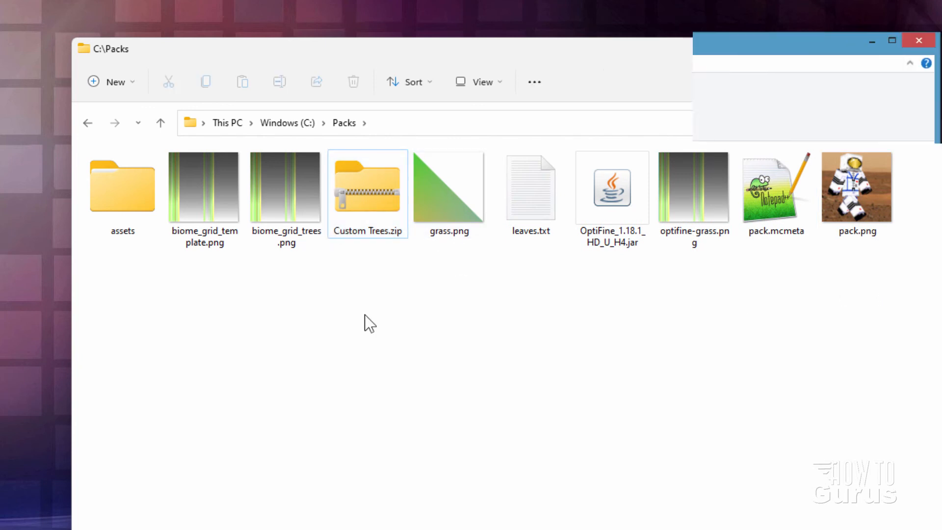
click(179, 64)
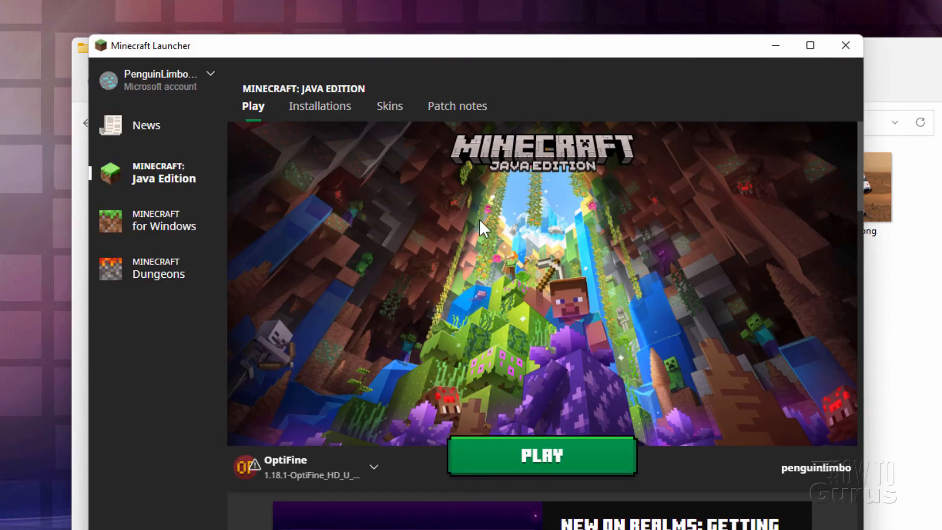
Open the OptiFine installation's game folder from the launcher's Installations list.
click(320, 106)
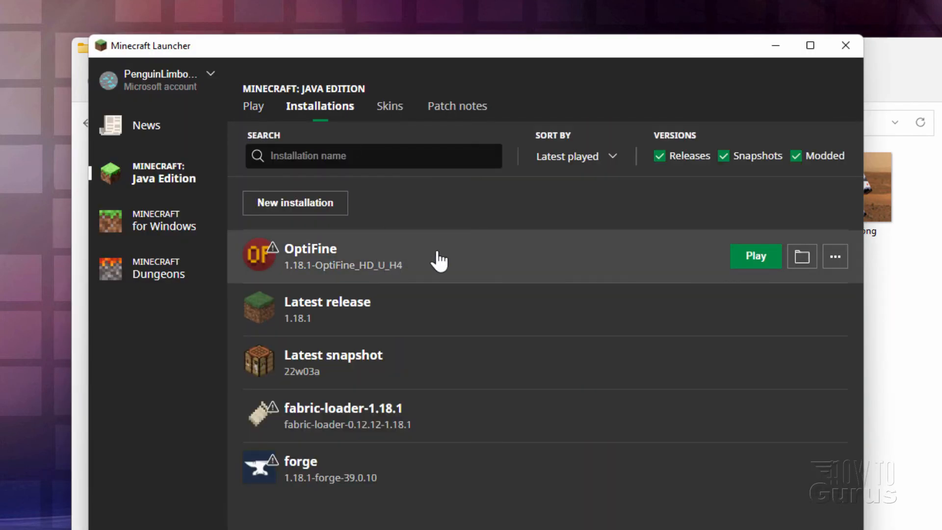
mouse_move(802, 256)
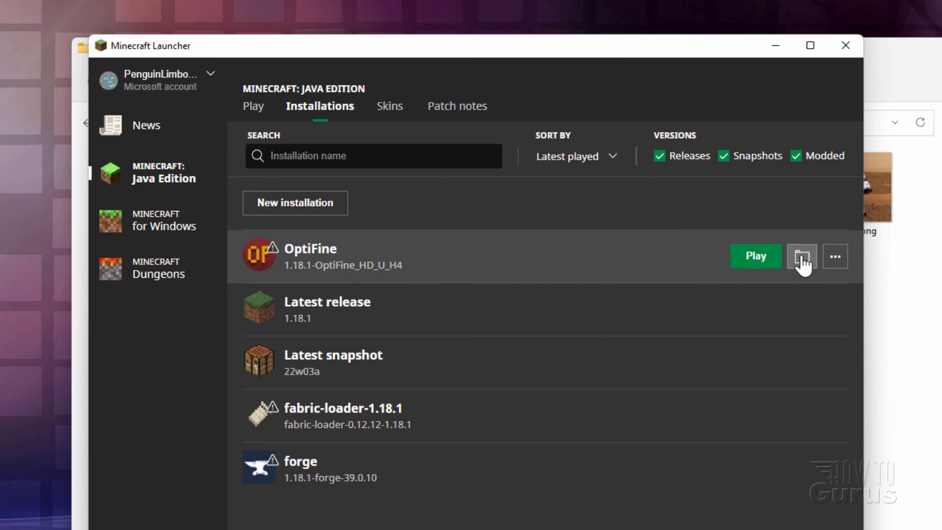
click(801, 256)
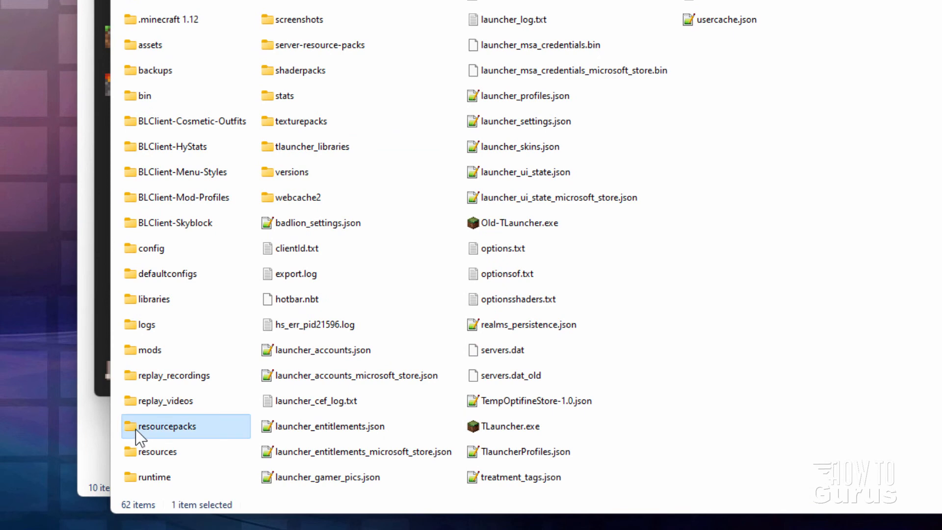
Drag Custom Trees.zip from the Packs window into the resourcepacks folder.
double_click(167, 425)
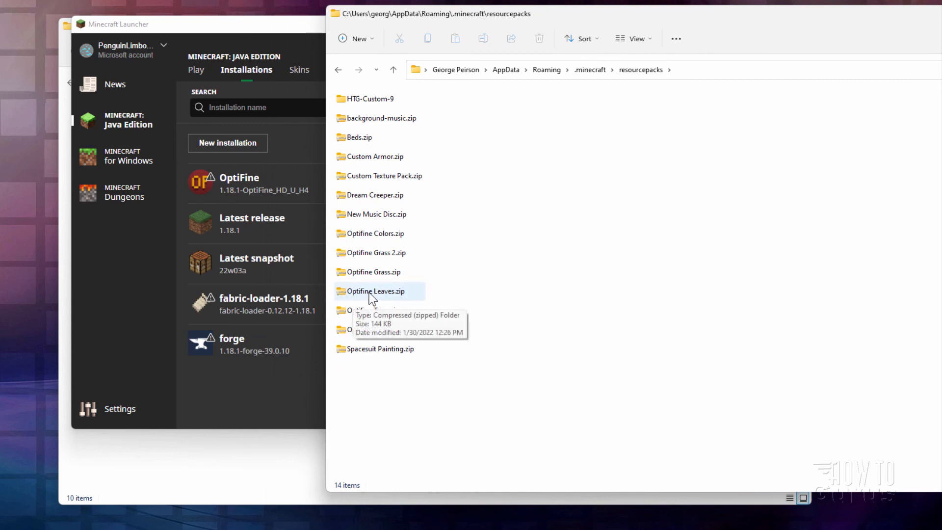
mouse_move(486, 254)
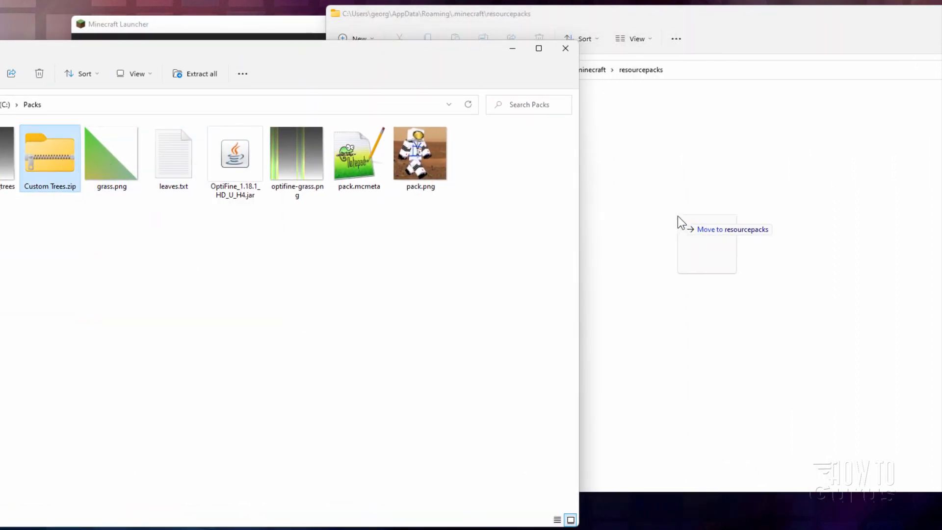
drag(50, 153, 379, 368)
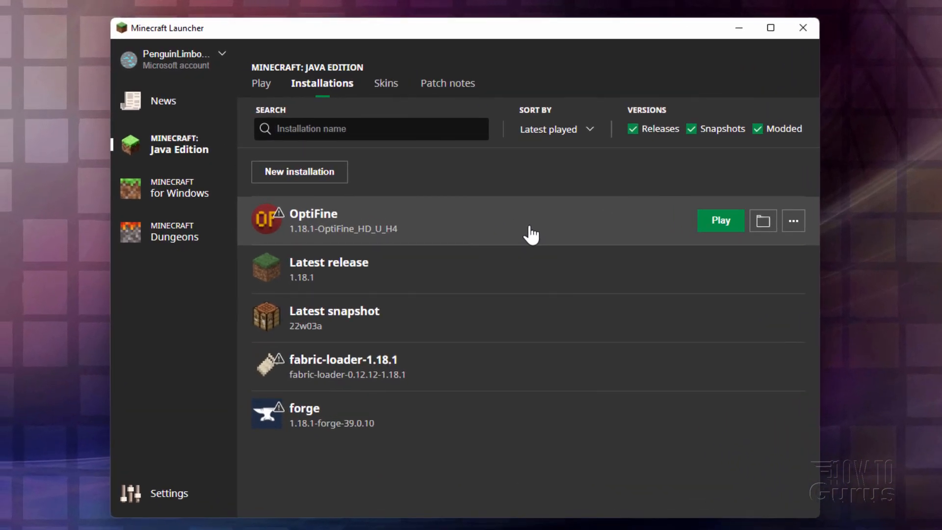
Move Custom Trees.zip into the Selected resource packs via Options > Resource Packs.
click(719, 220)
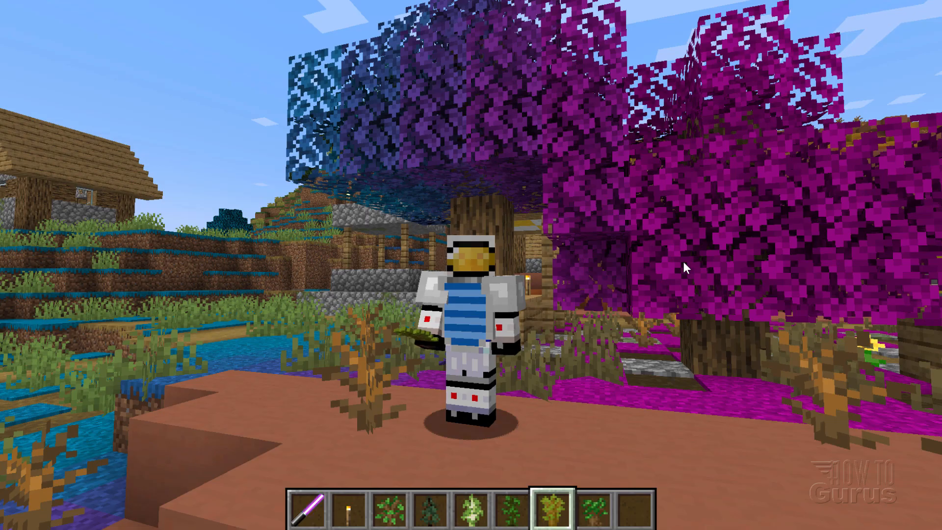
key(Escape)
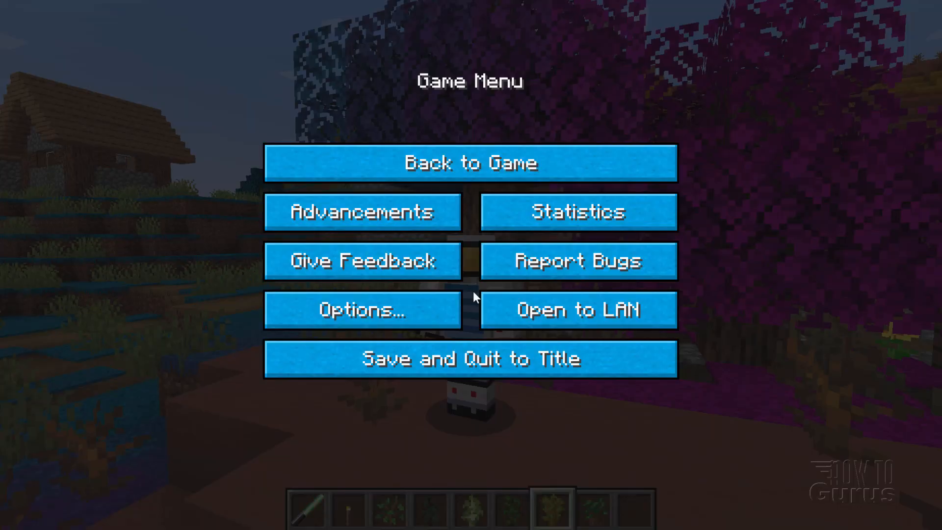
mouse_move(432, 106)
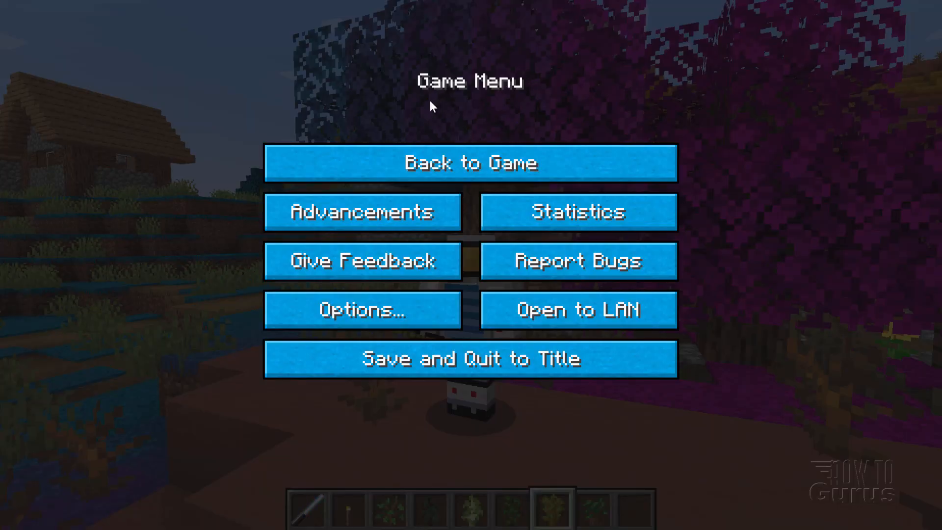
click(363, 309)
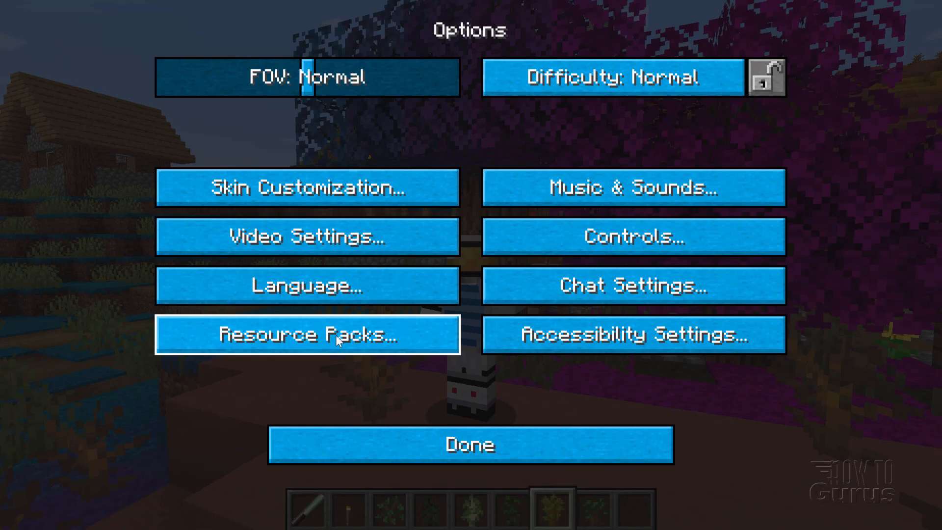
click(306, 334)
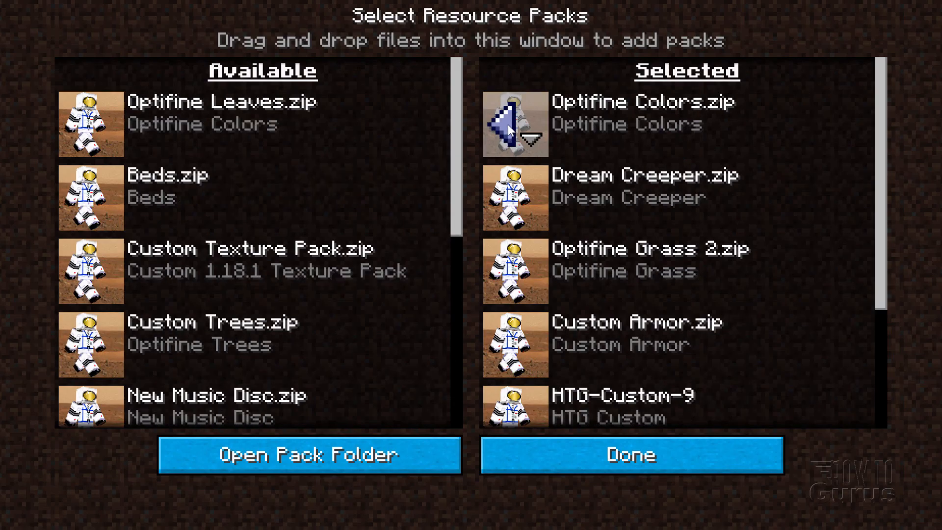
click(630, 455)
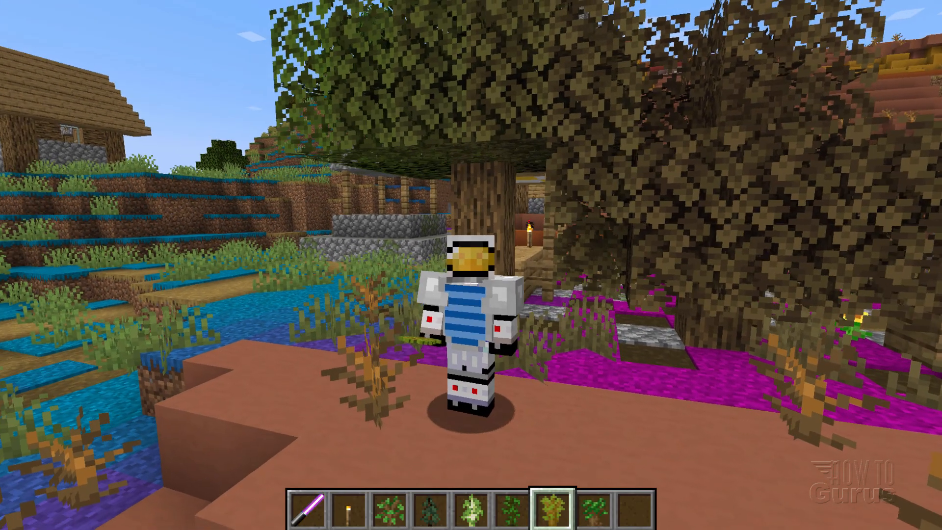
Confirm the pack selection with Done so resources reload and leaves turn blue, purple and magenta.
key(Escape)
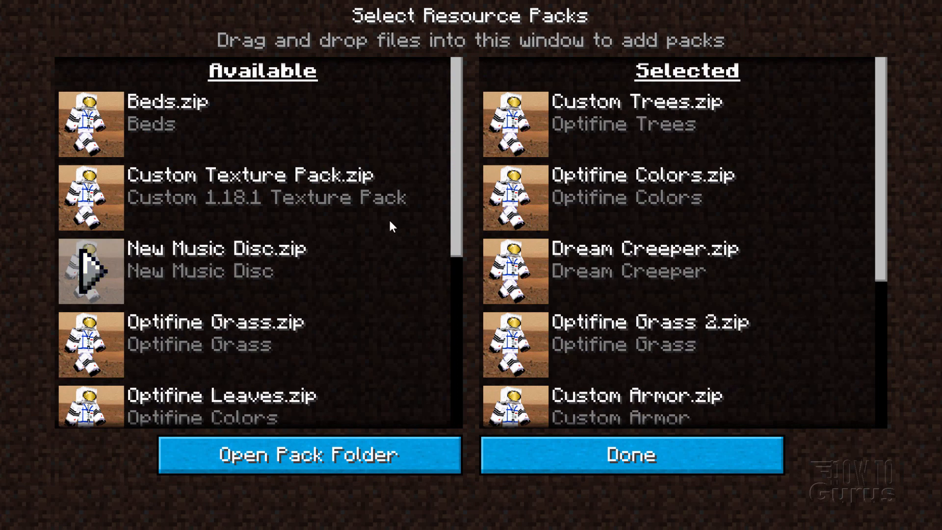
mouse_move(630, 455)
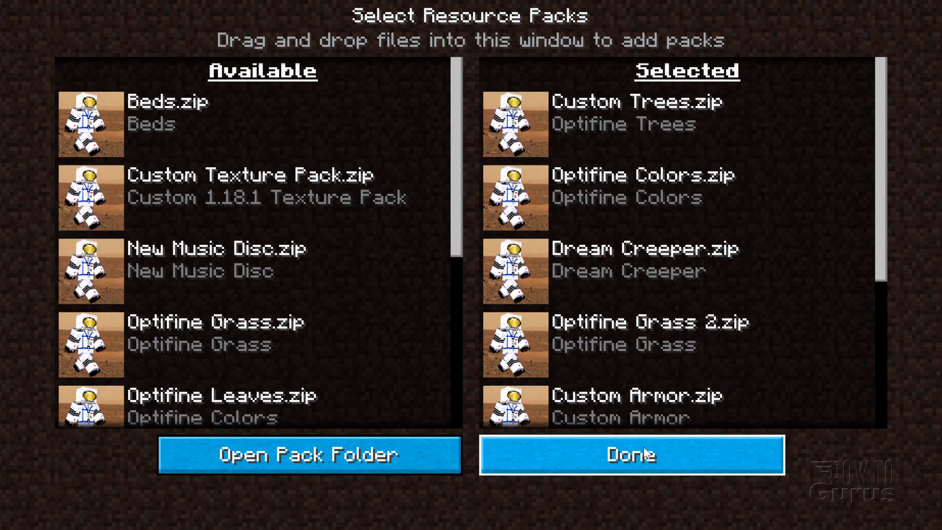
click(630, 455)
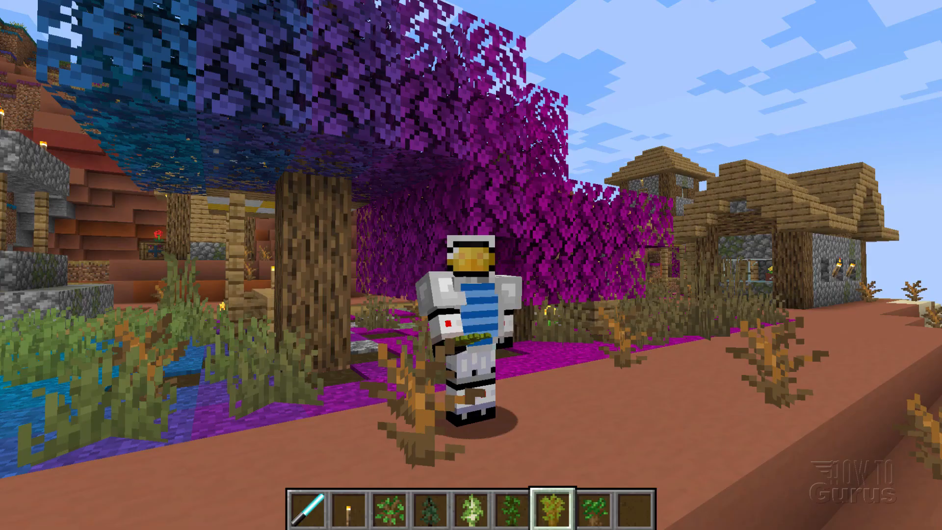